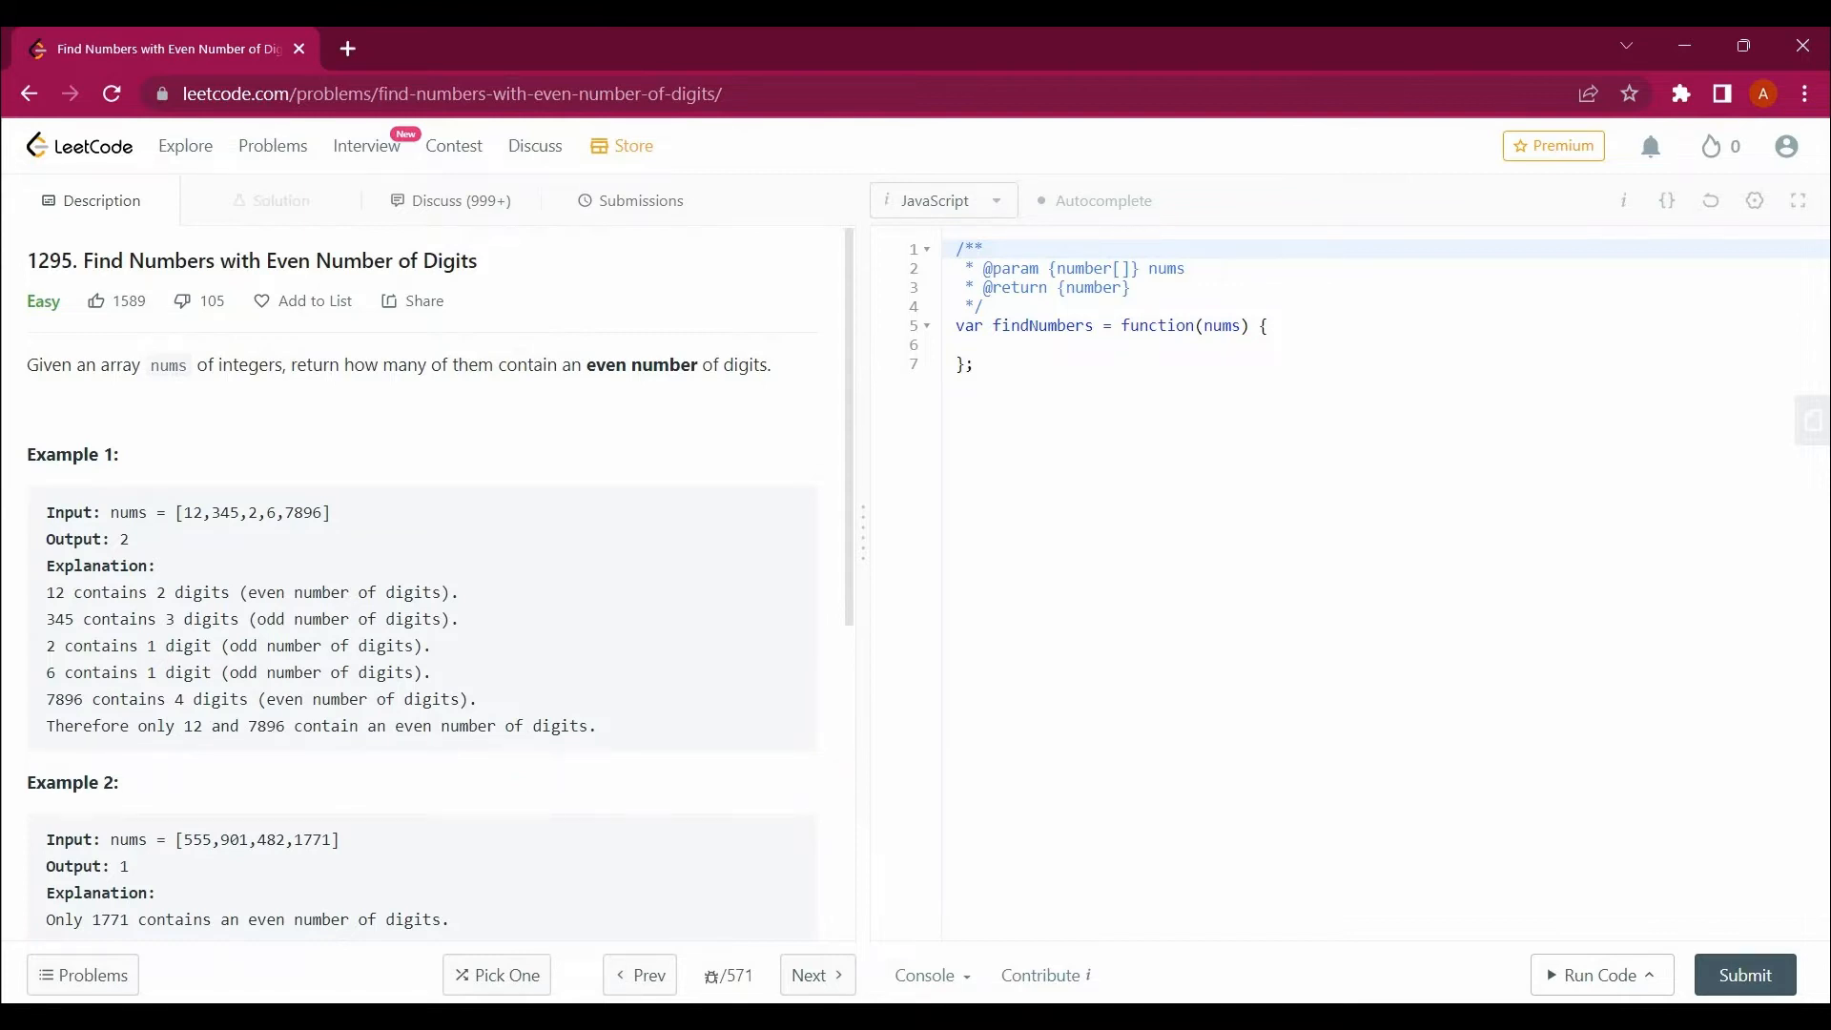
# Review the problem examples, highlighting Example 1's number 12 and Example 2's expected output
pyautogui.moveTo(182, 513); pyautogui.dragTo(311, 513)
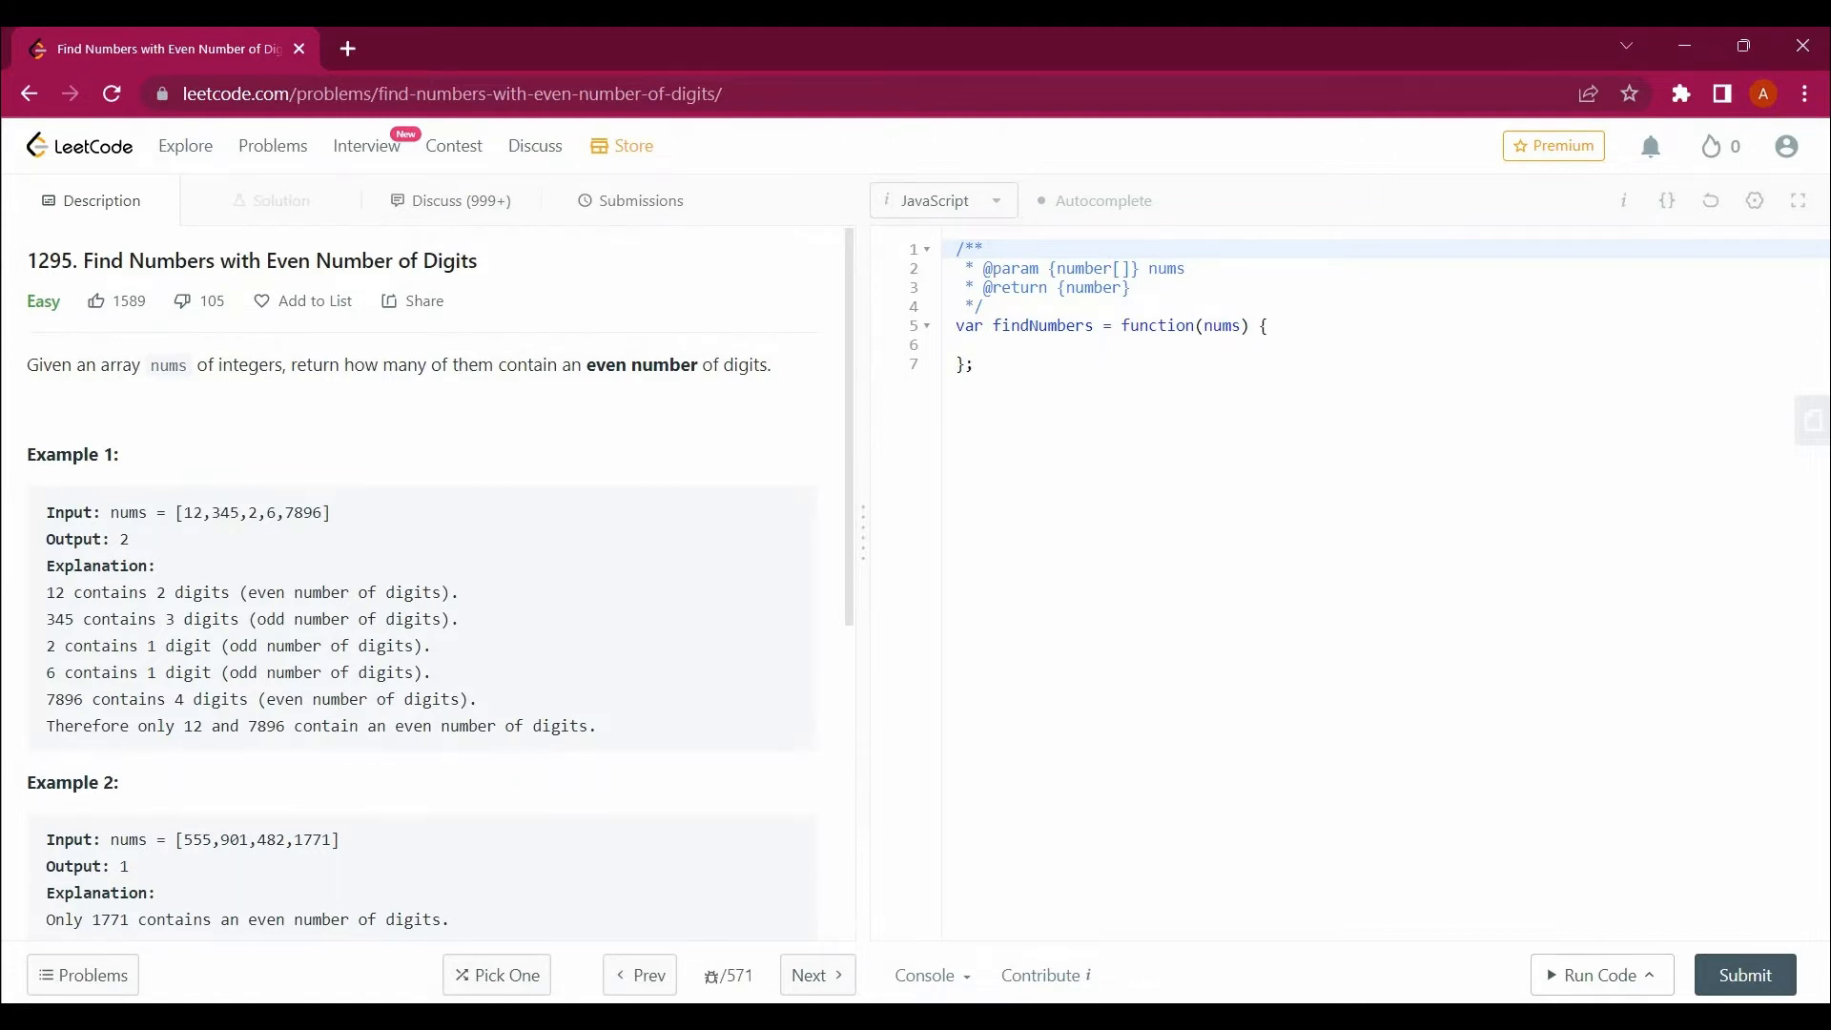
pyautogui.doubleClick(191, 511)
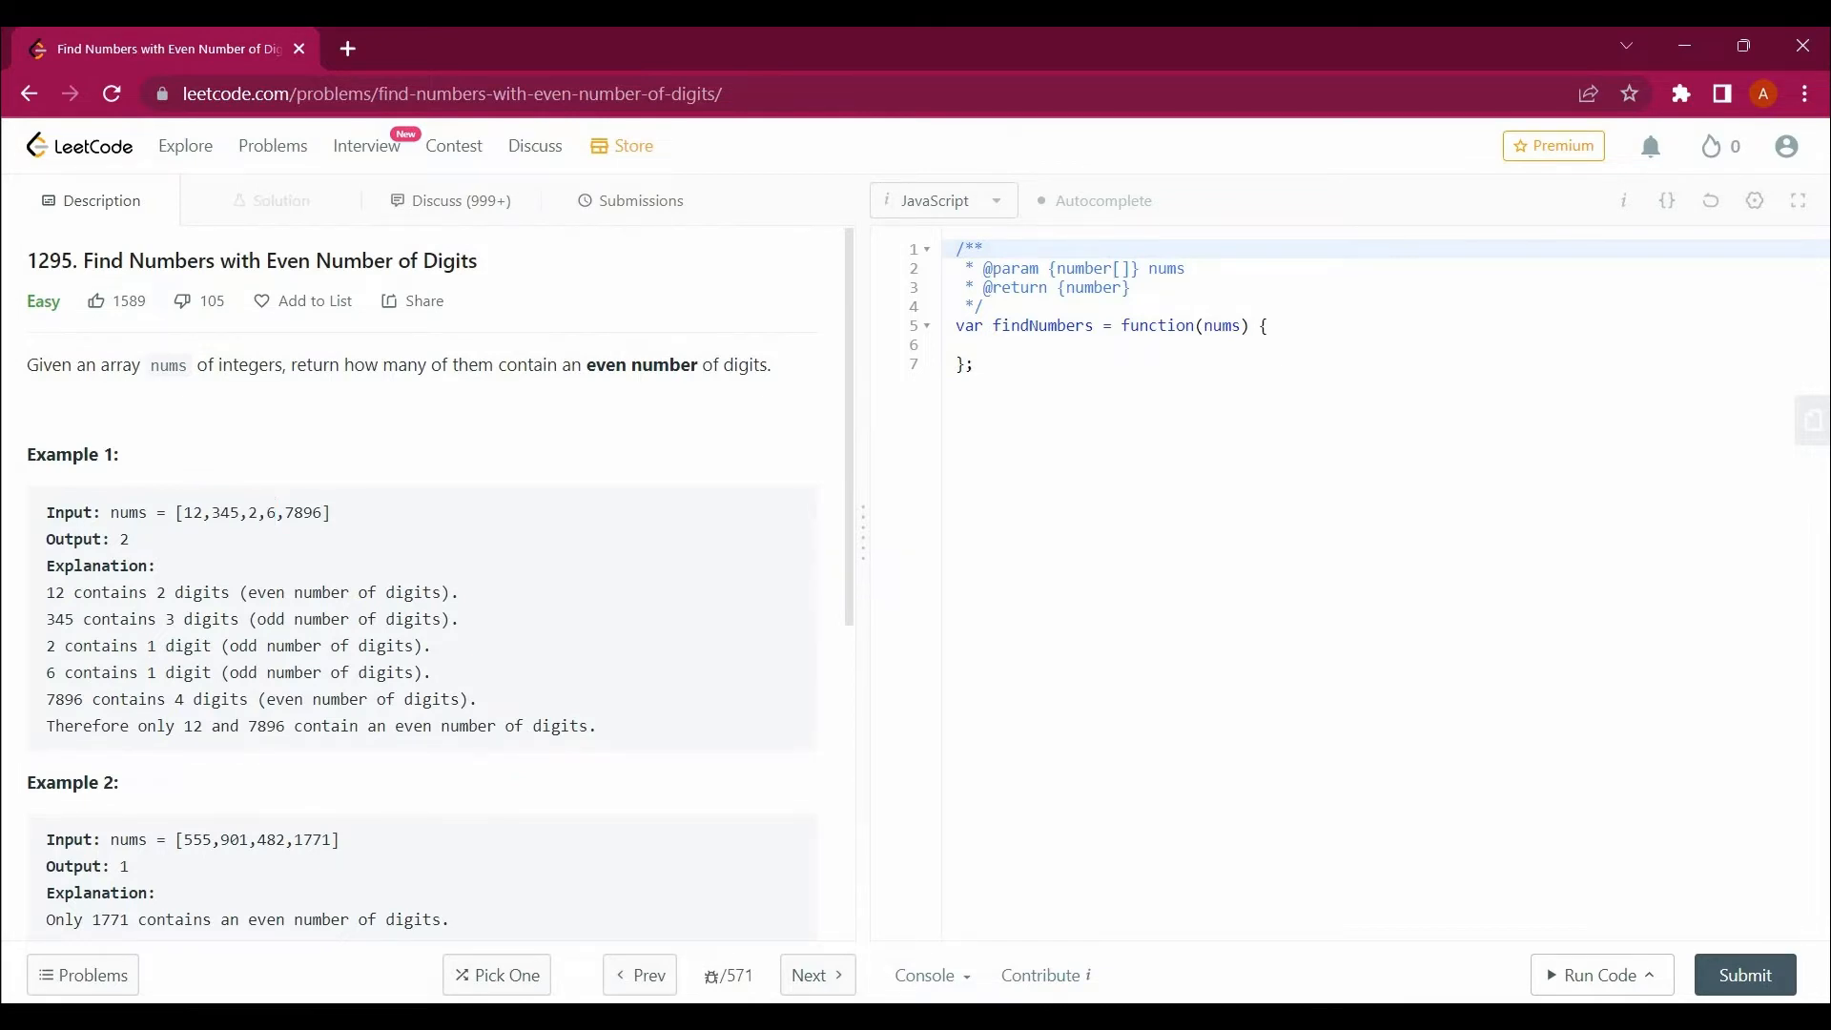
pyautogui.doubleClick(303, 513)
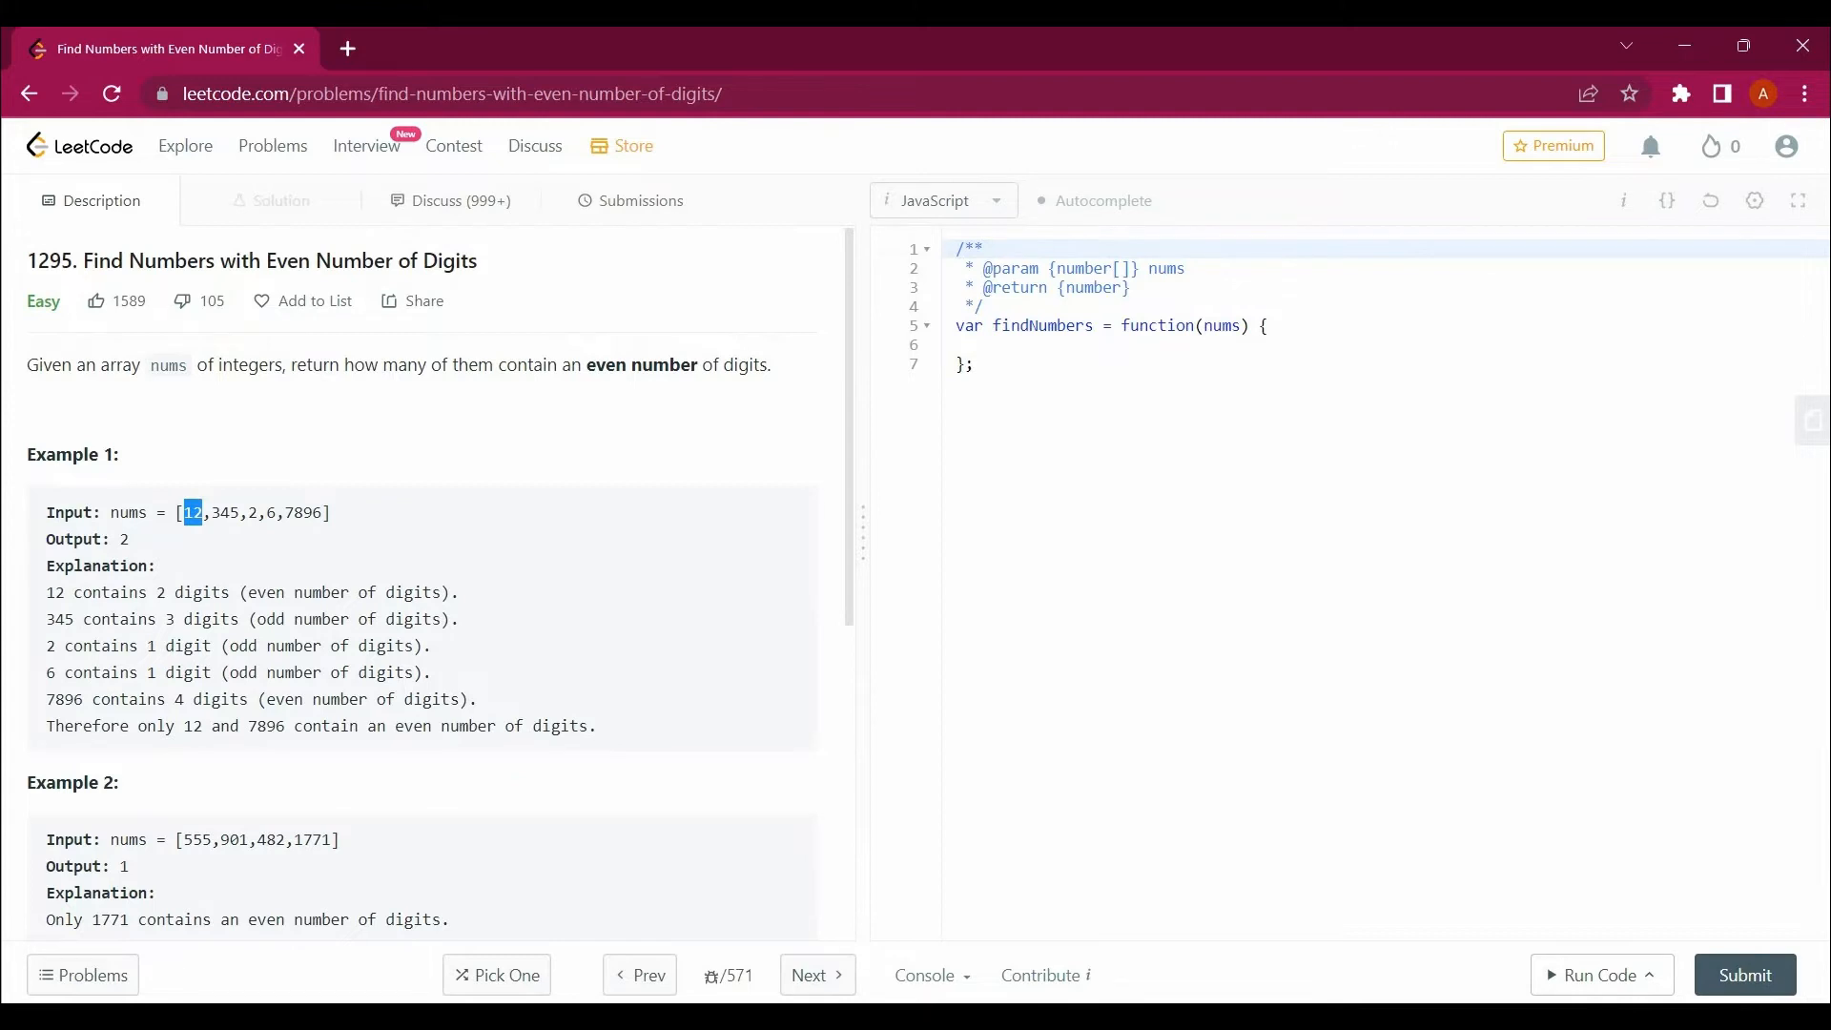
pyautogui.scroll(-3)
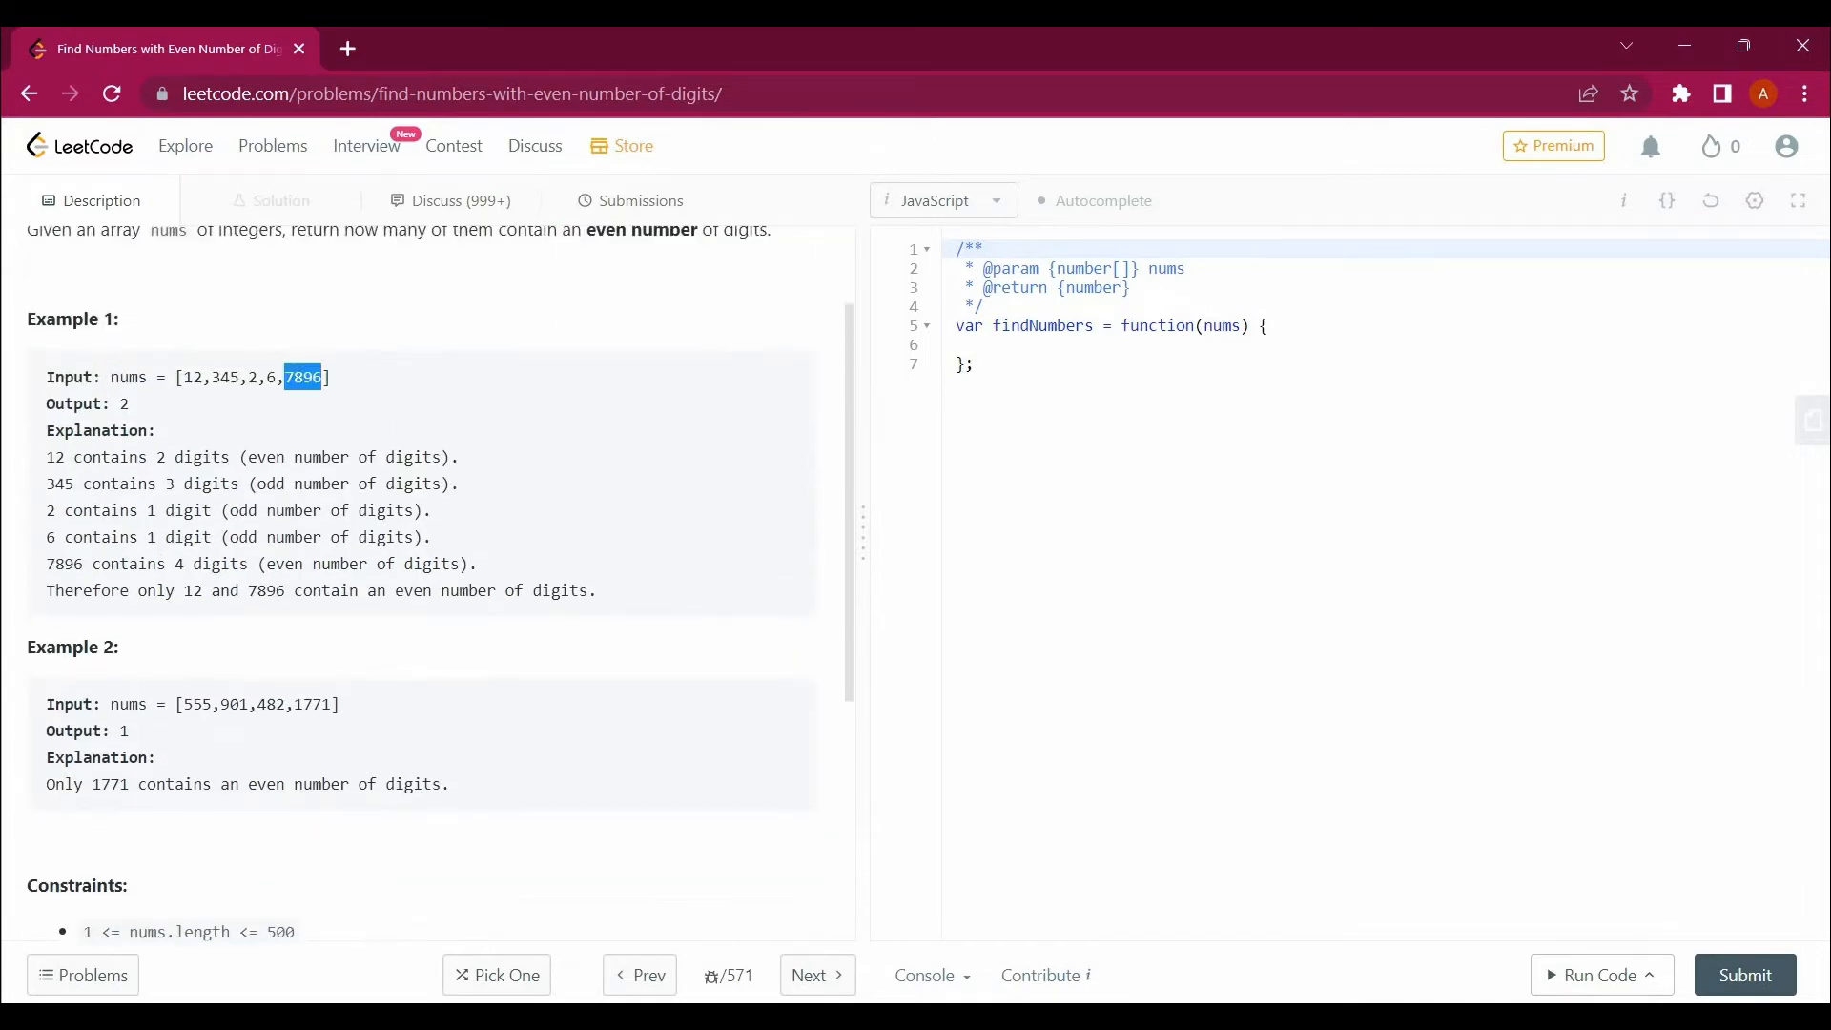
pyautogui.scroll(-3)
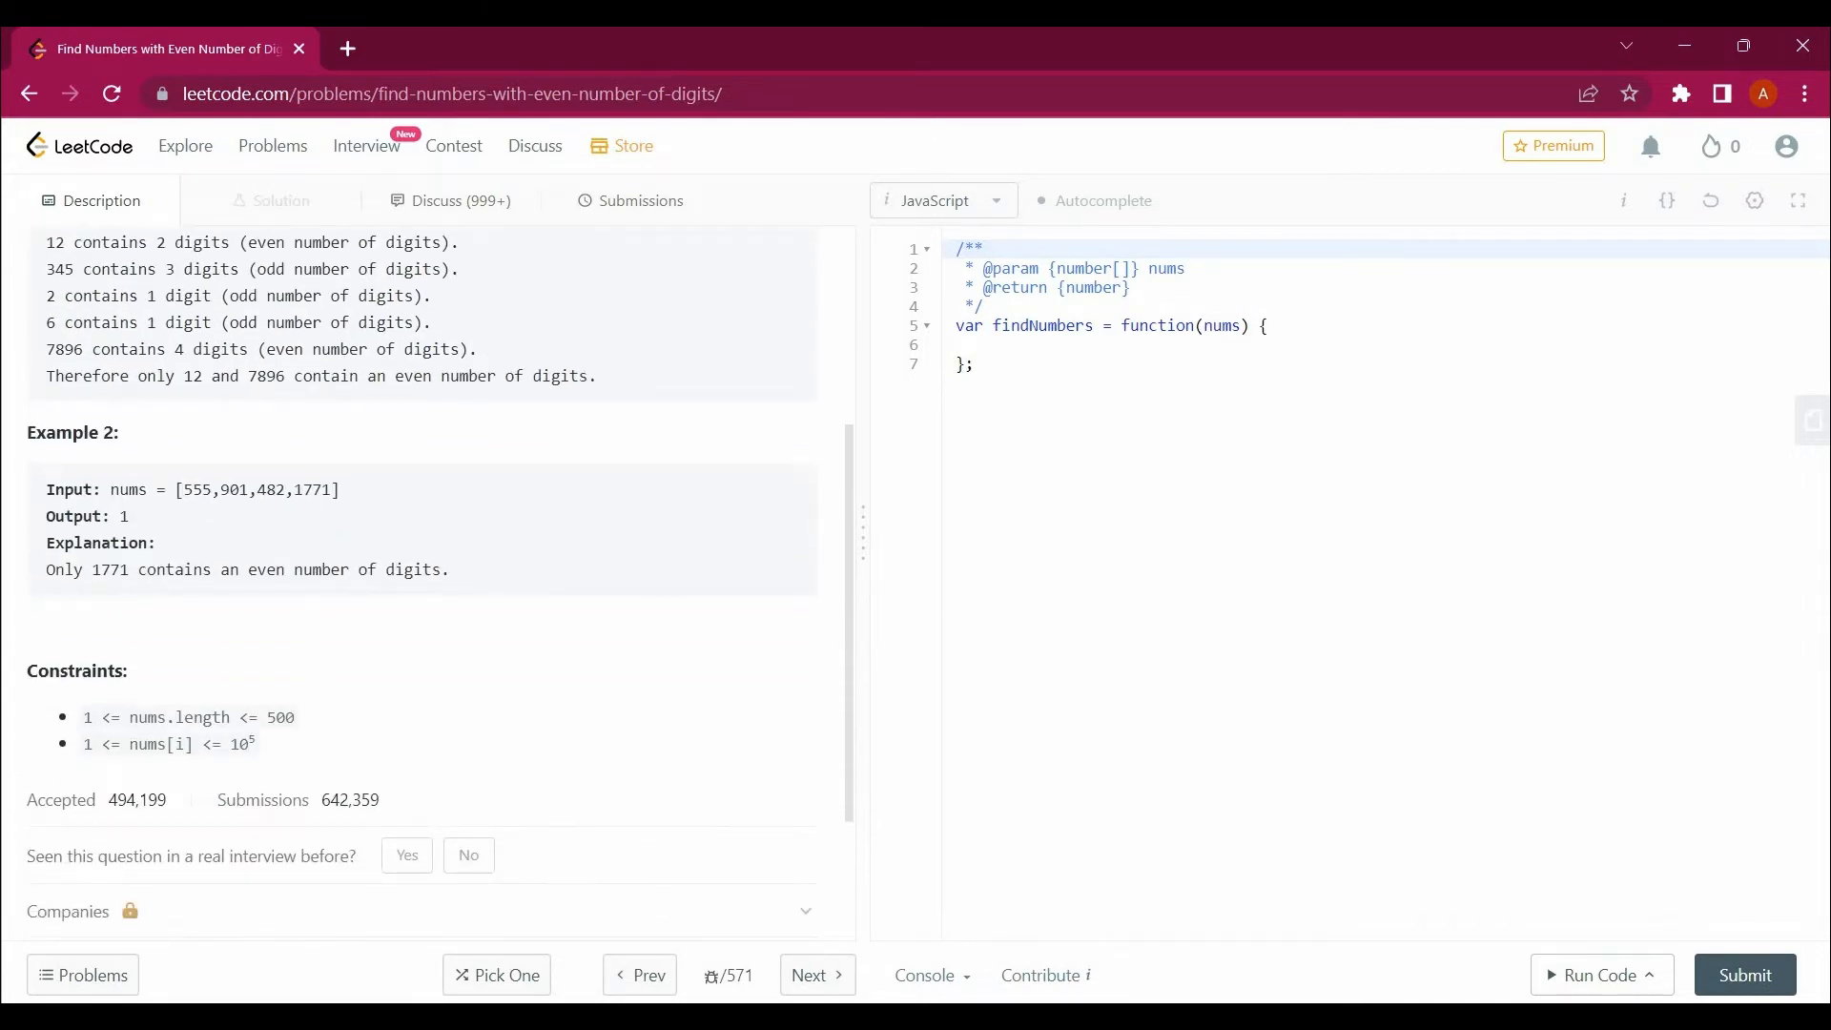
pyautogui.doubleClick(302, 490)
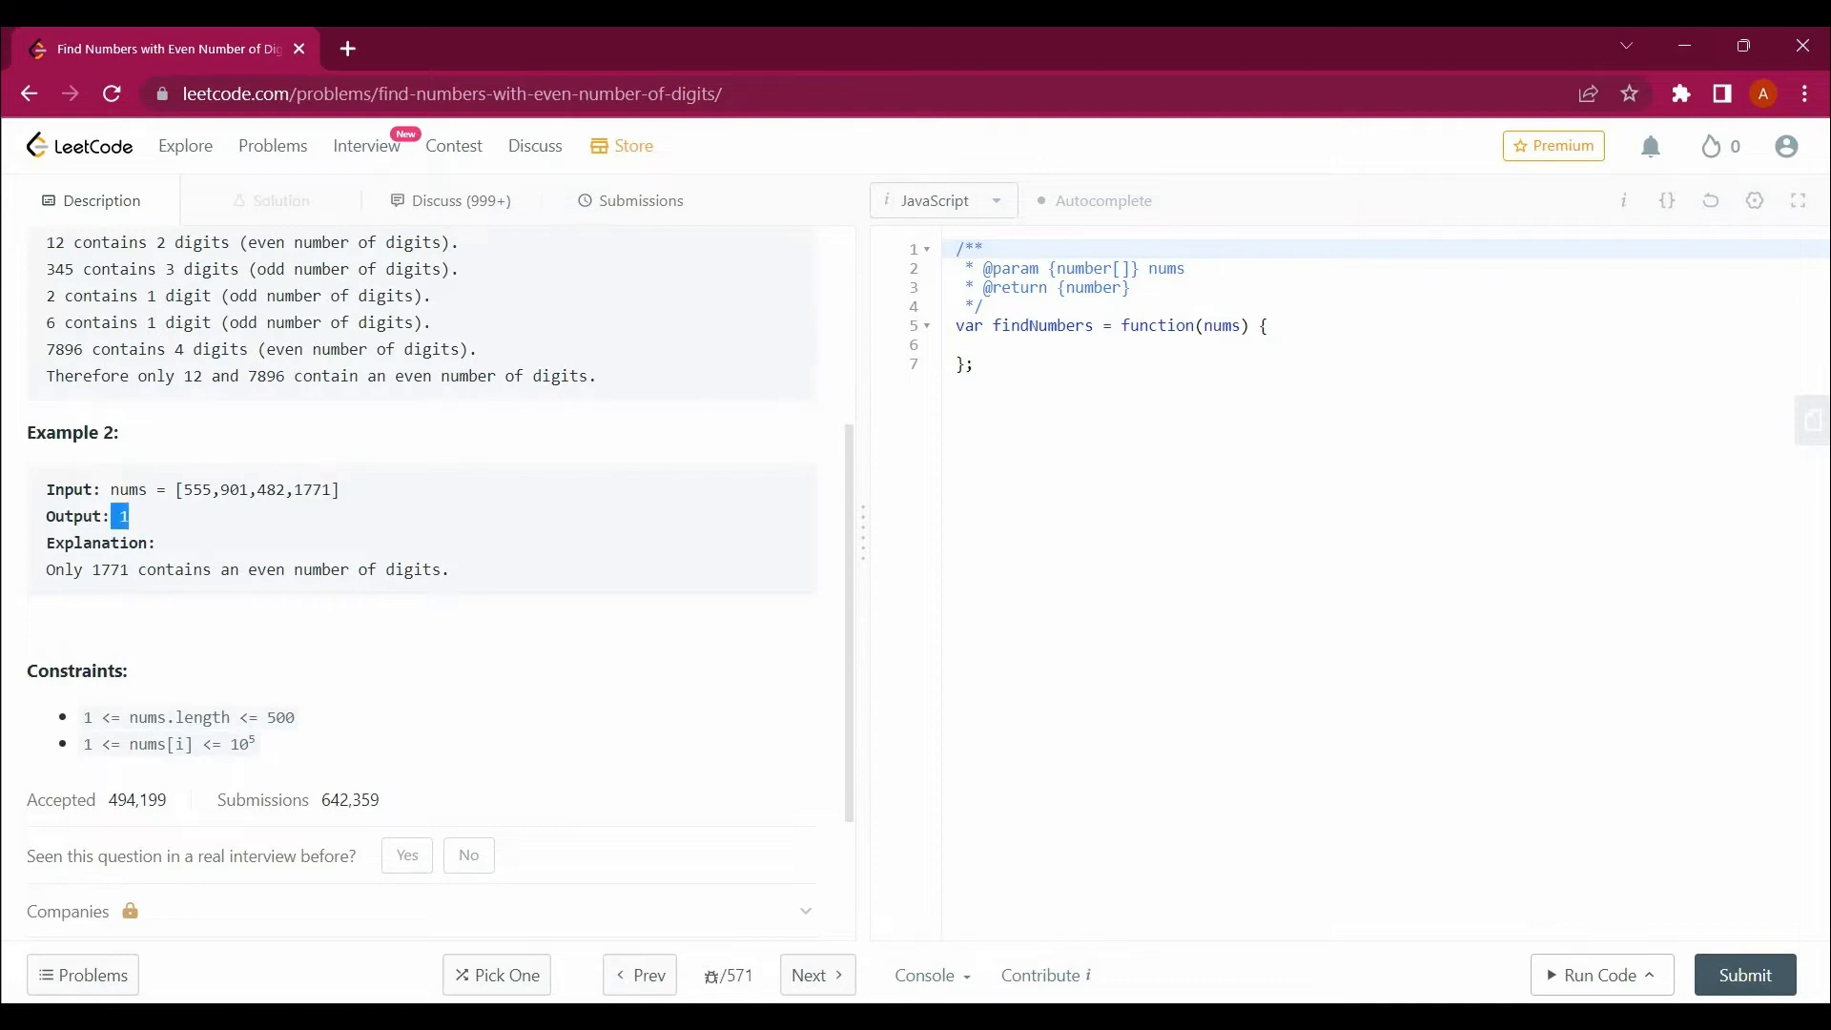
# Declare let count = 0 and a for loop over i from 0 to nums.length
pyautogui.click(984, 345)
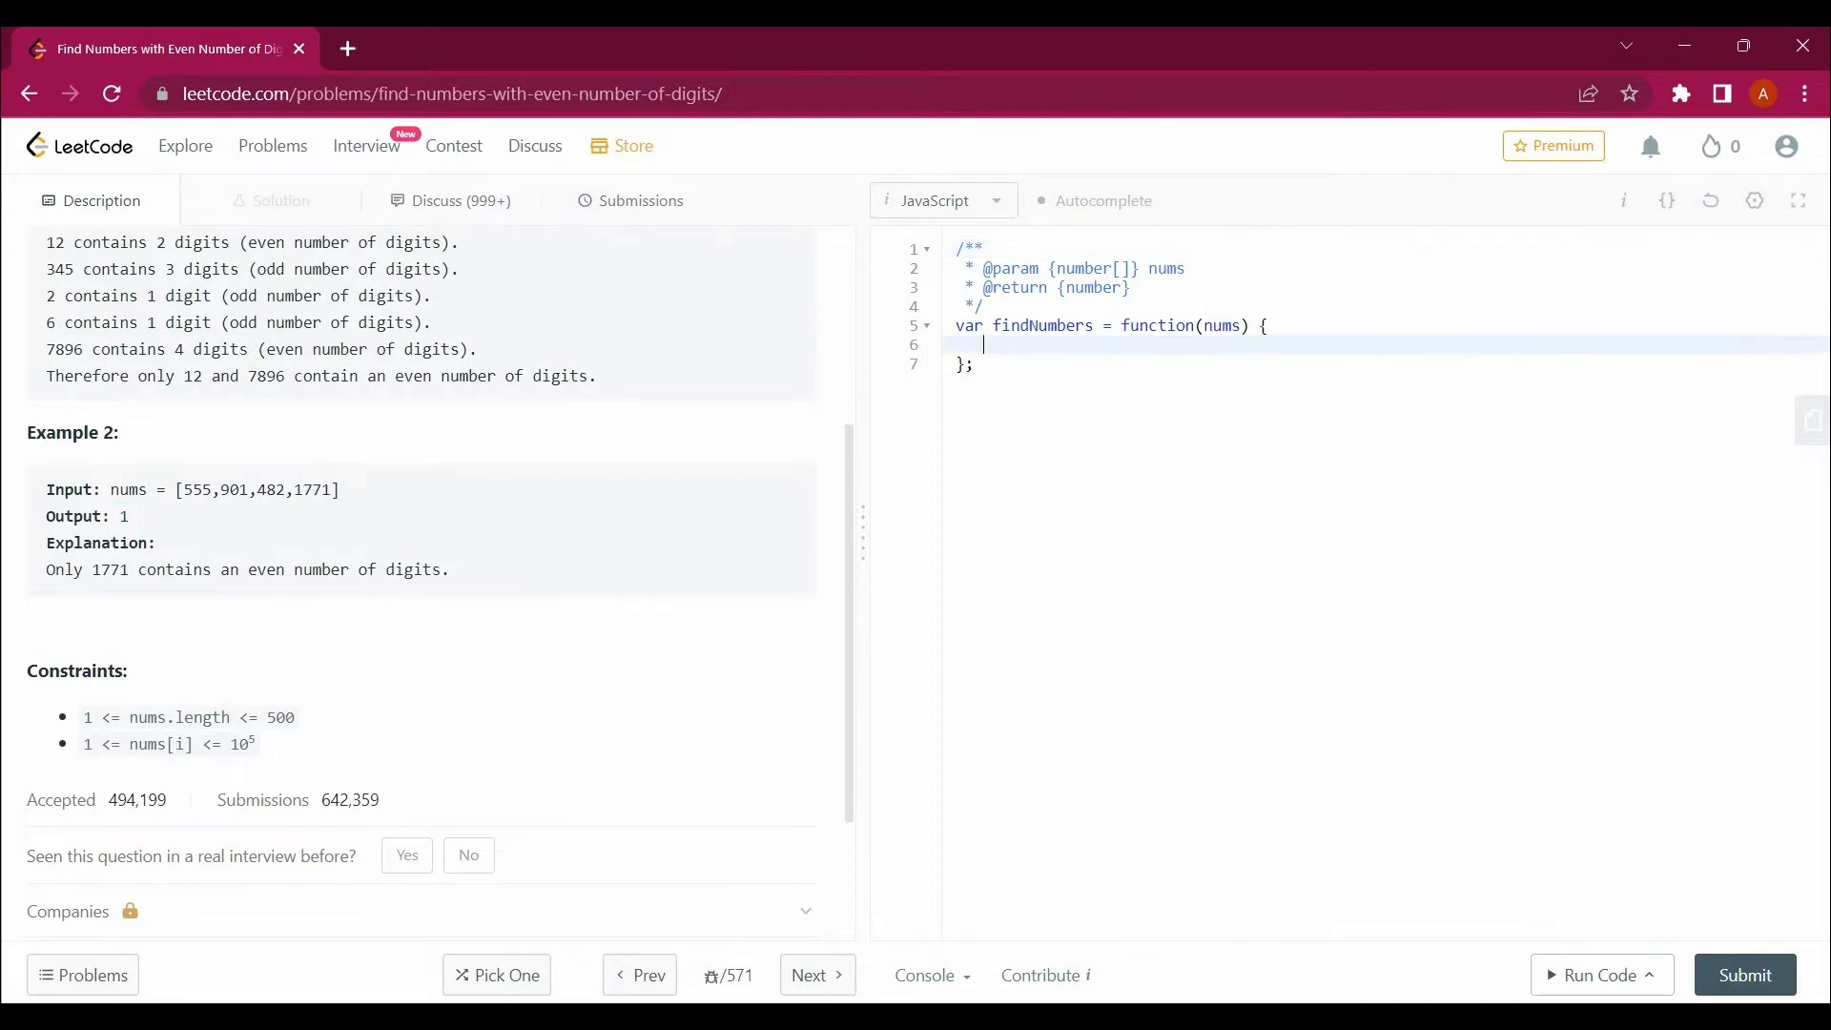
pyautogui.write('let count =')
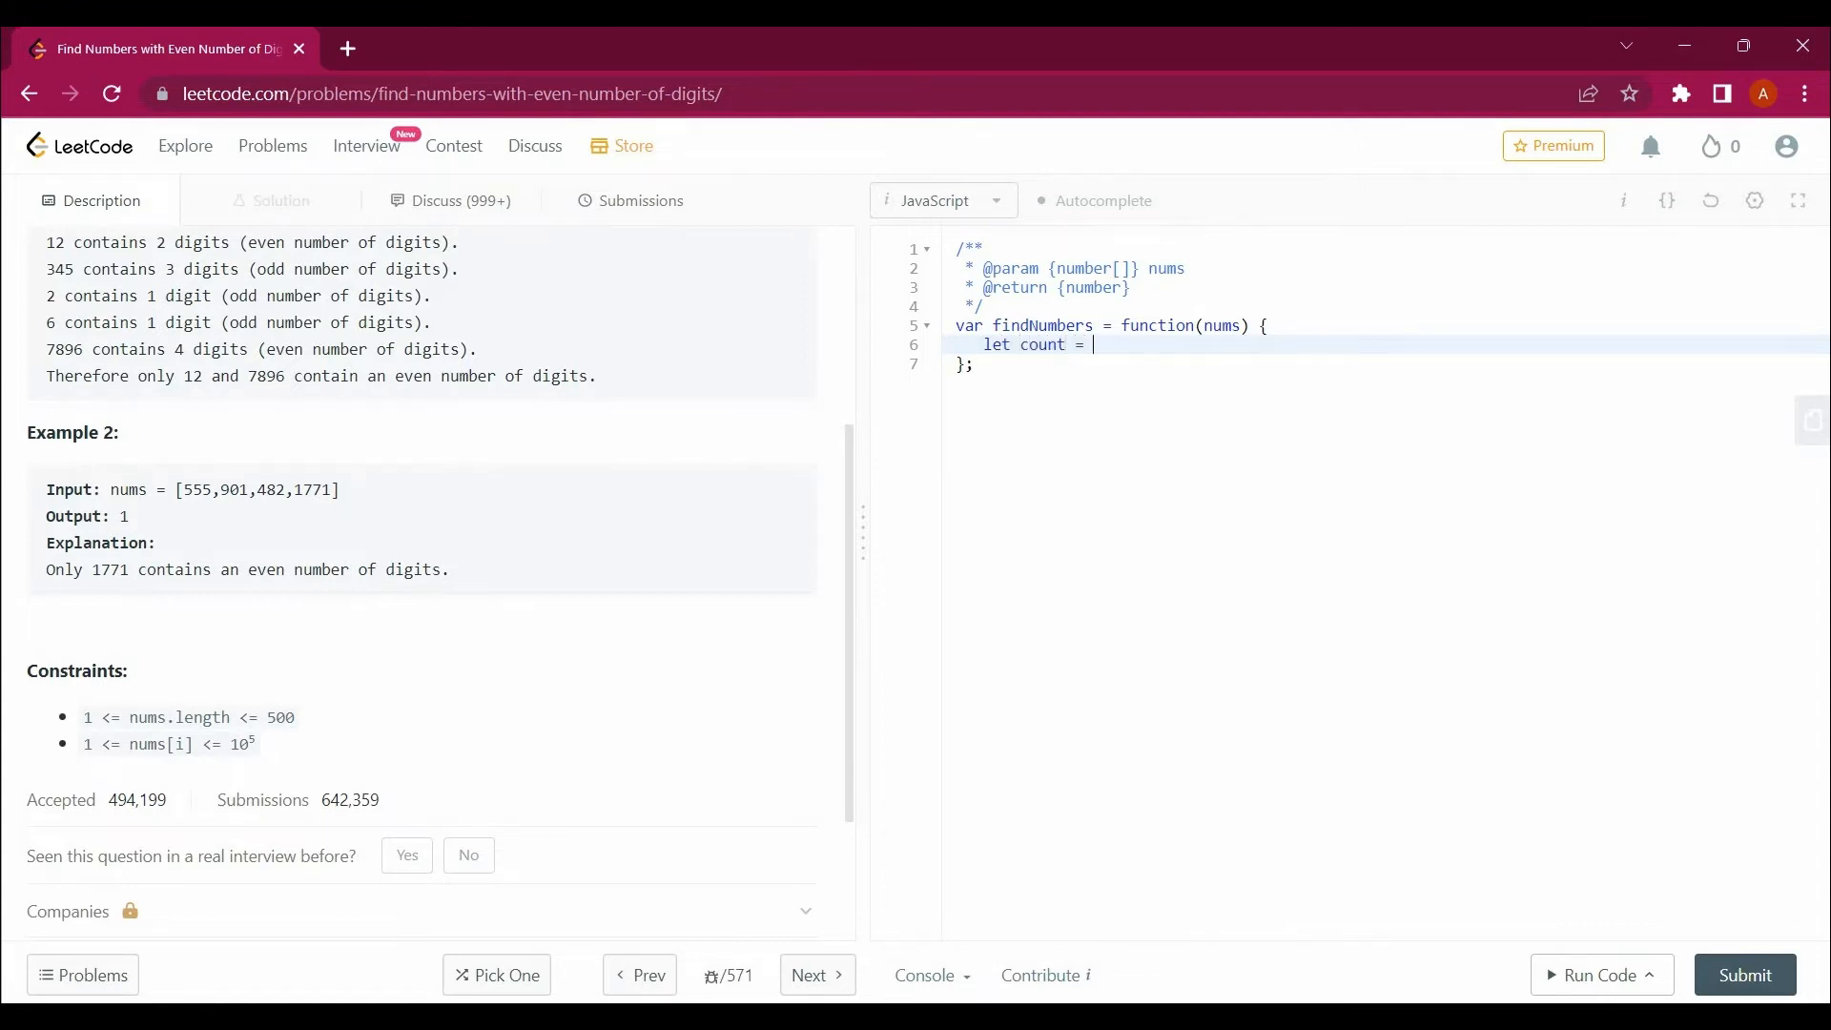
pyautogui.write('0')
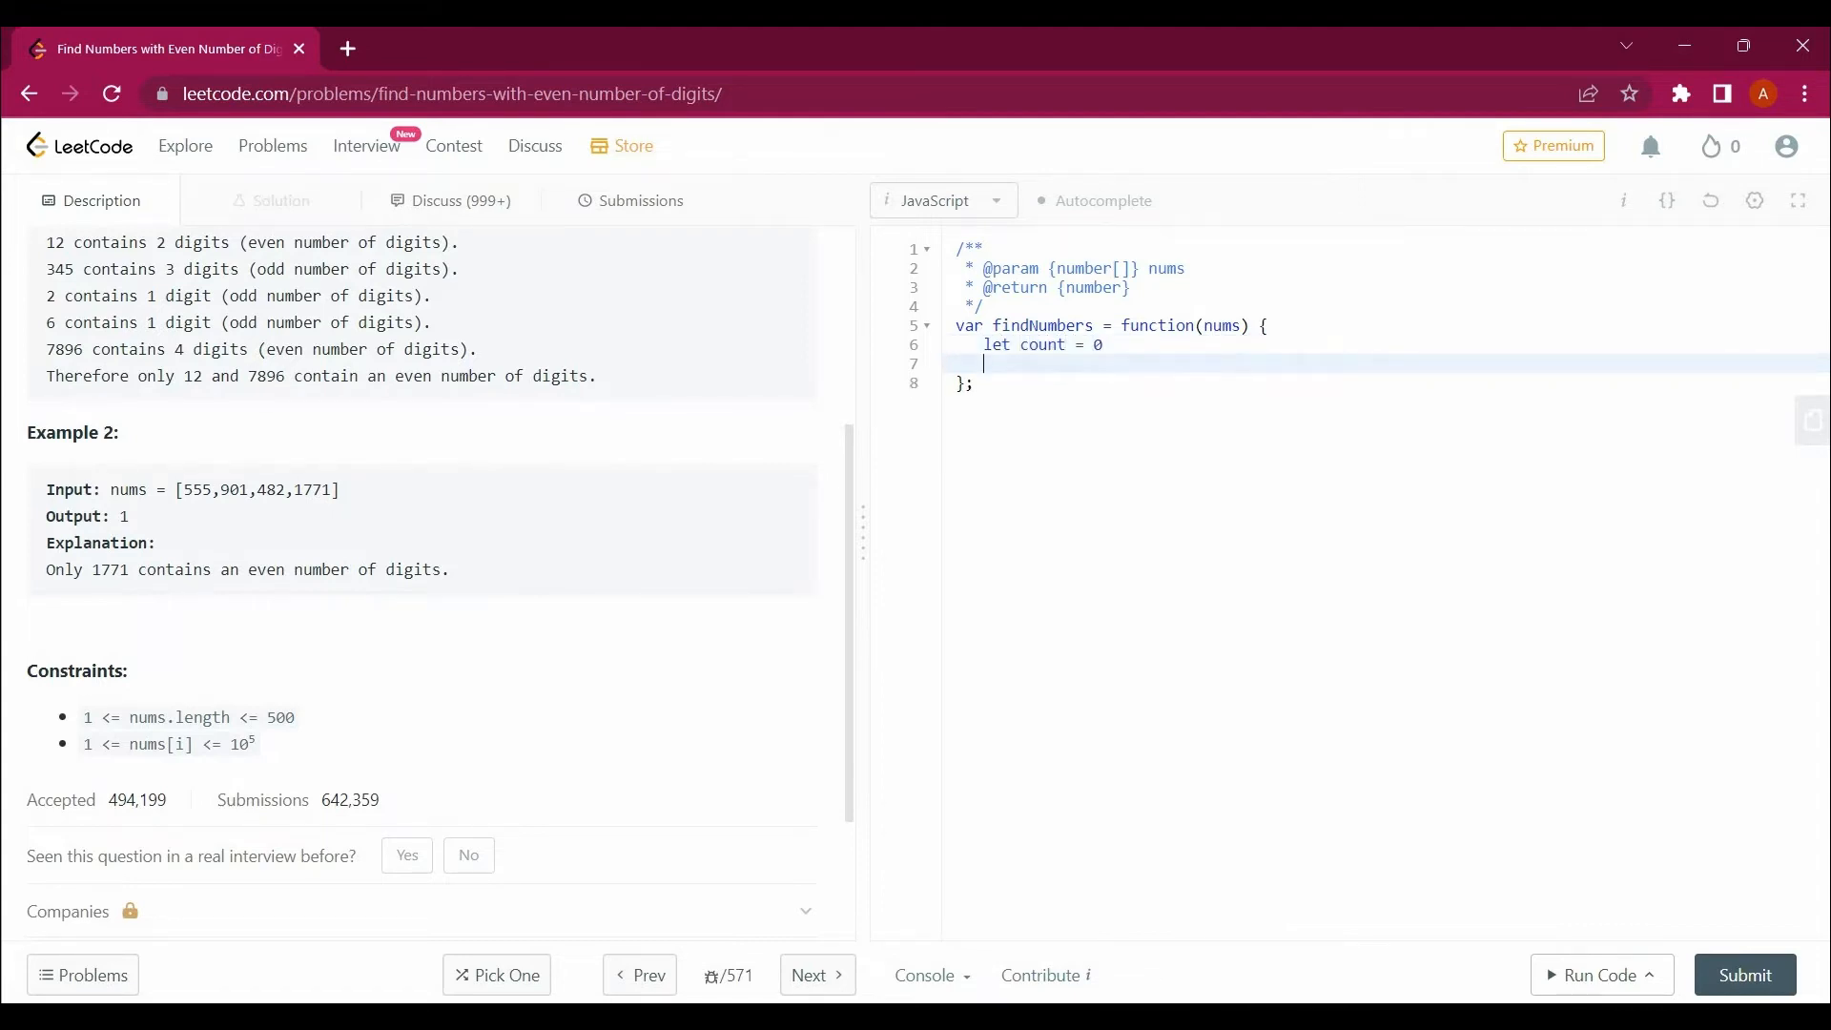
pyautogui.write('for (')
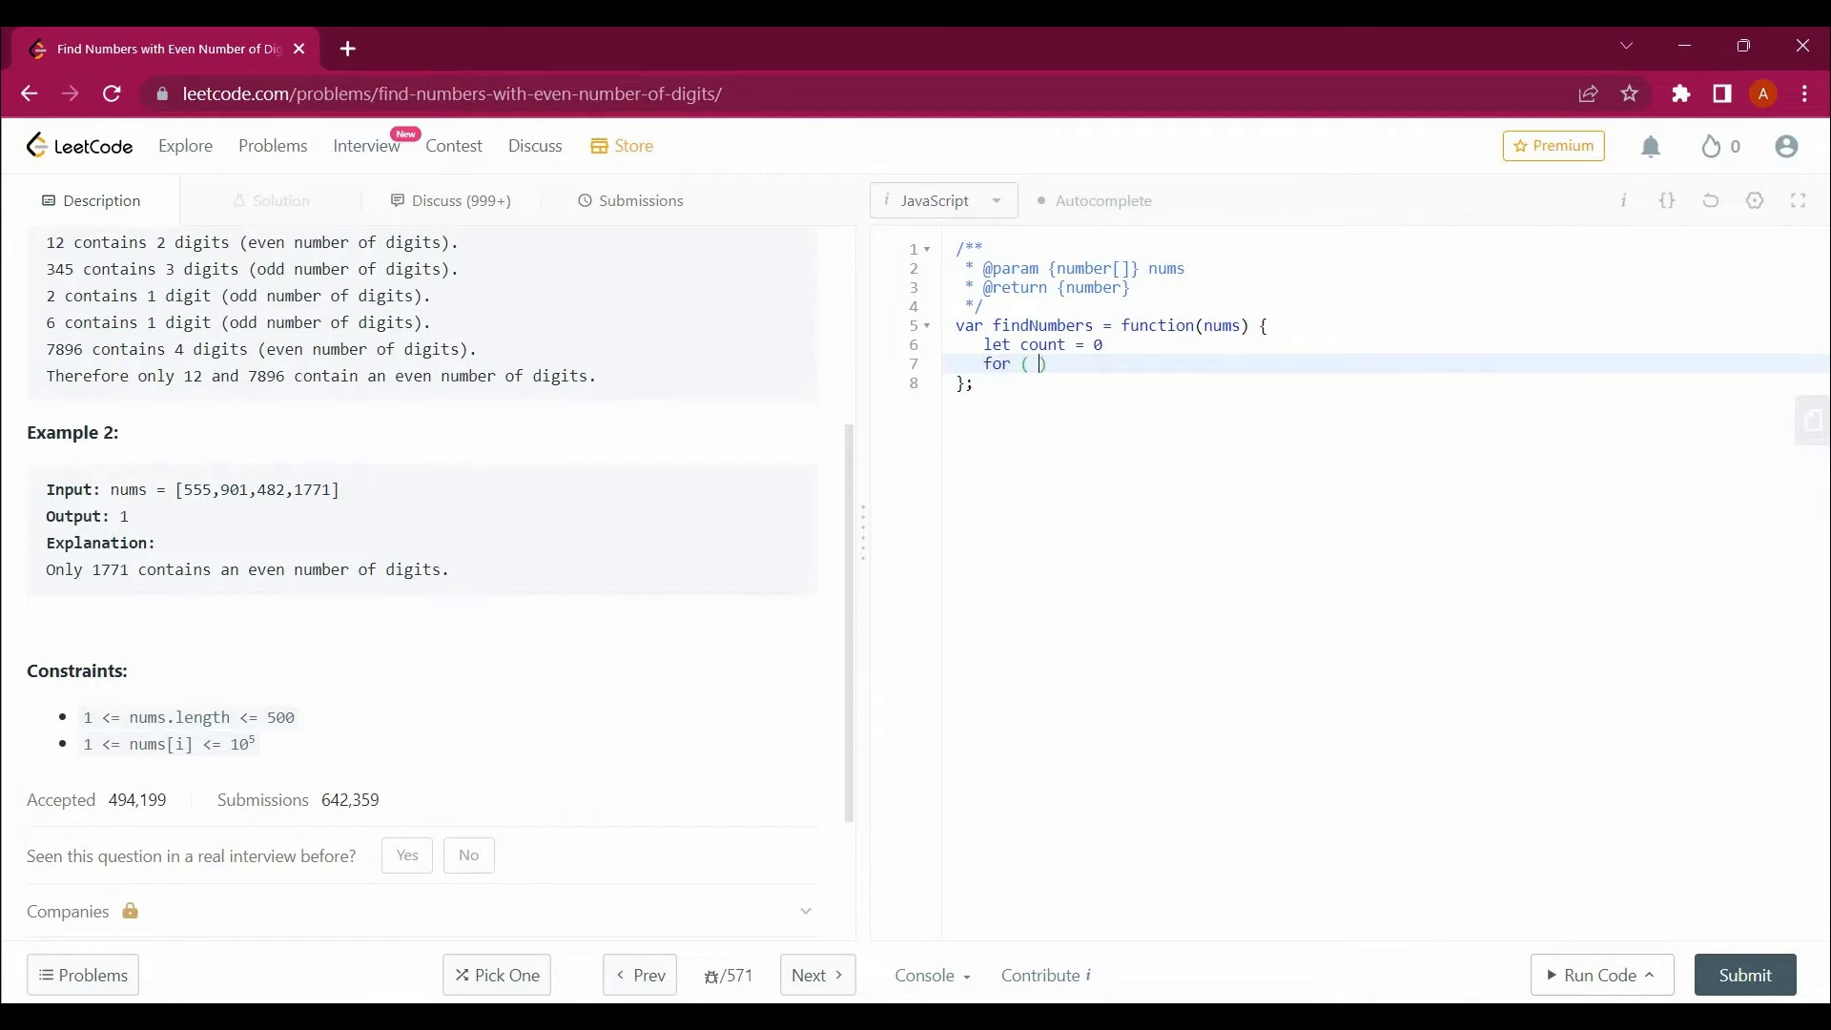
pyautogui.write('let i = 0;')
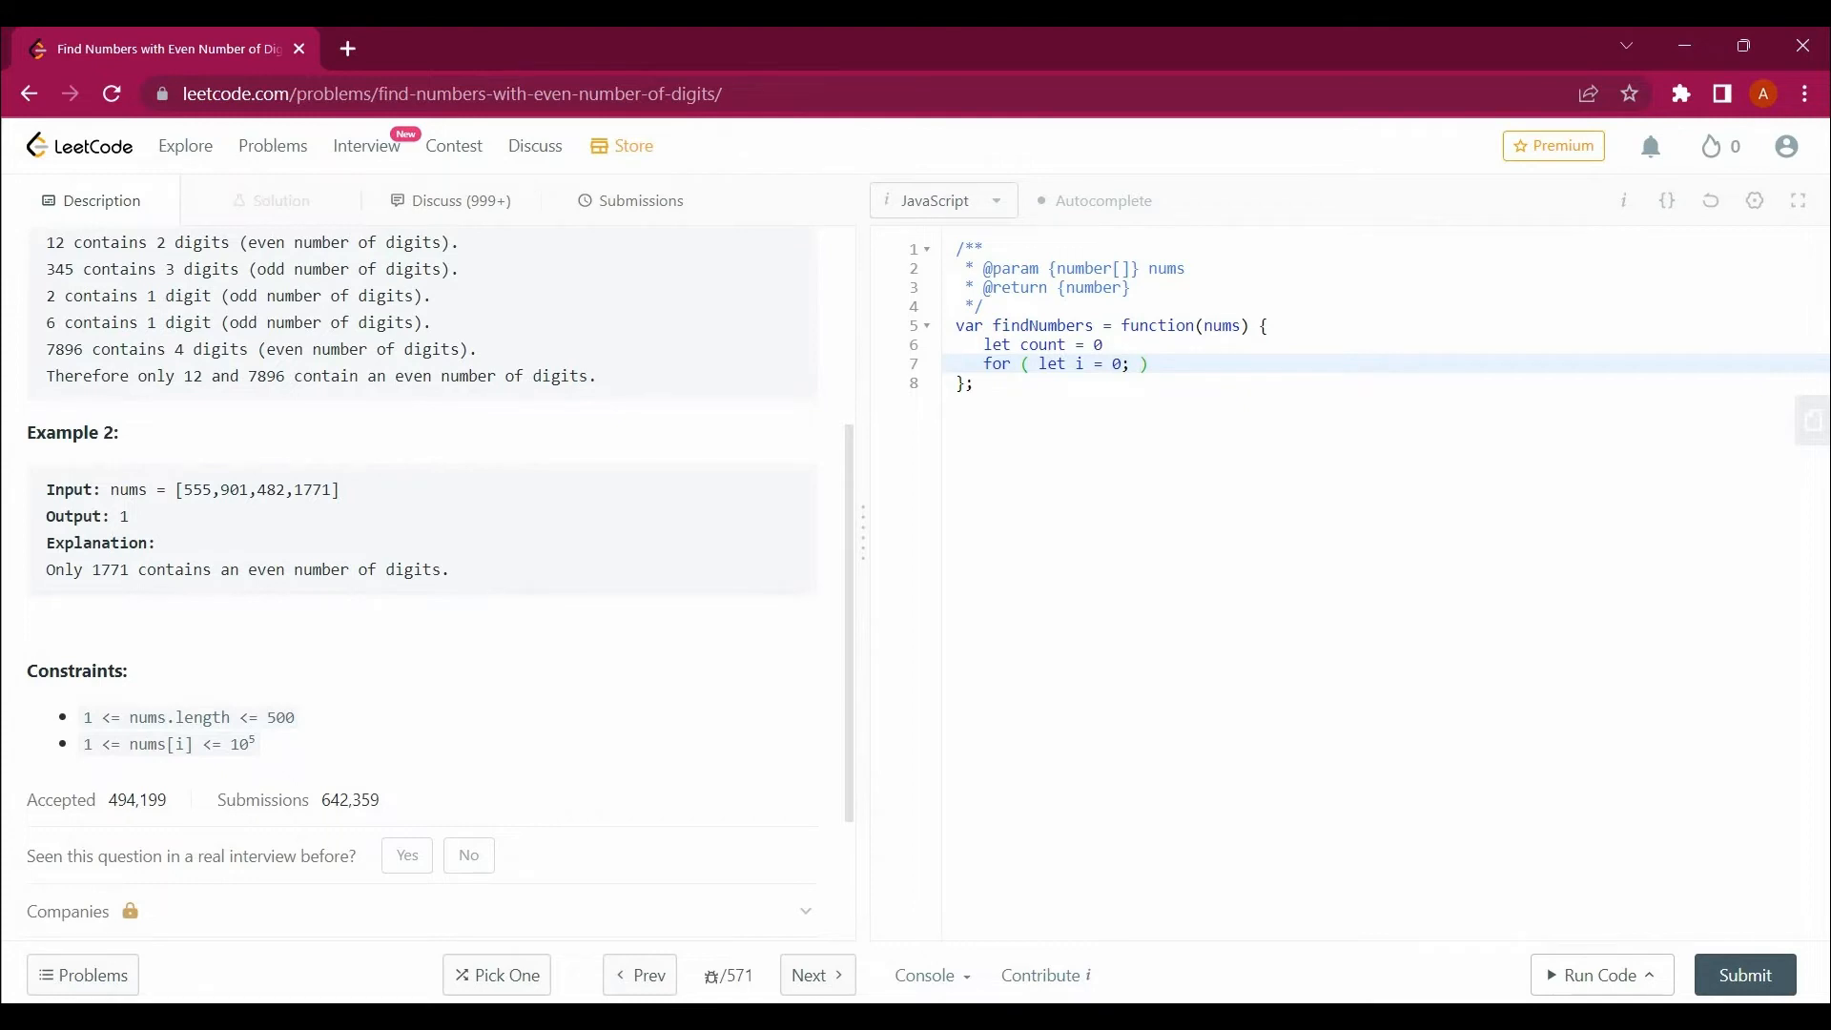
pyautogui.write('i')
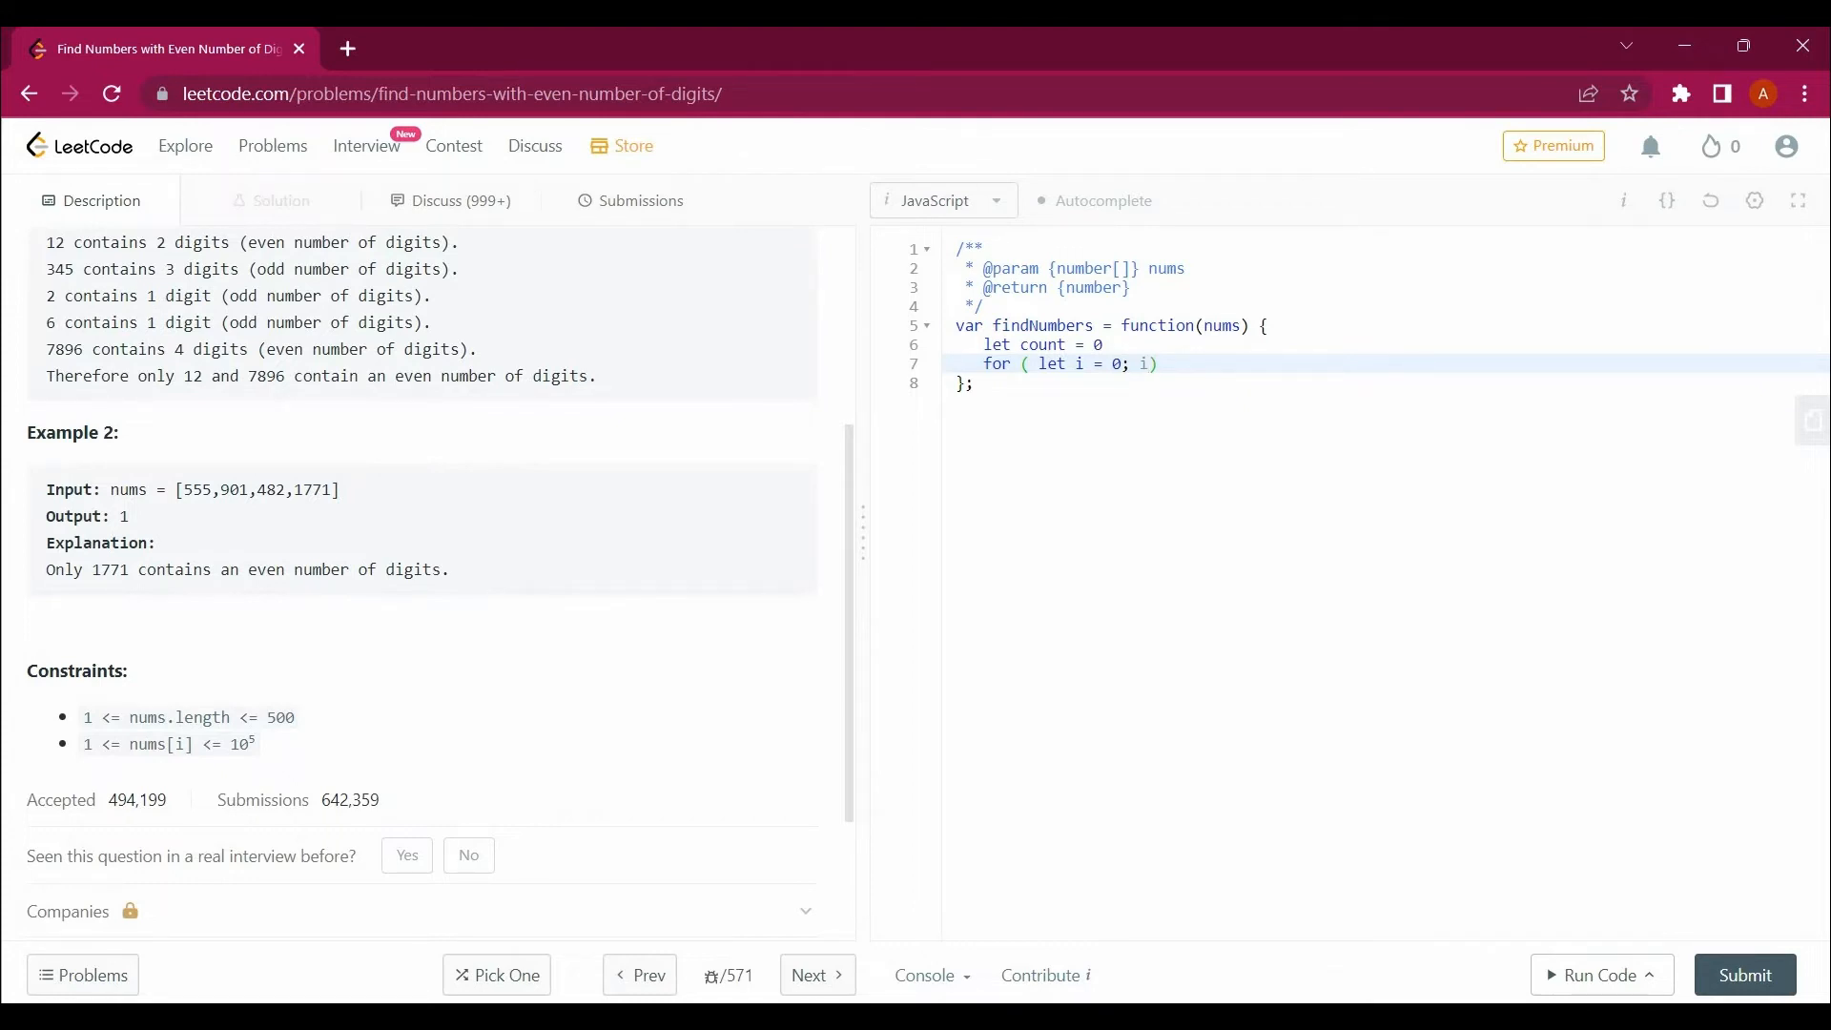
pyautogui.write('< num')
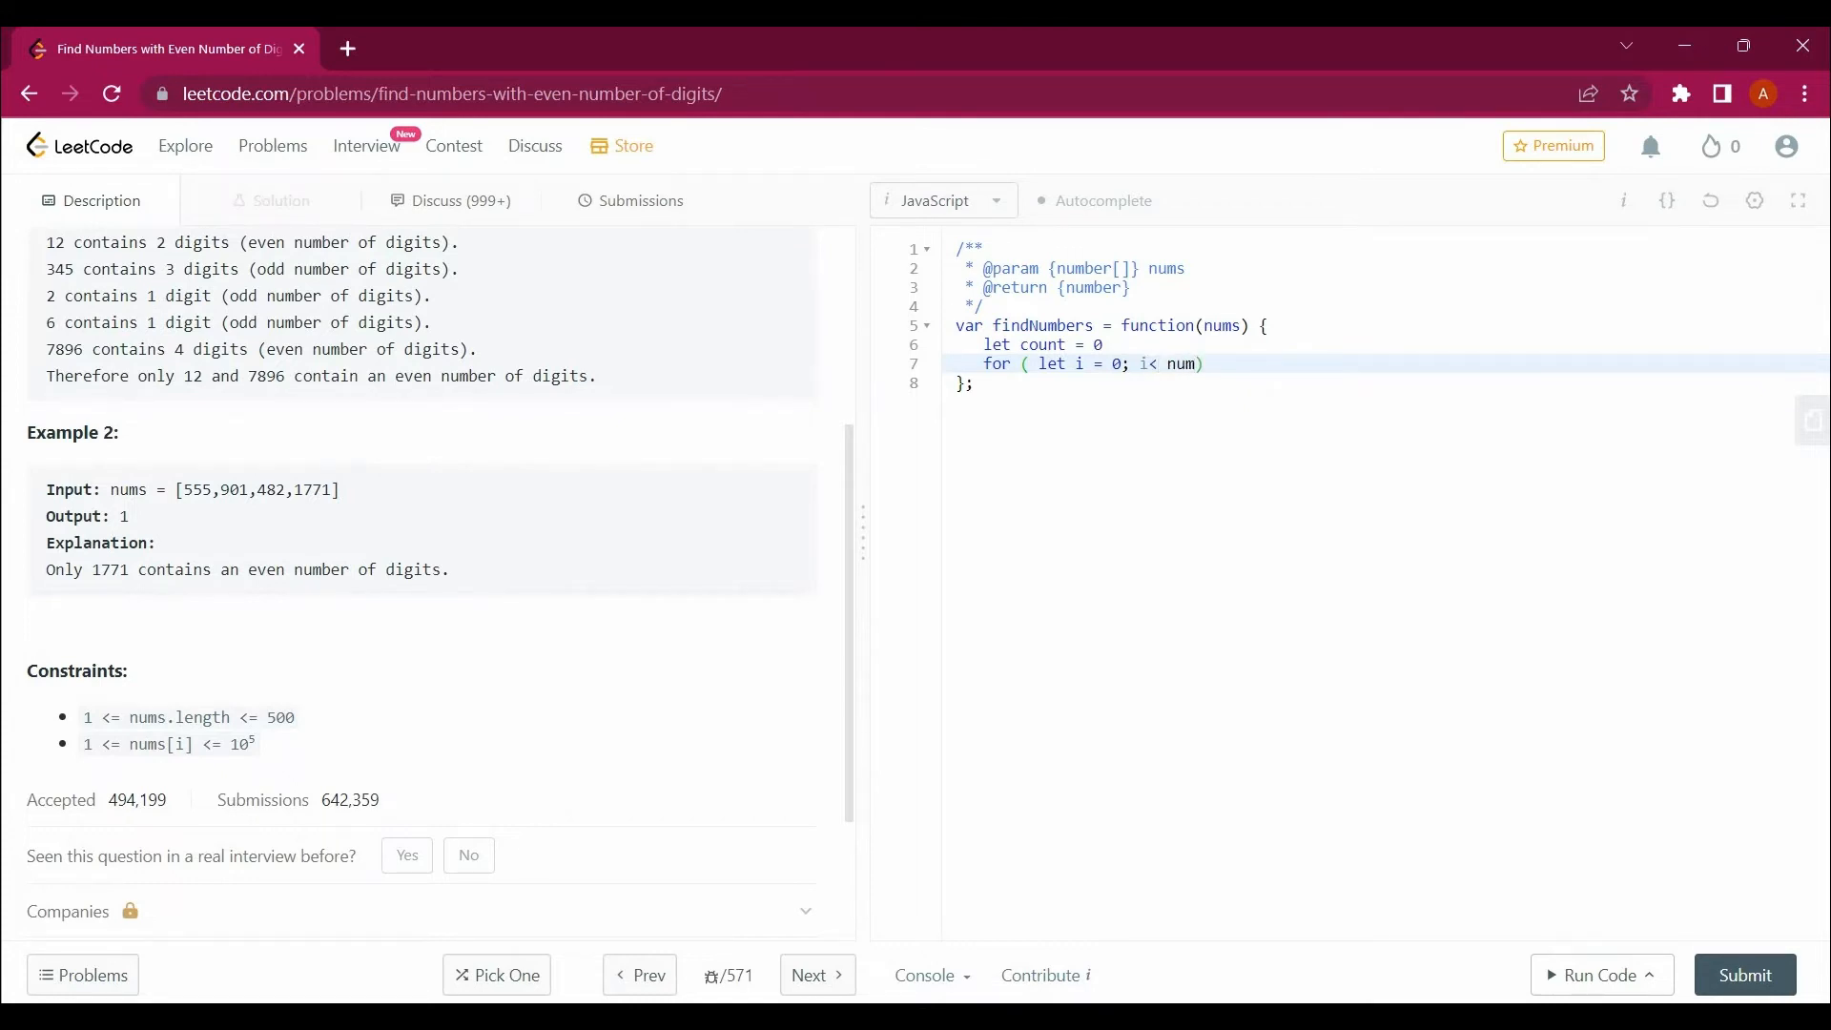
pyautogui.write('.length')
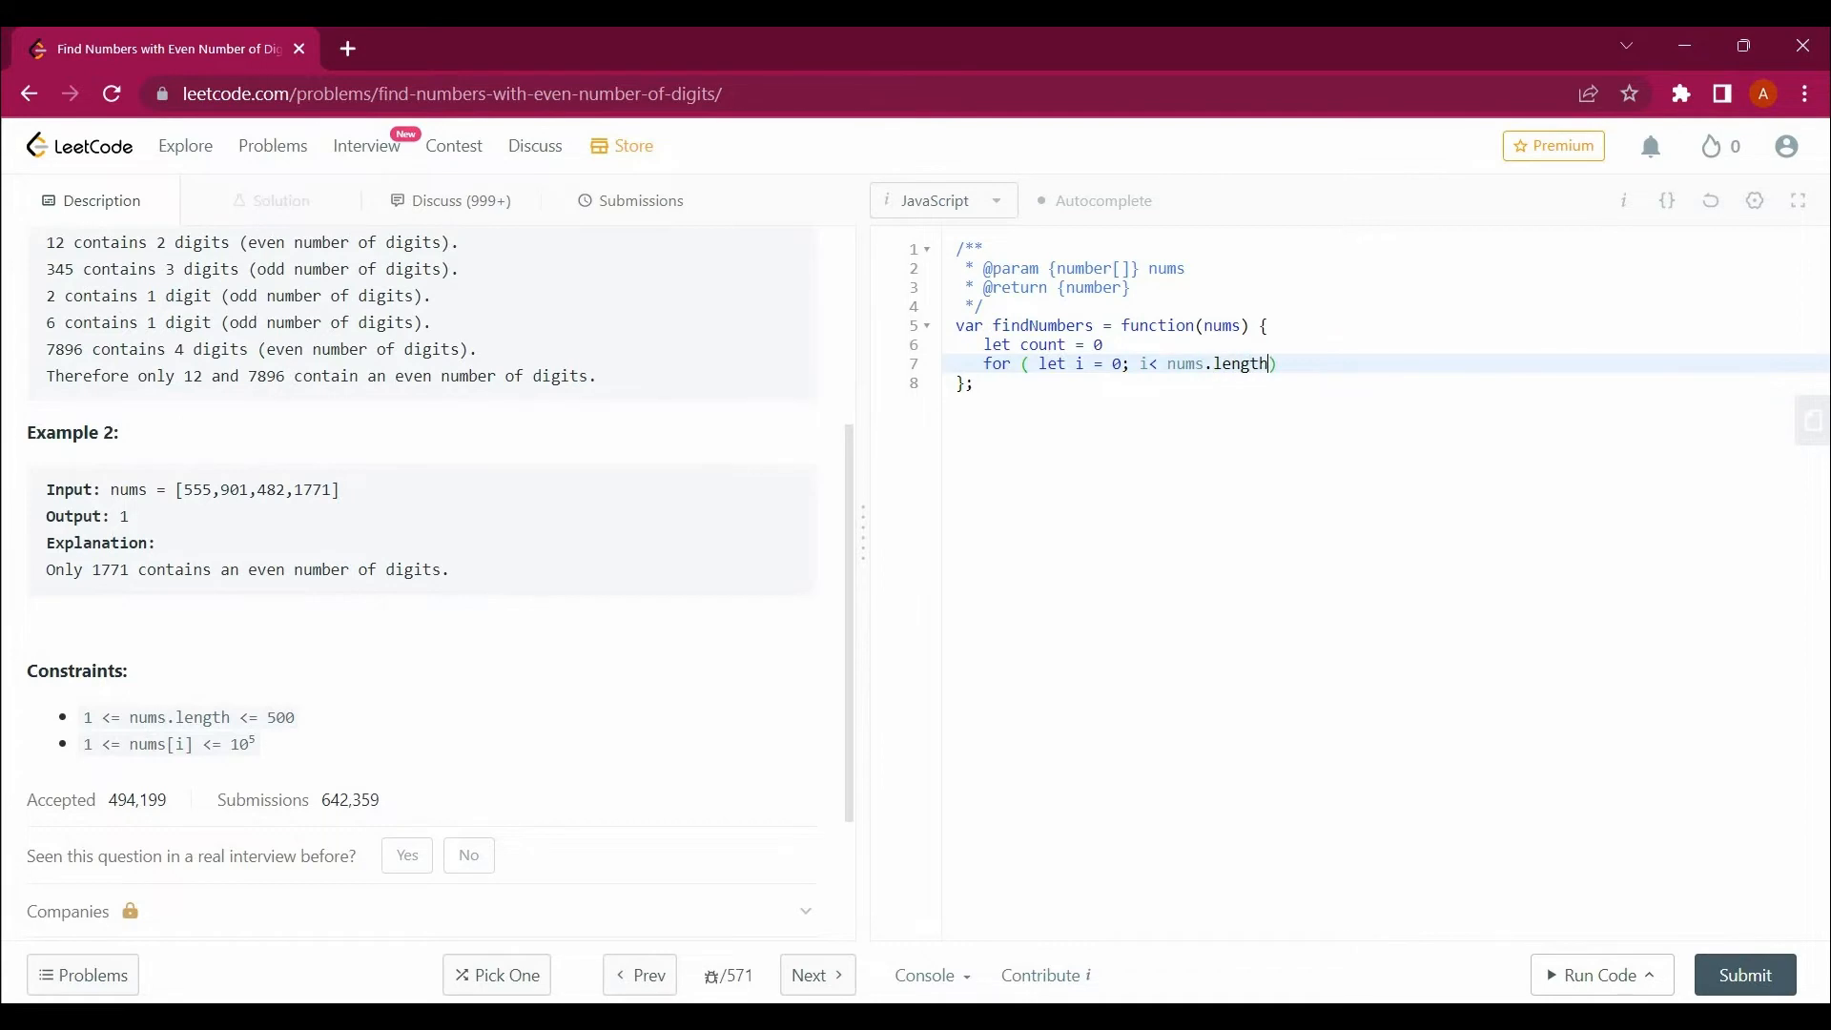
pyautogui.write('; i++')
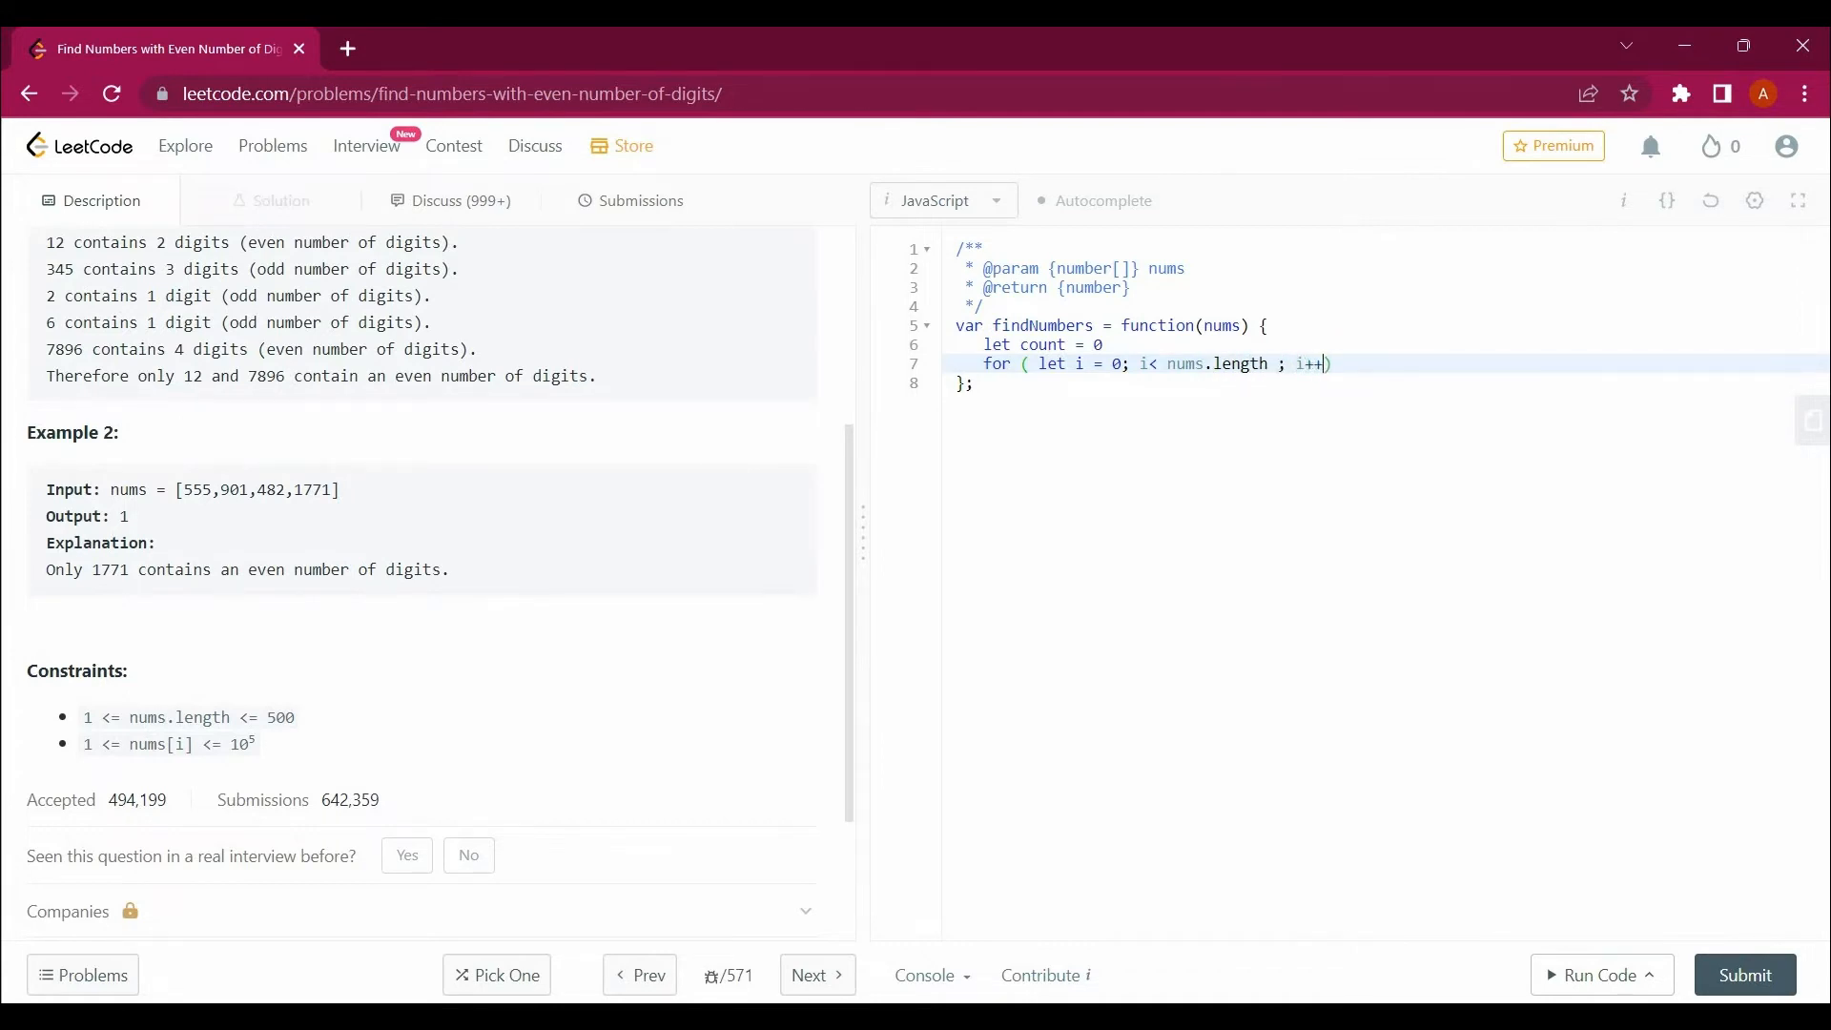
pyautogui.write('{')
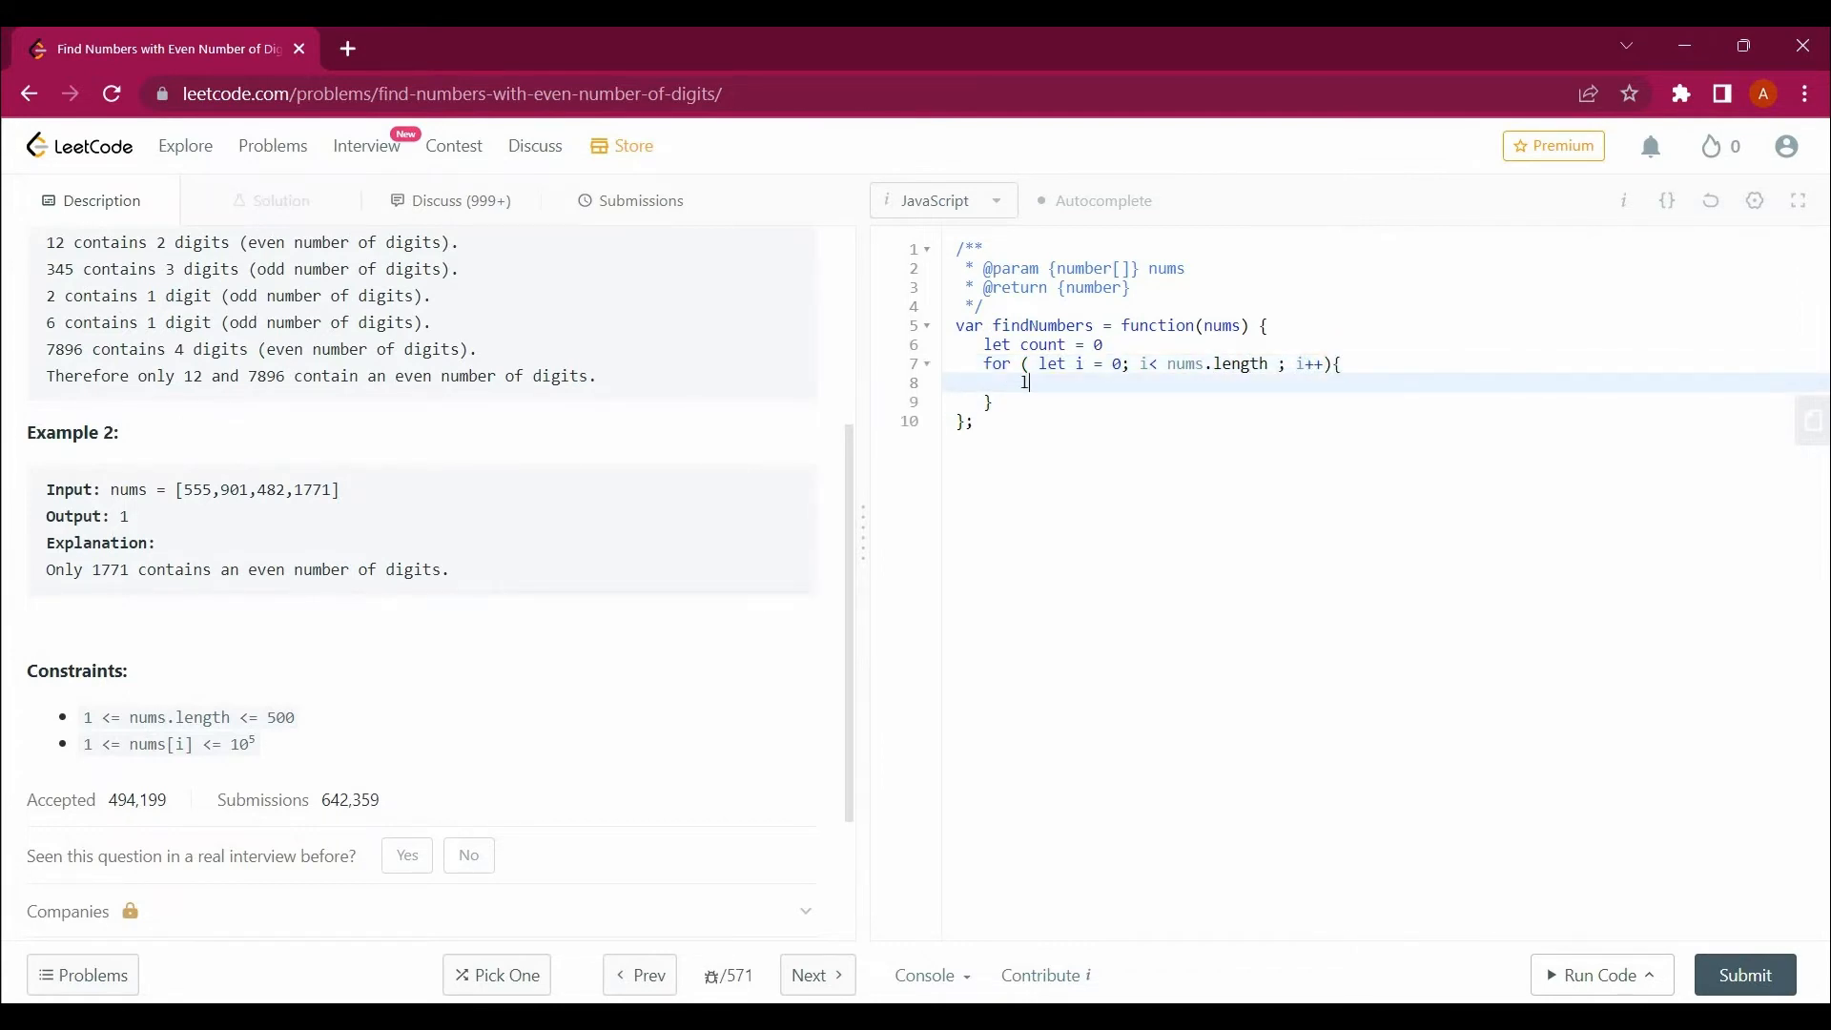
# Inside the loop, store each number as a string with let ans = nums[i].toString()
pyautogui.write('et ans')
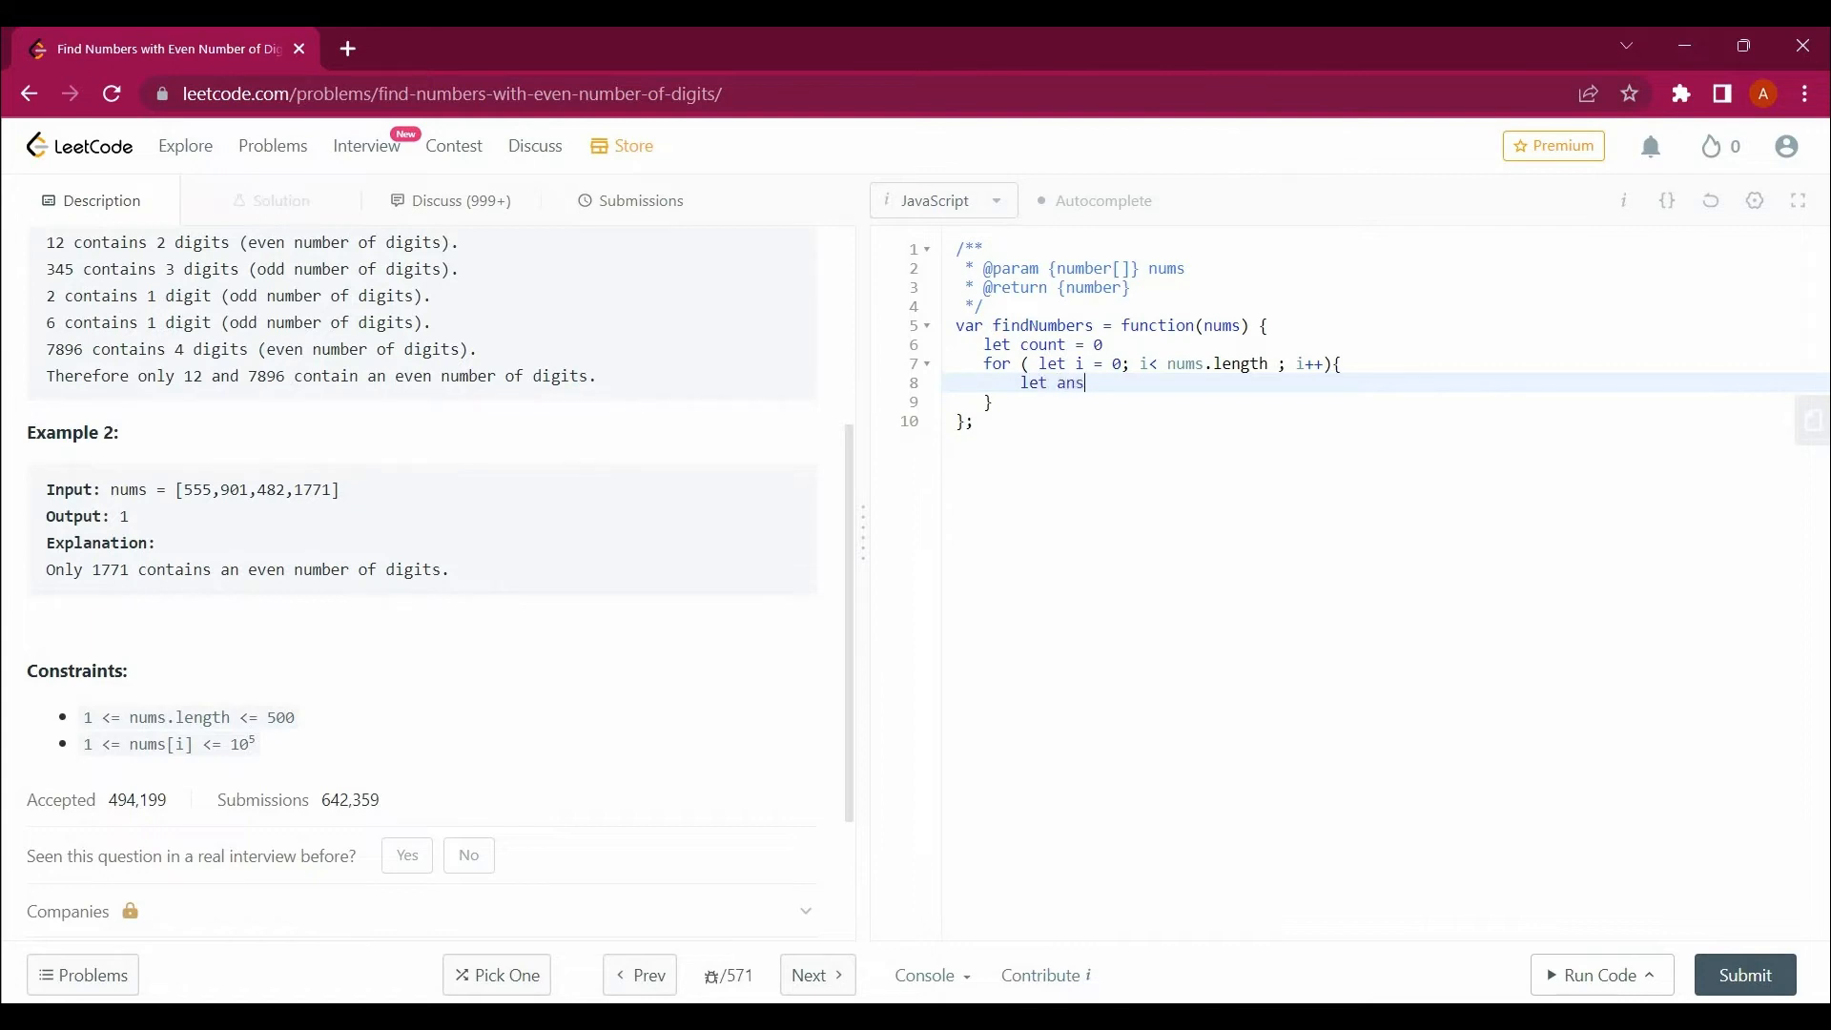
pyautogui.write('=')
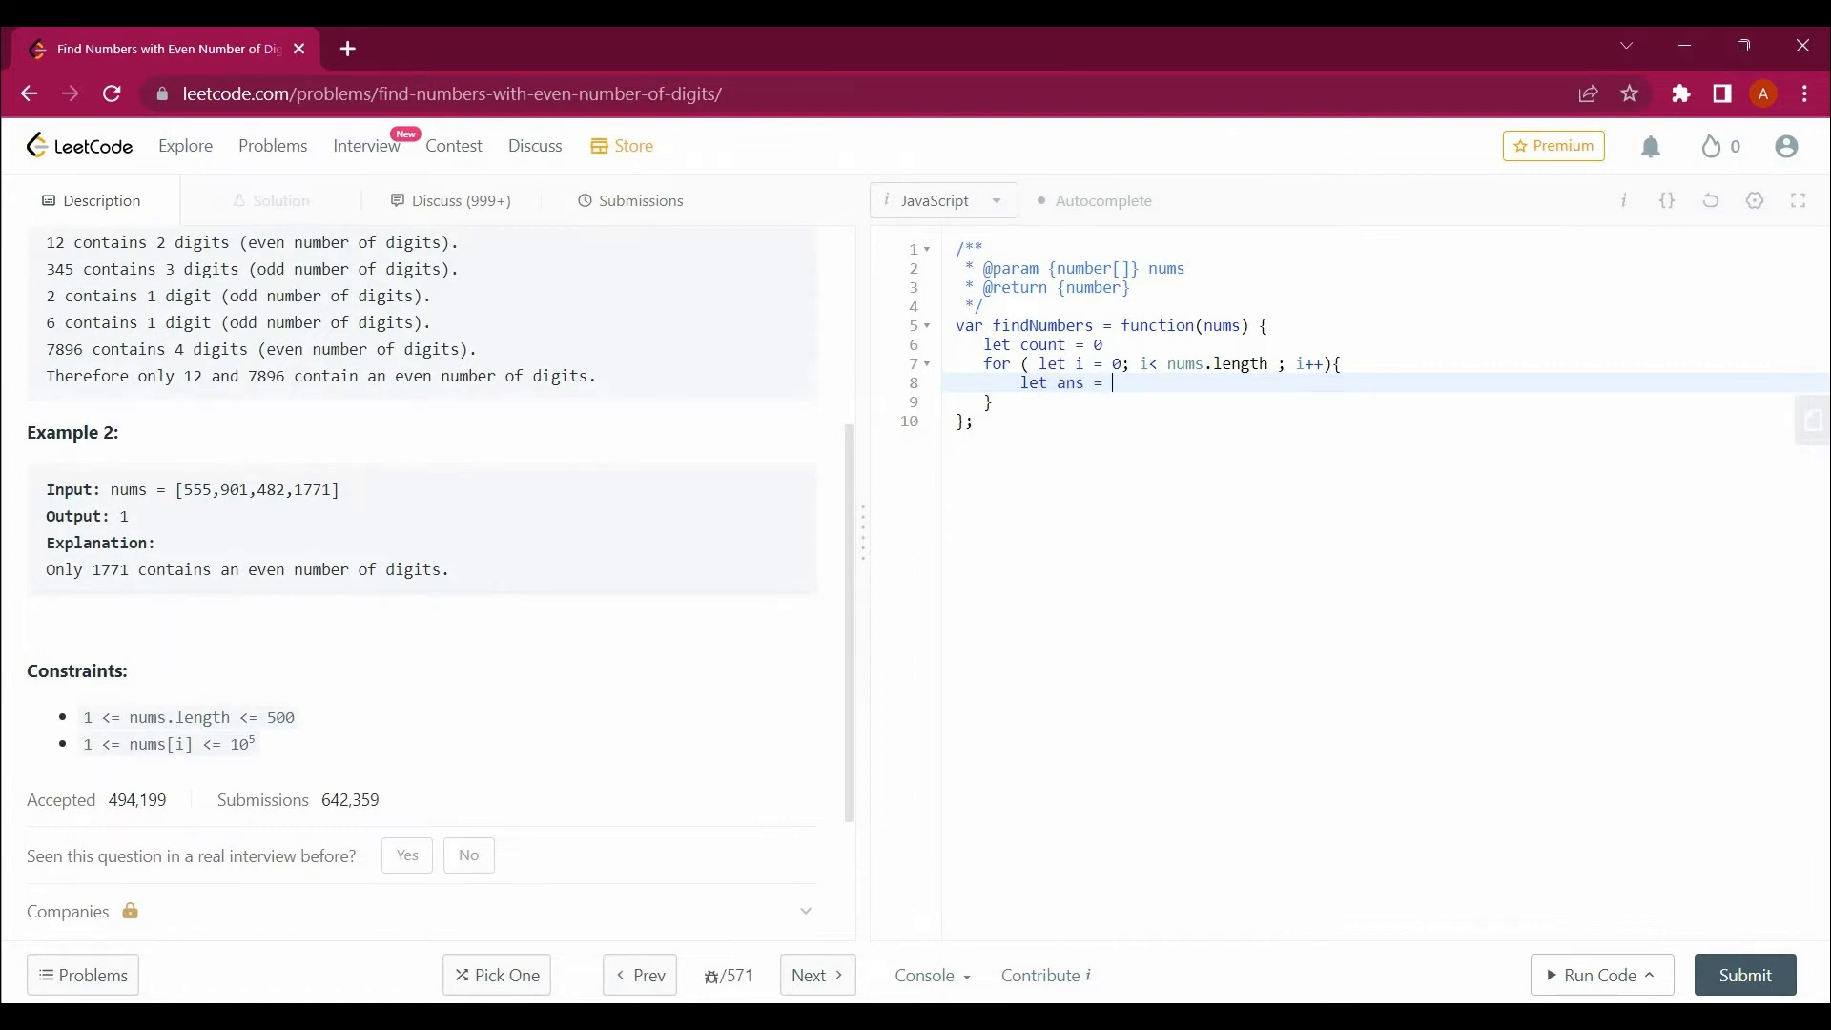
pyautogui.write('nums[o')
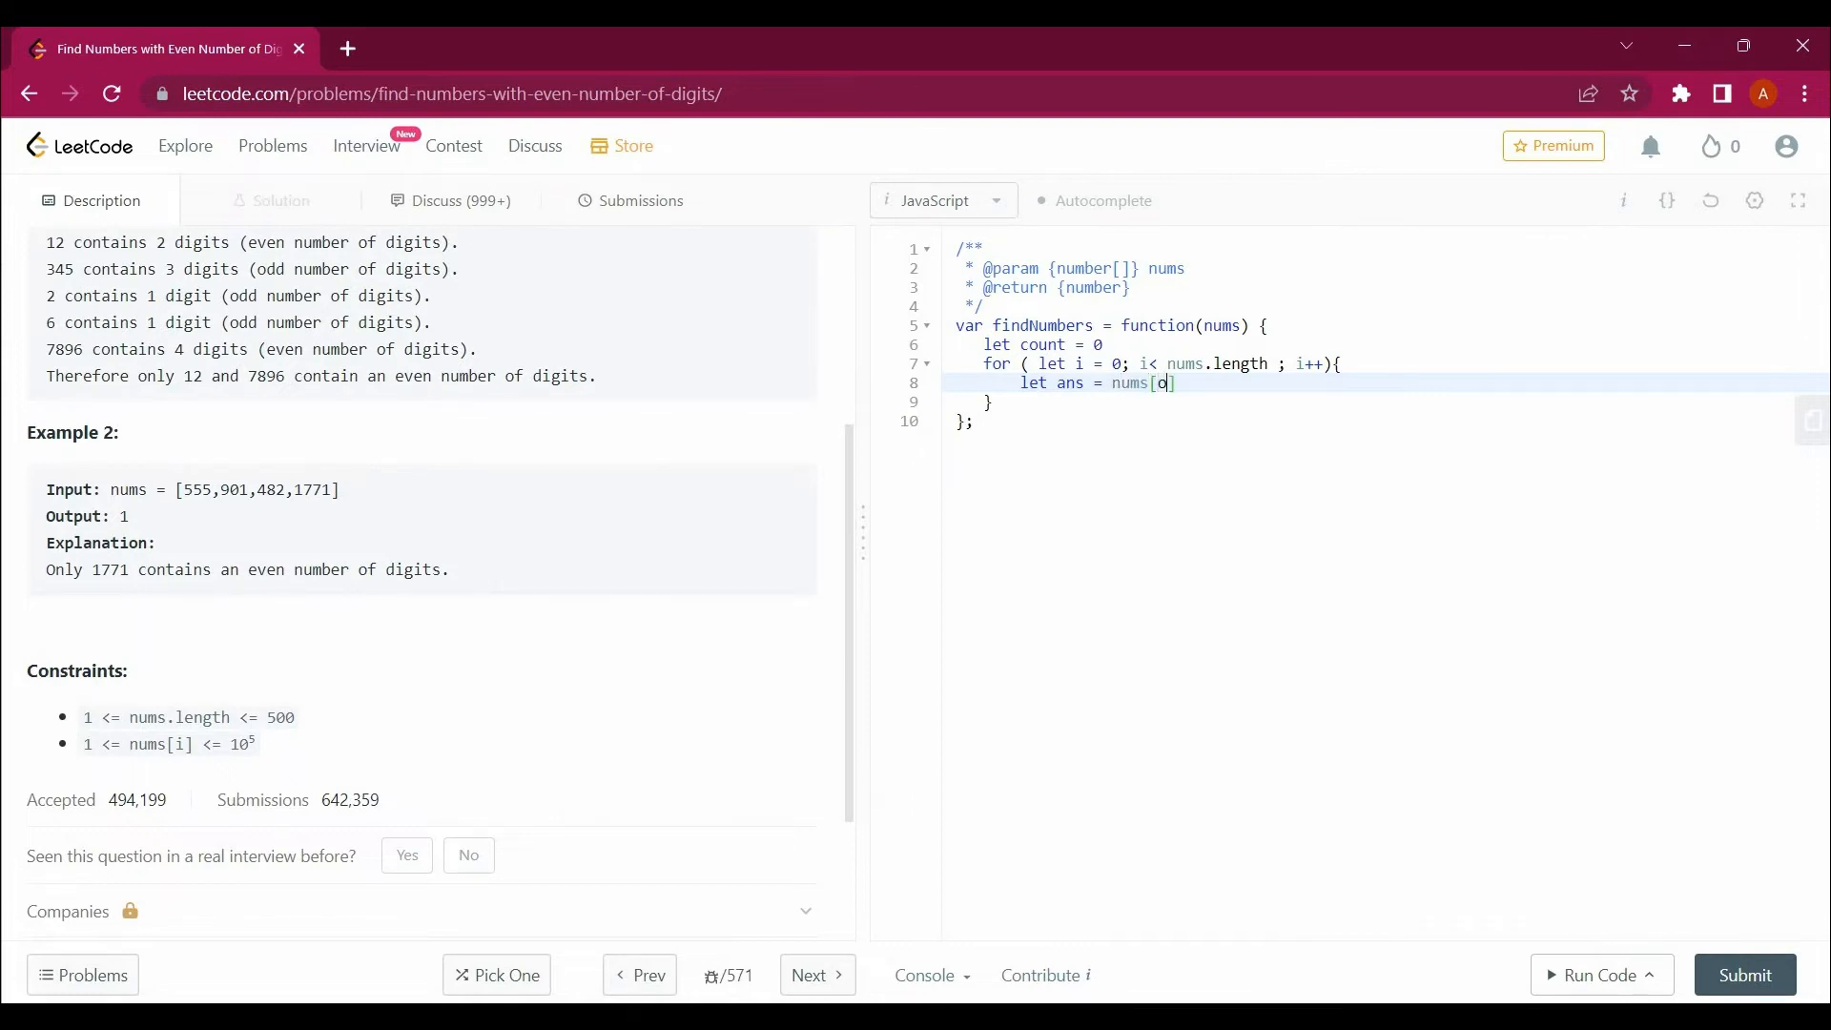
pyautogui.write('i')
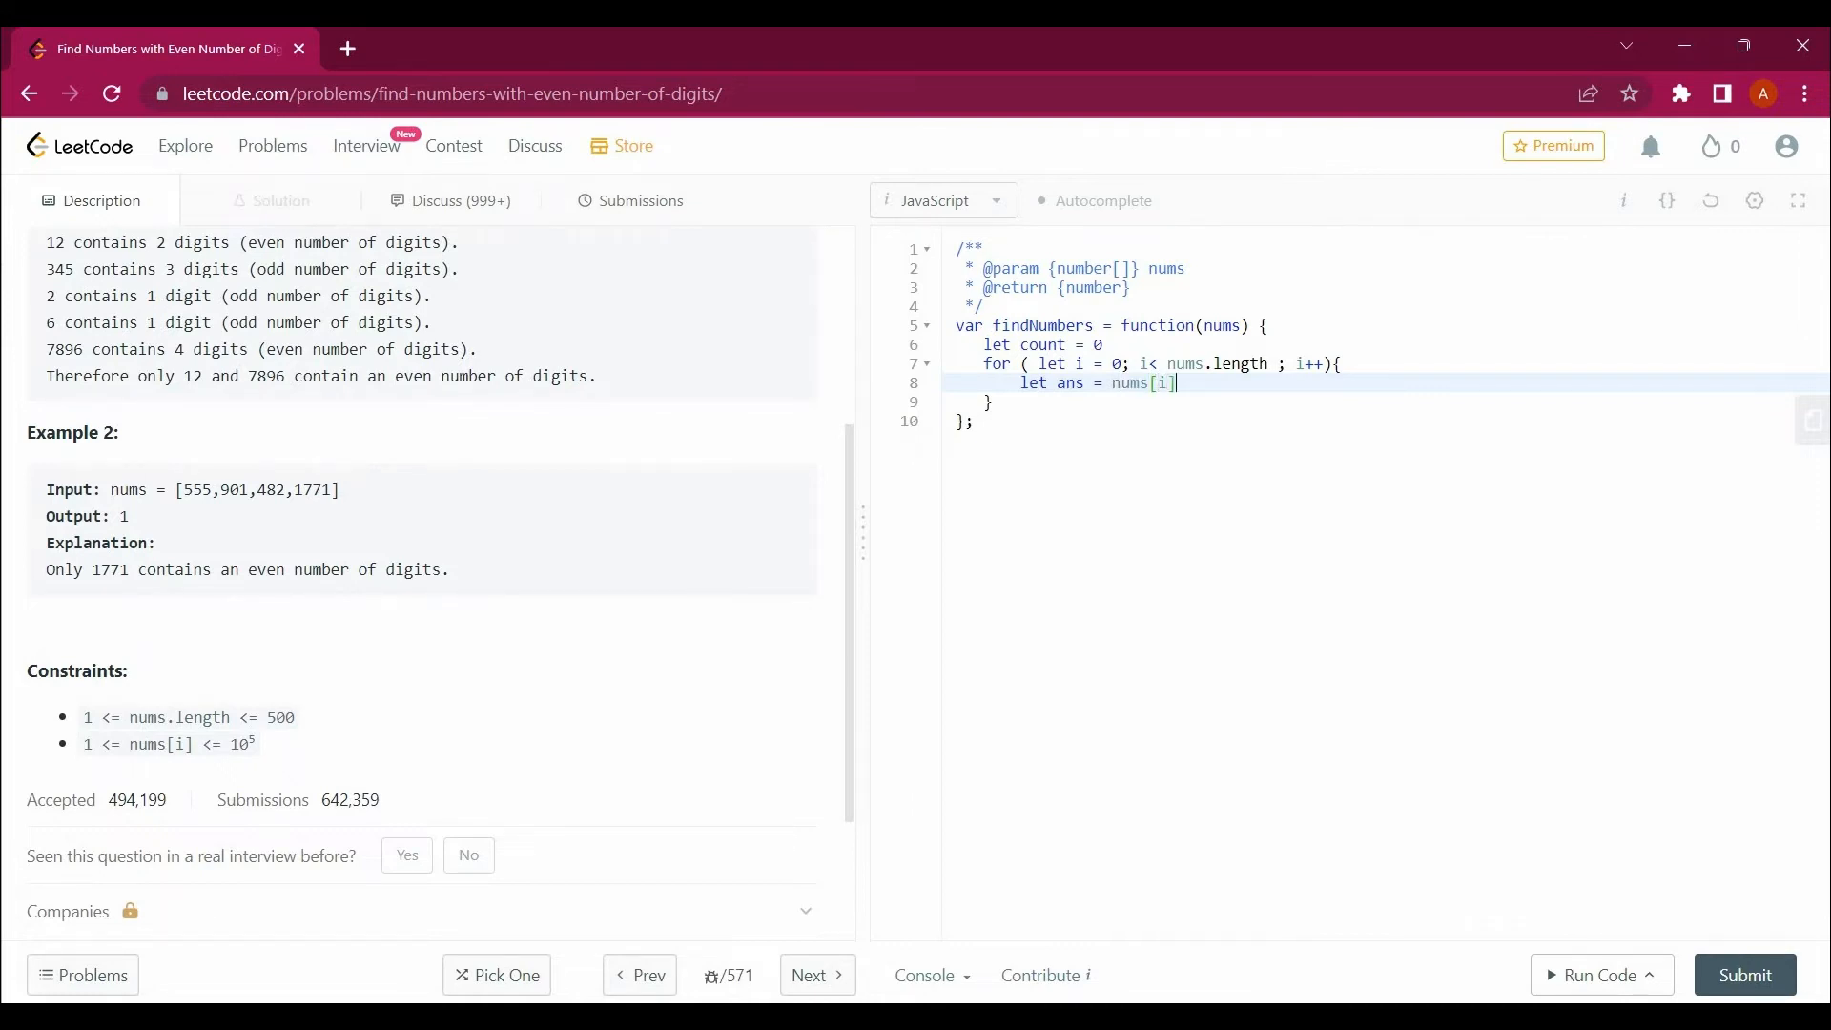
pyautogui.write('.leng')
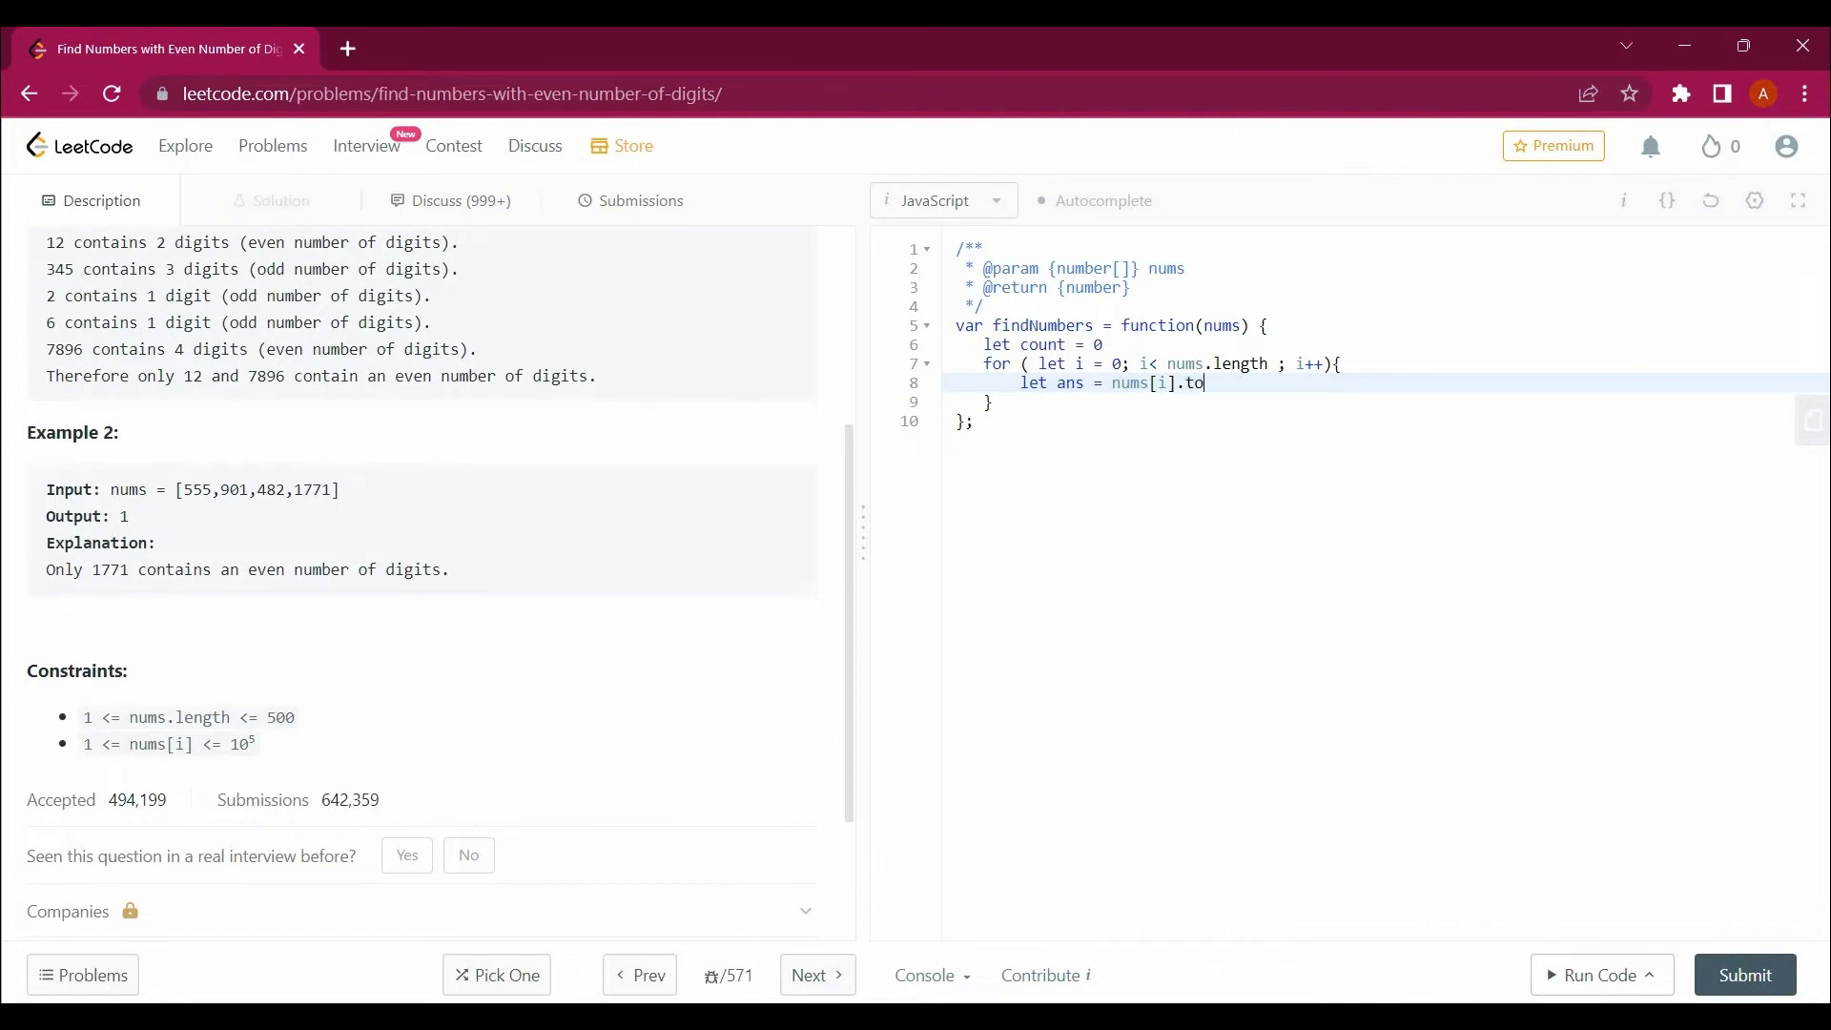
pyautogui.write('String')
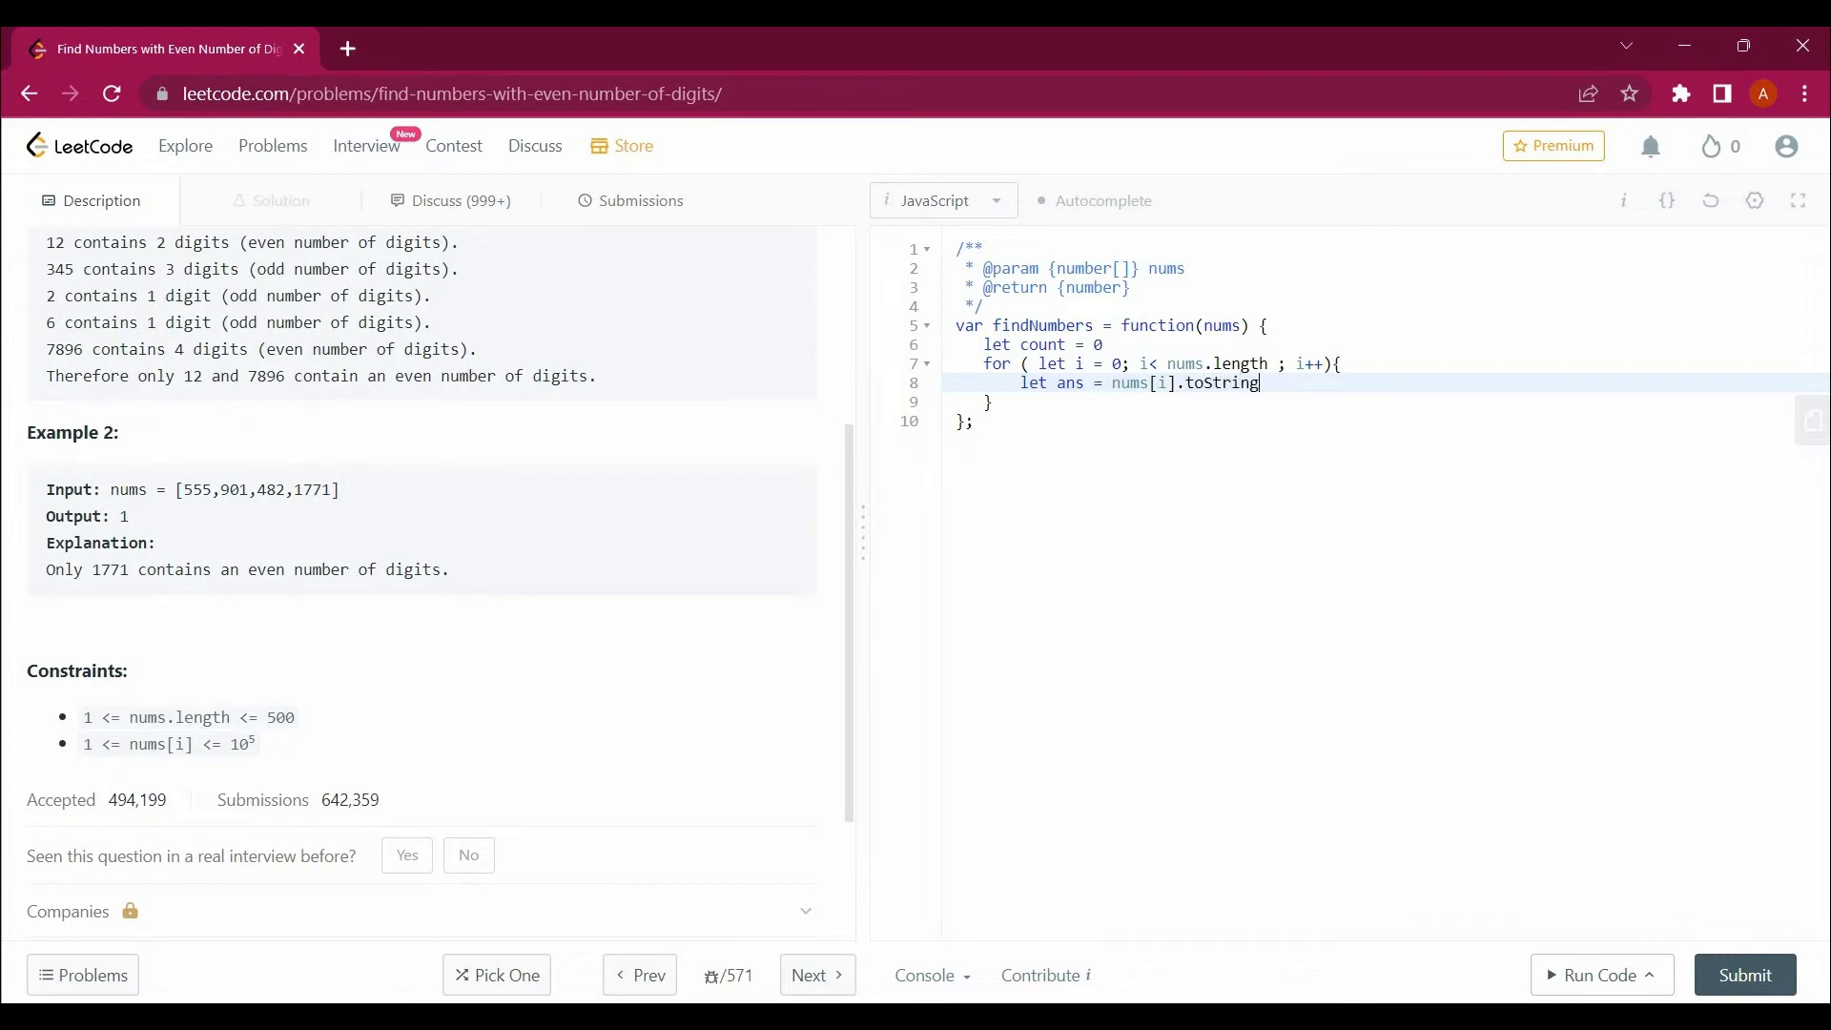
pyautogui.write('()')
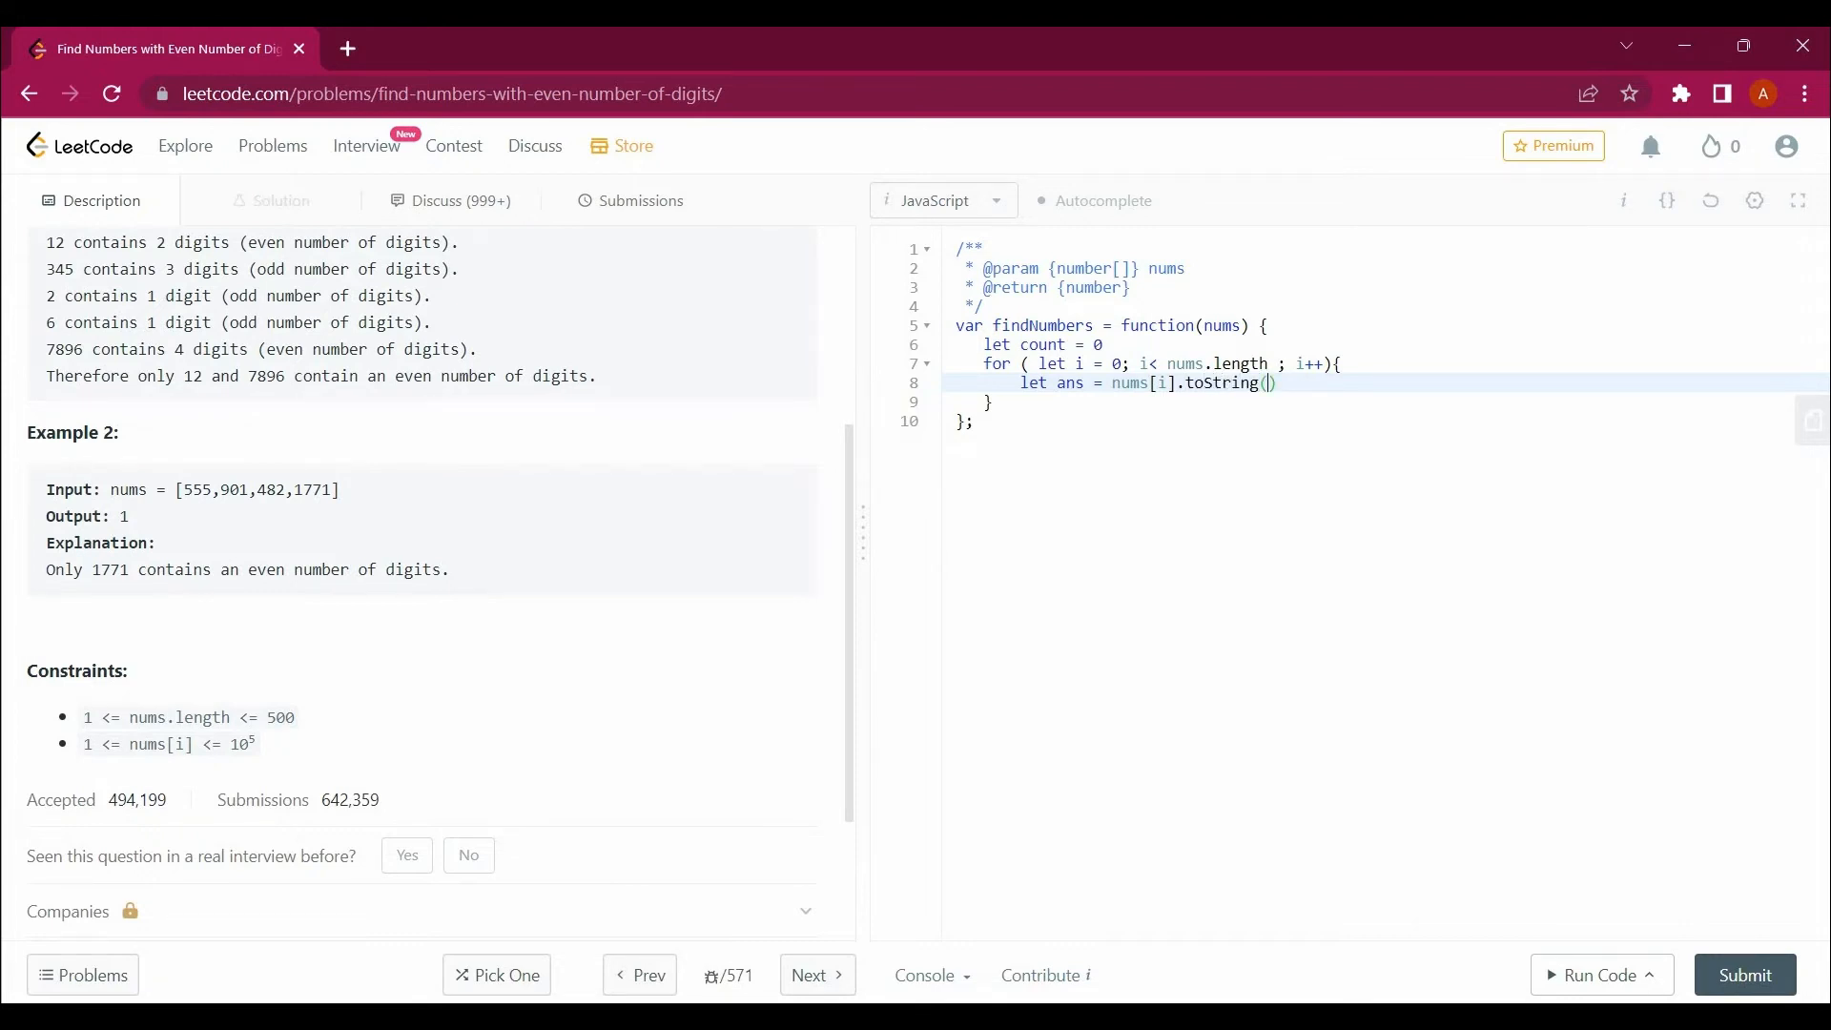
pyautogui.write(')')
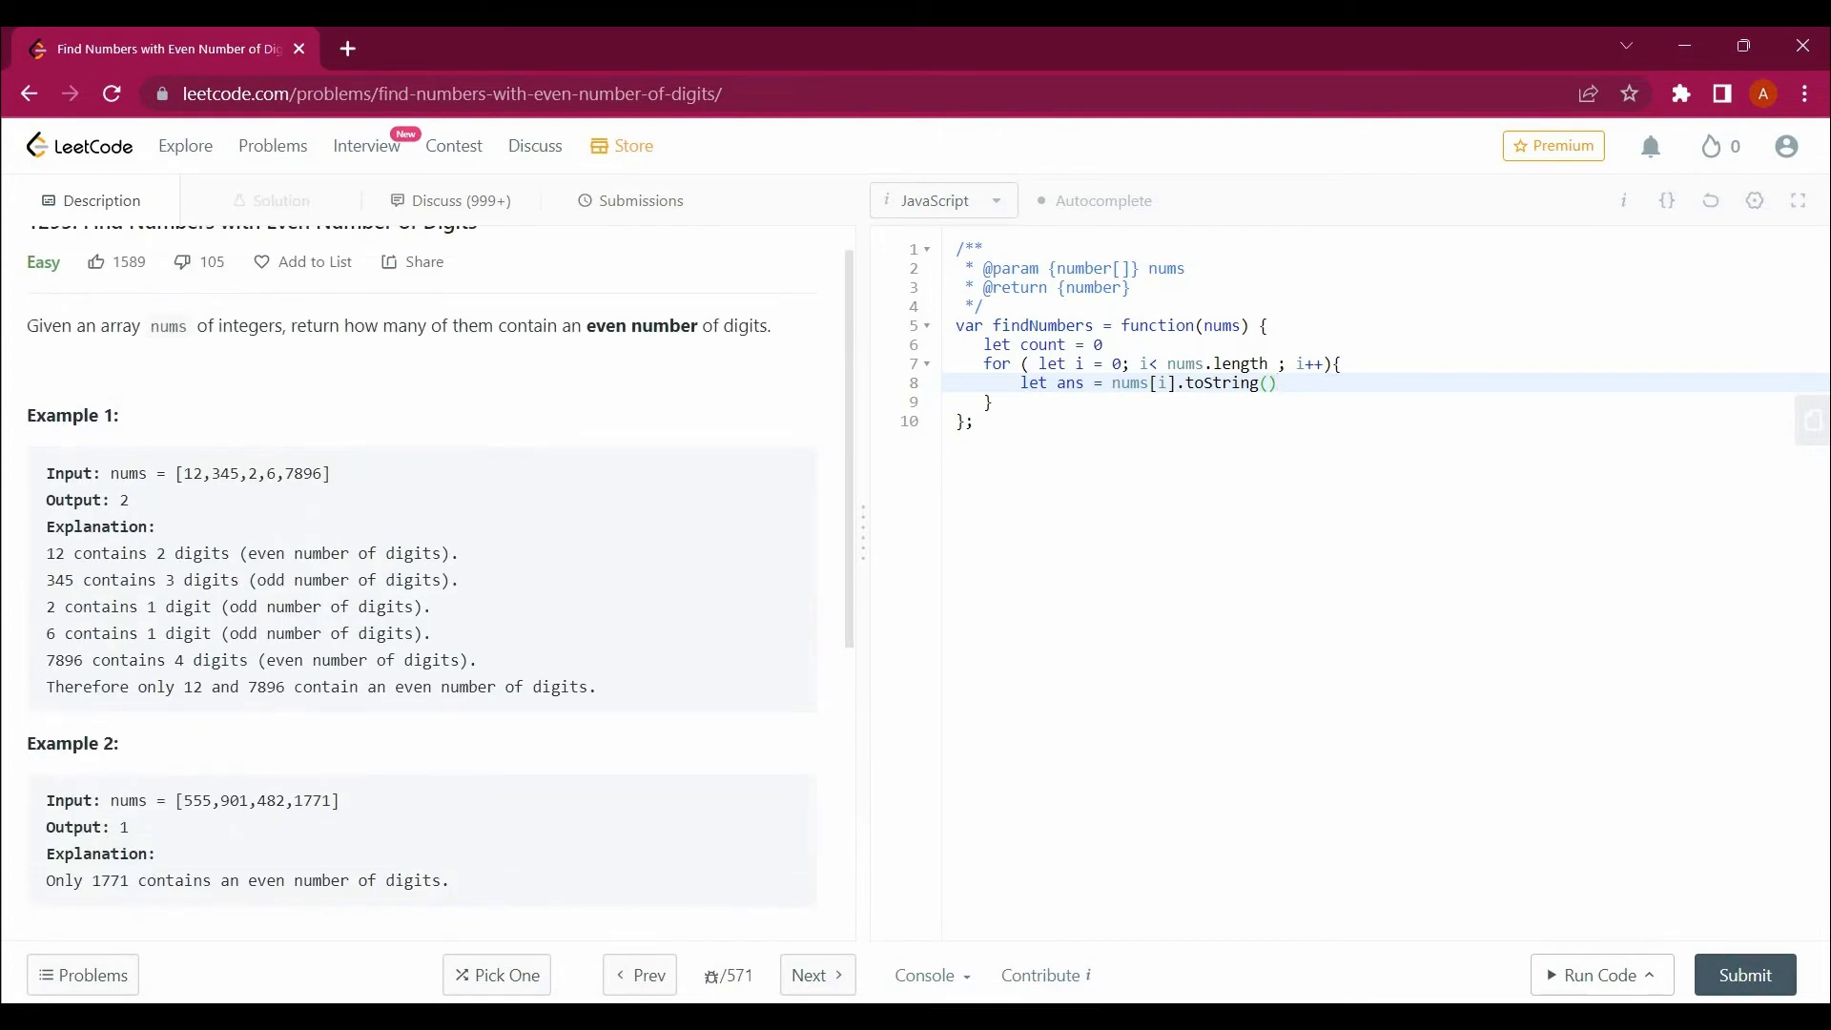
# Add the condition if(ans.length % 2 == 0) inside the loop
pyautogui.moveTo(182, 473); pyautogui.dragTo(330, 473)
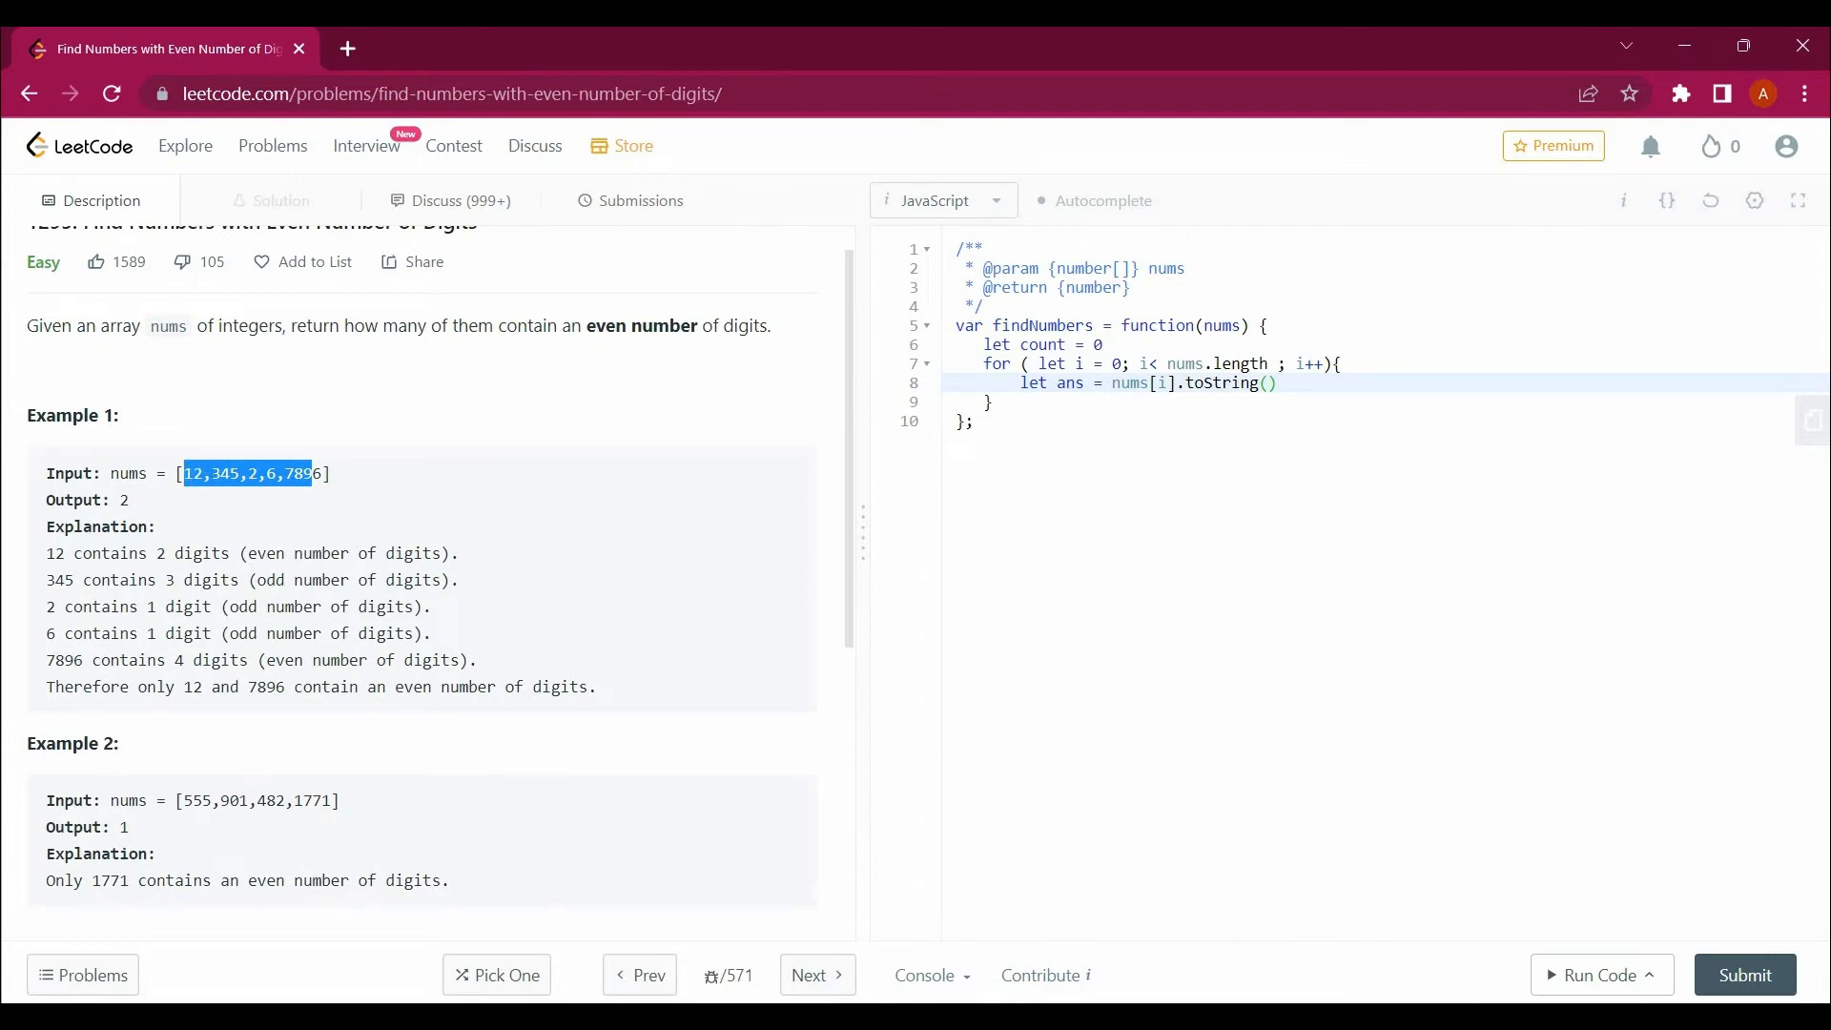
pyautogui.click(1282, 383)
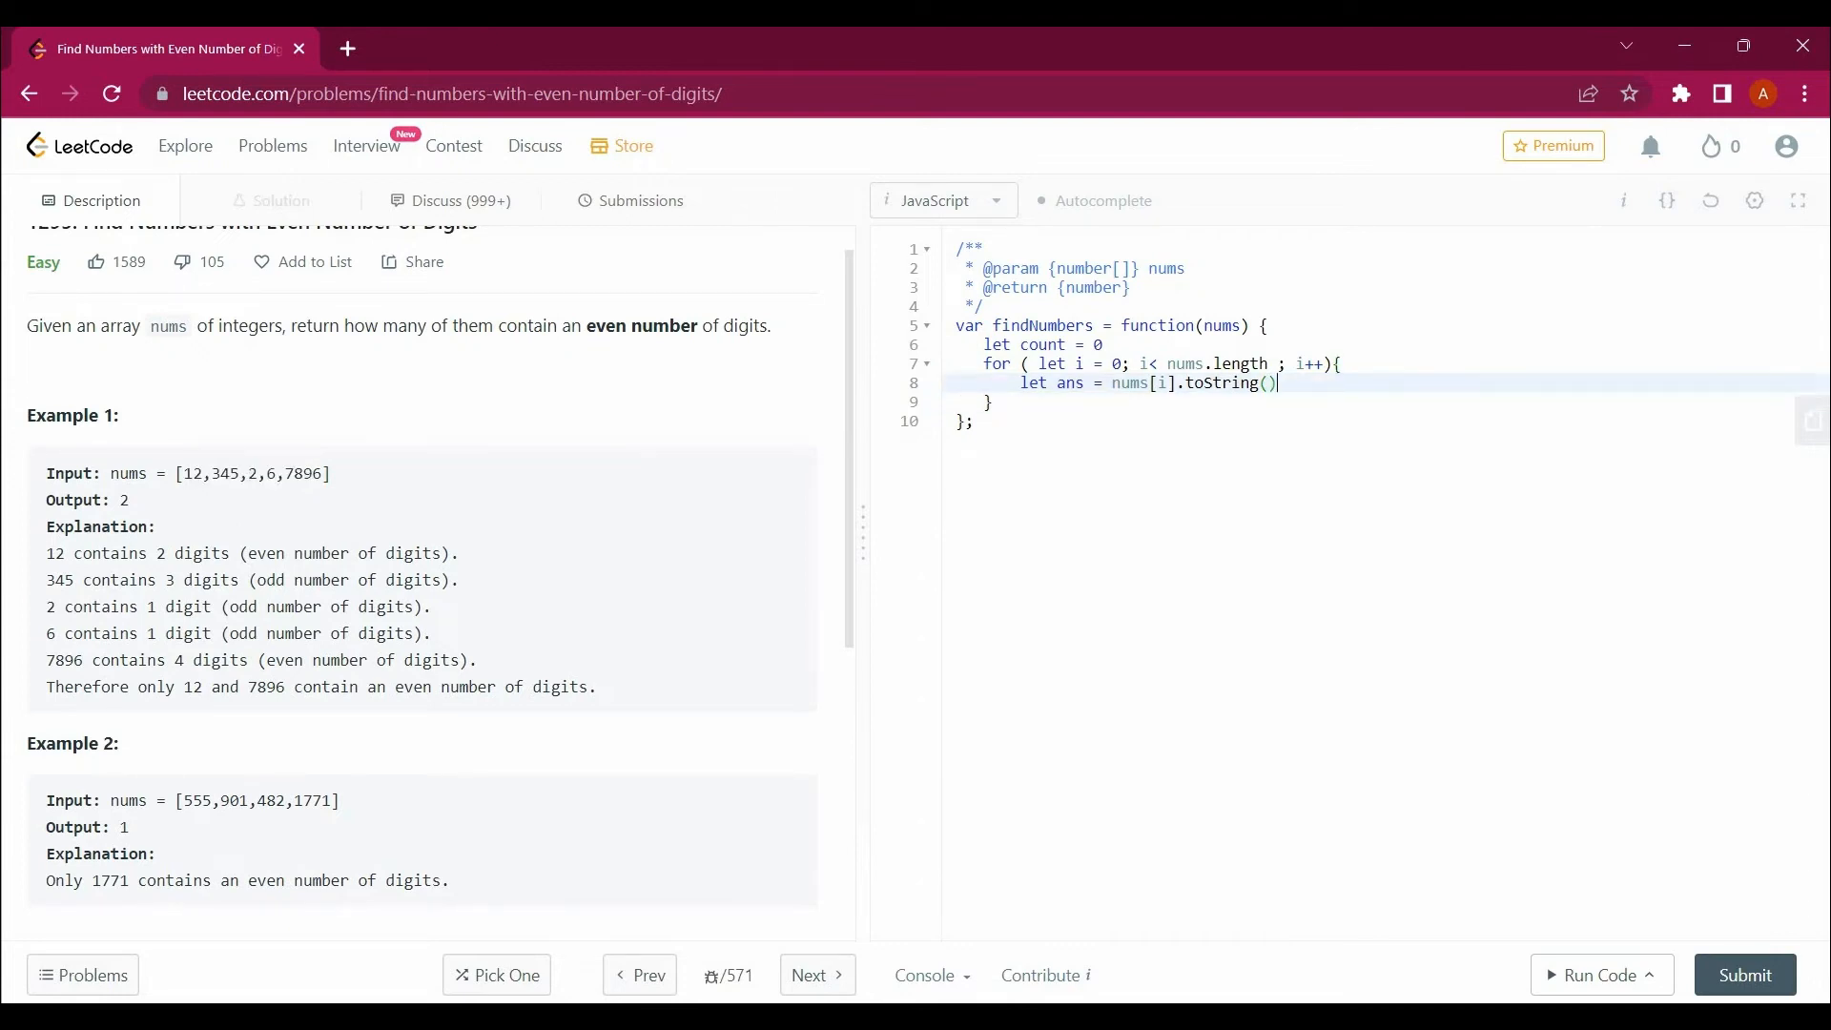
pyautogui.write('if')
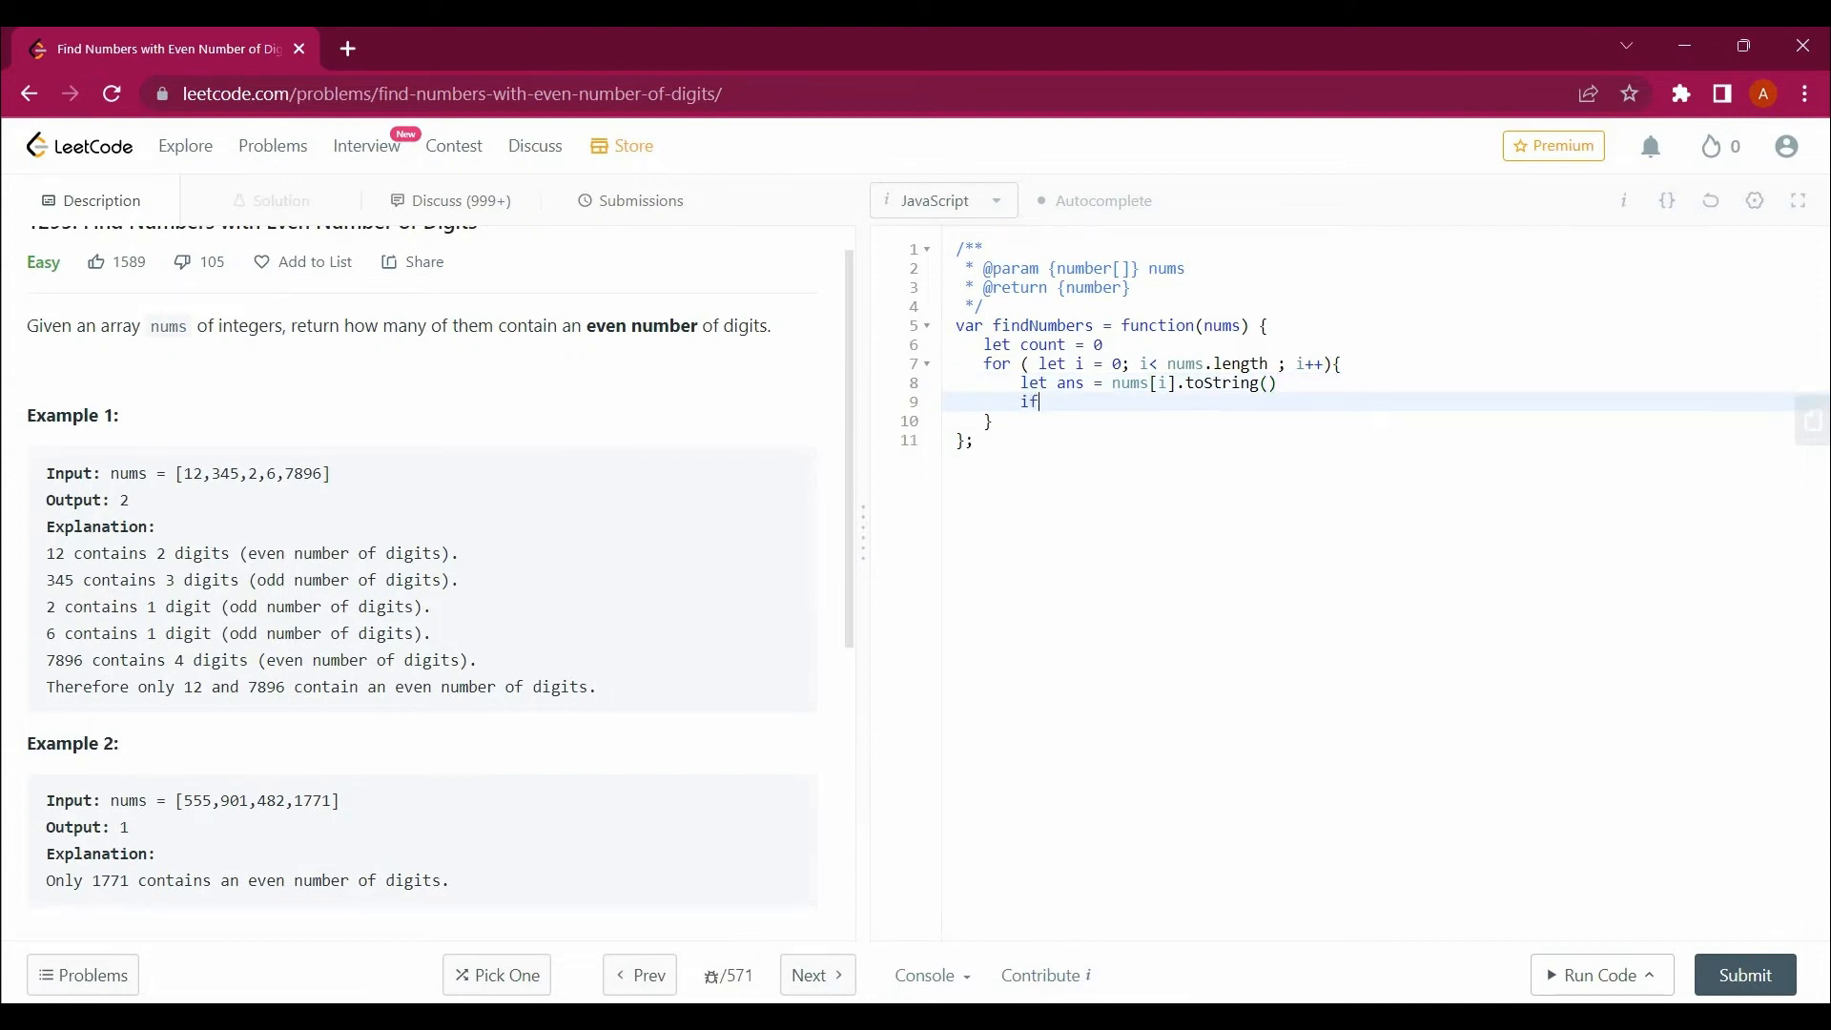
pyautogui.write('(ans)')
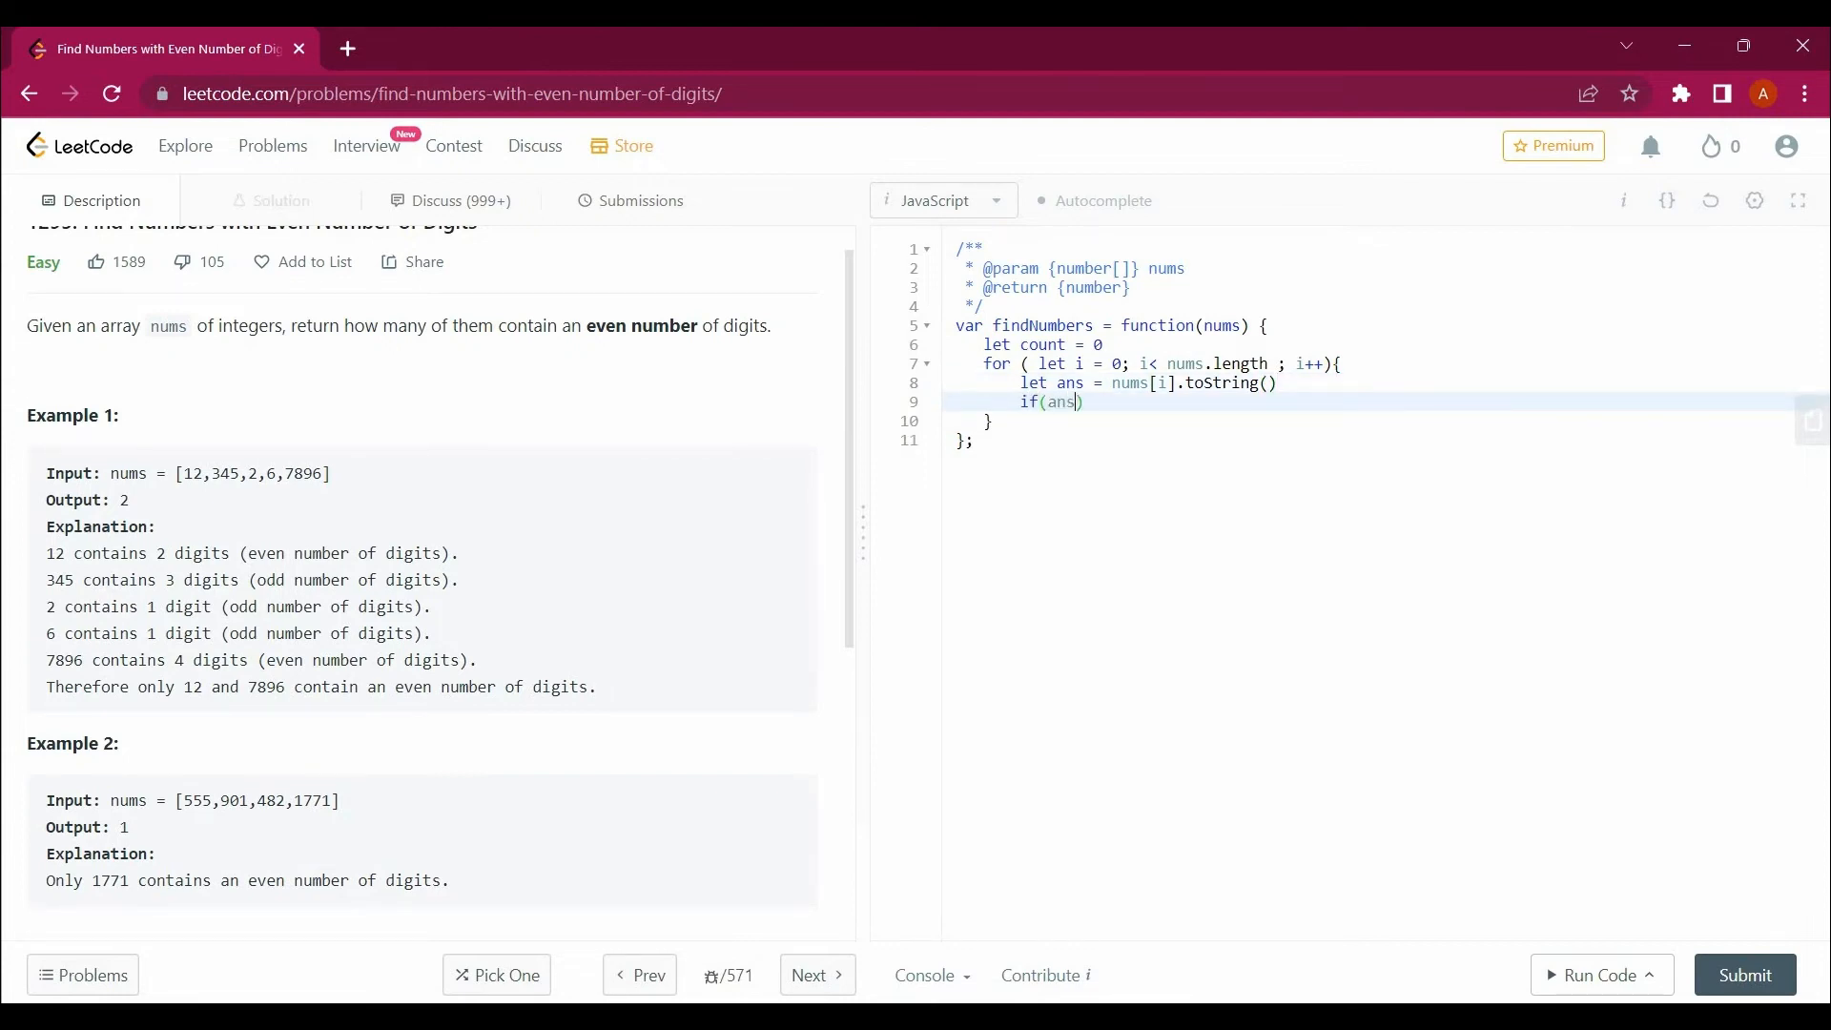
pyautogui.write('.length')
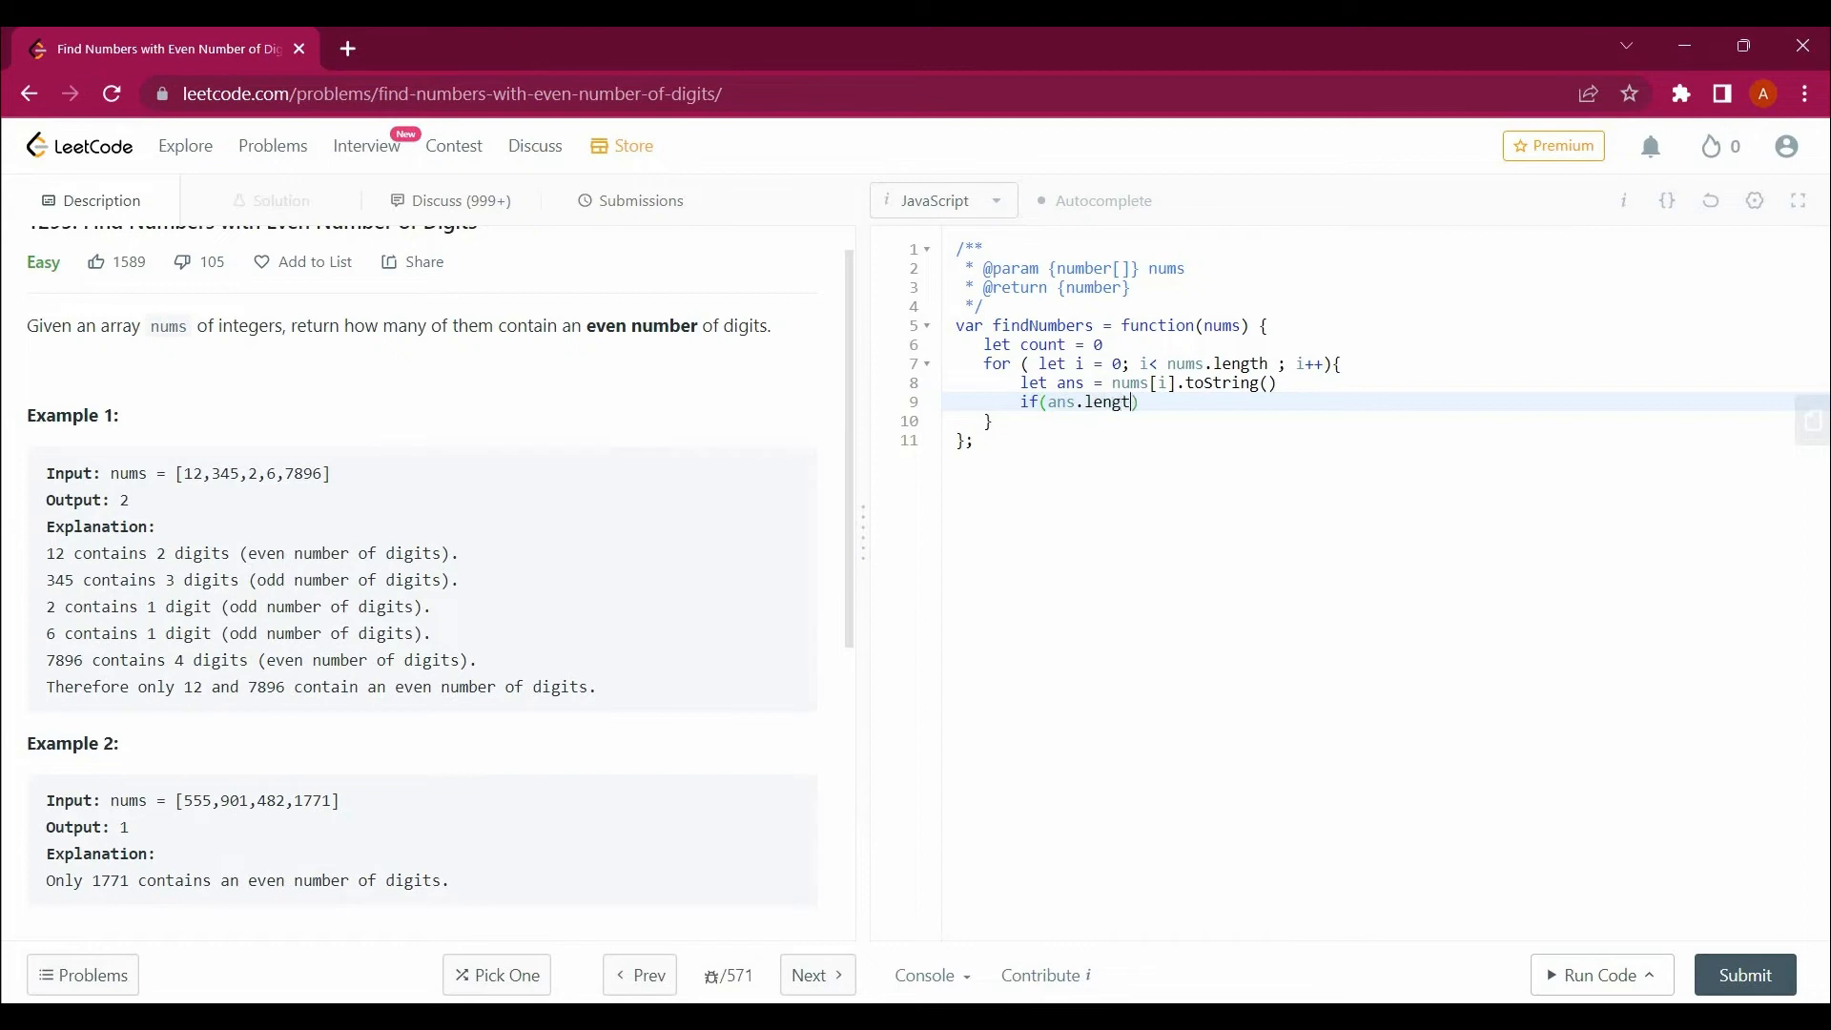
pyautogui.write('h % 2')
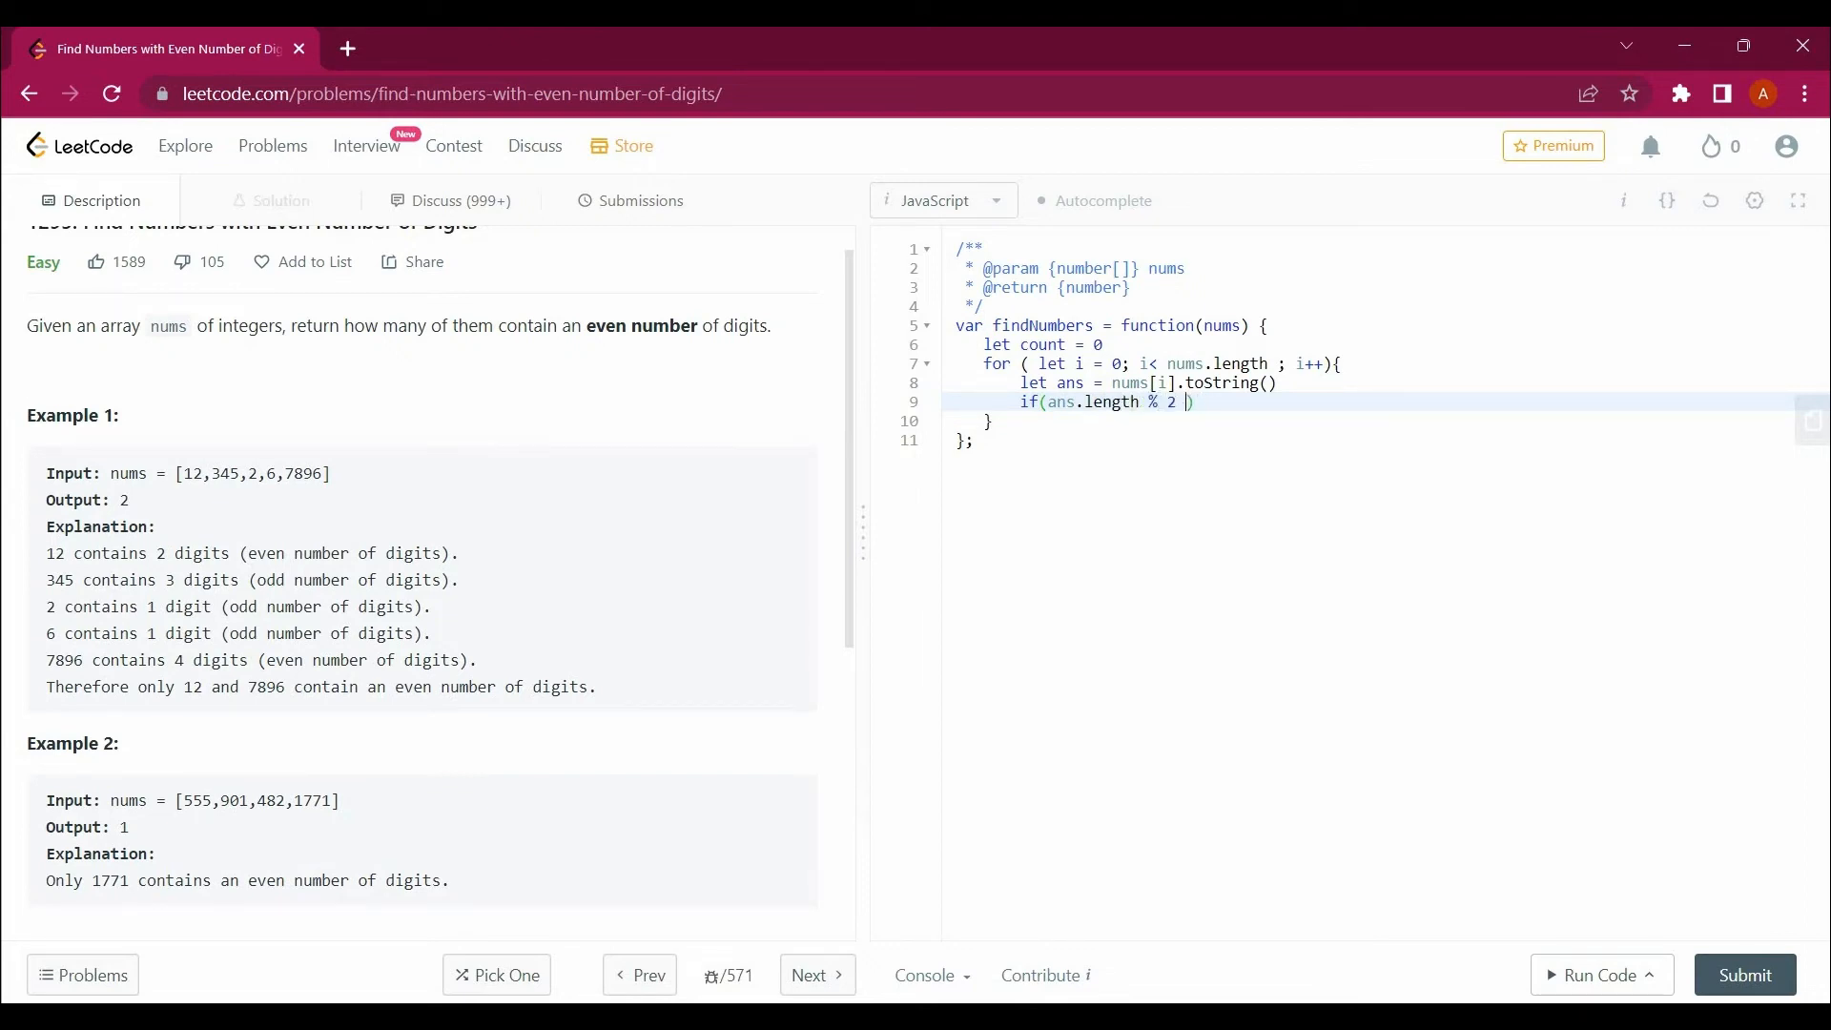
pyautogui.write('== 2')
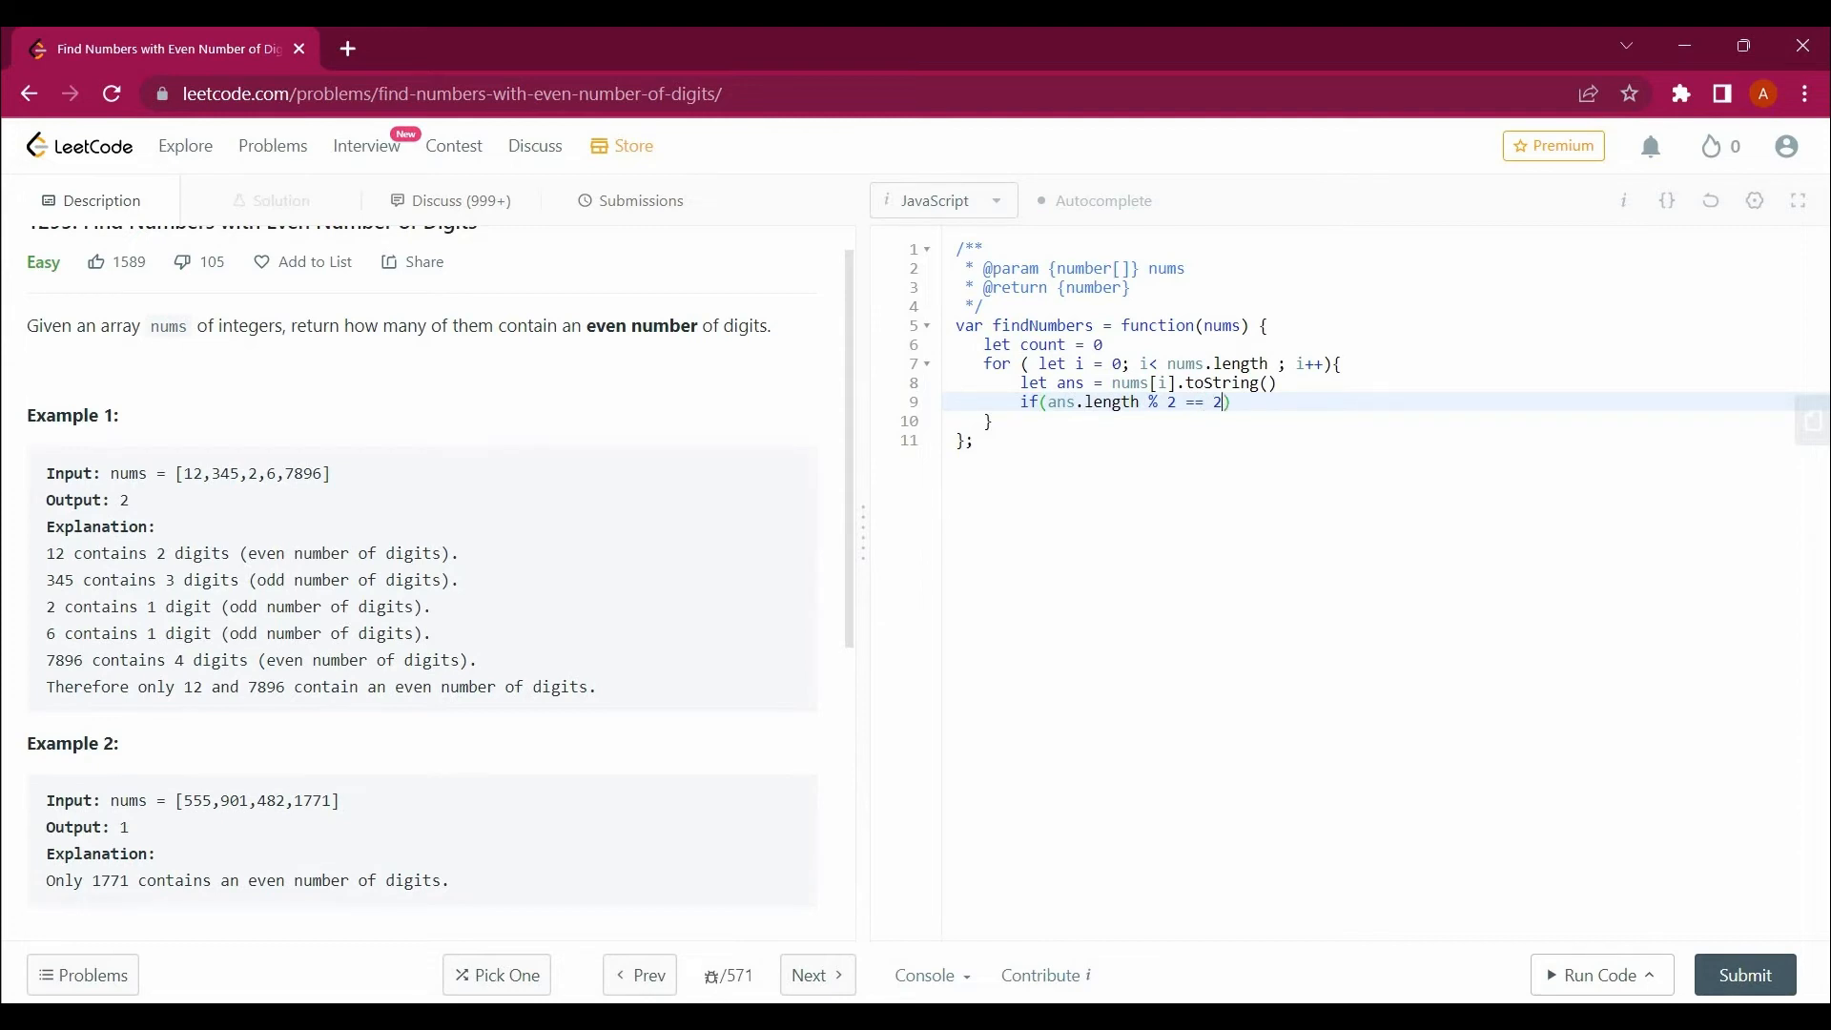
pyautogui.write('0')
pyautogui.write('c')
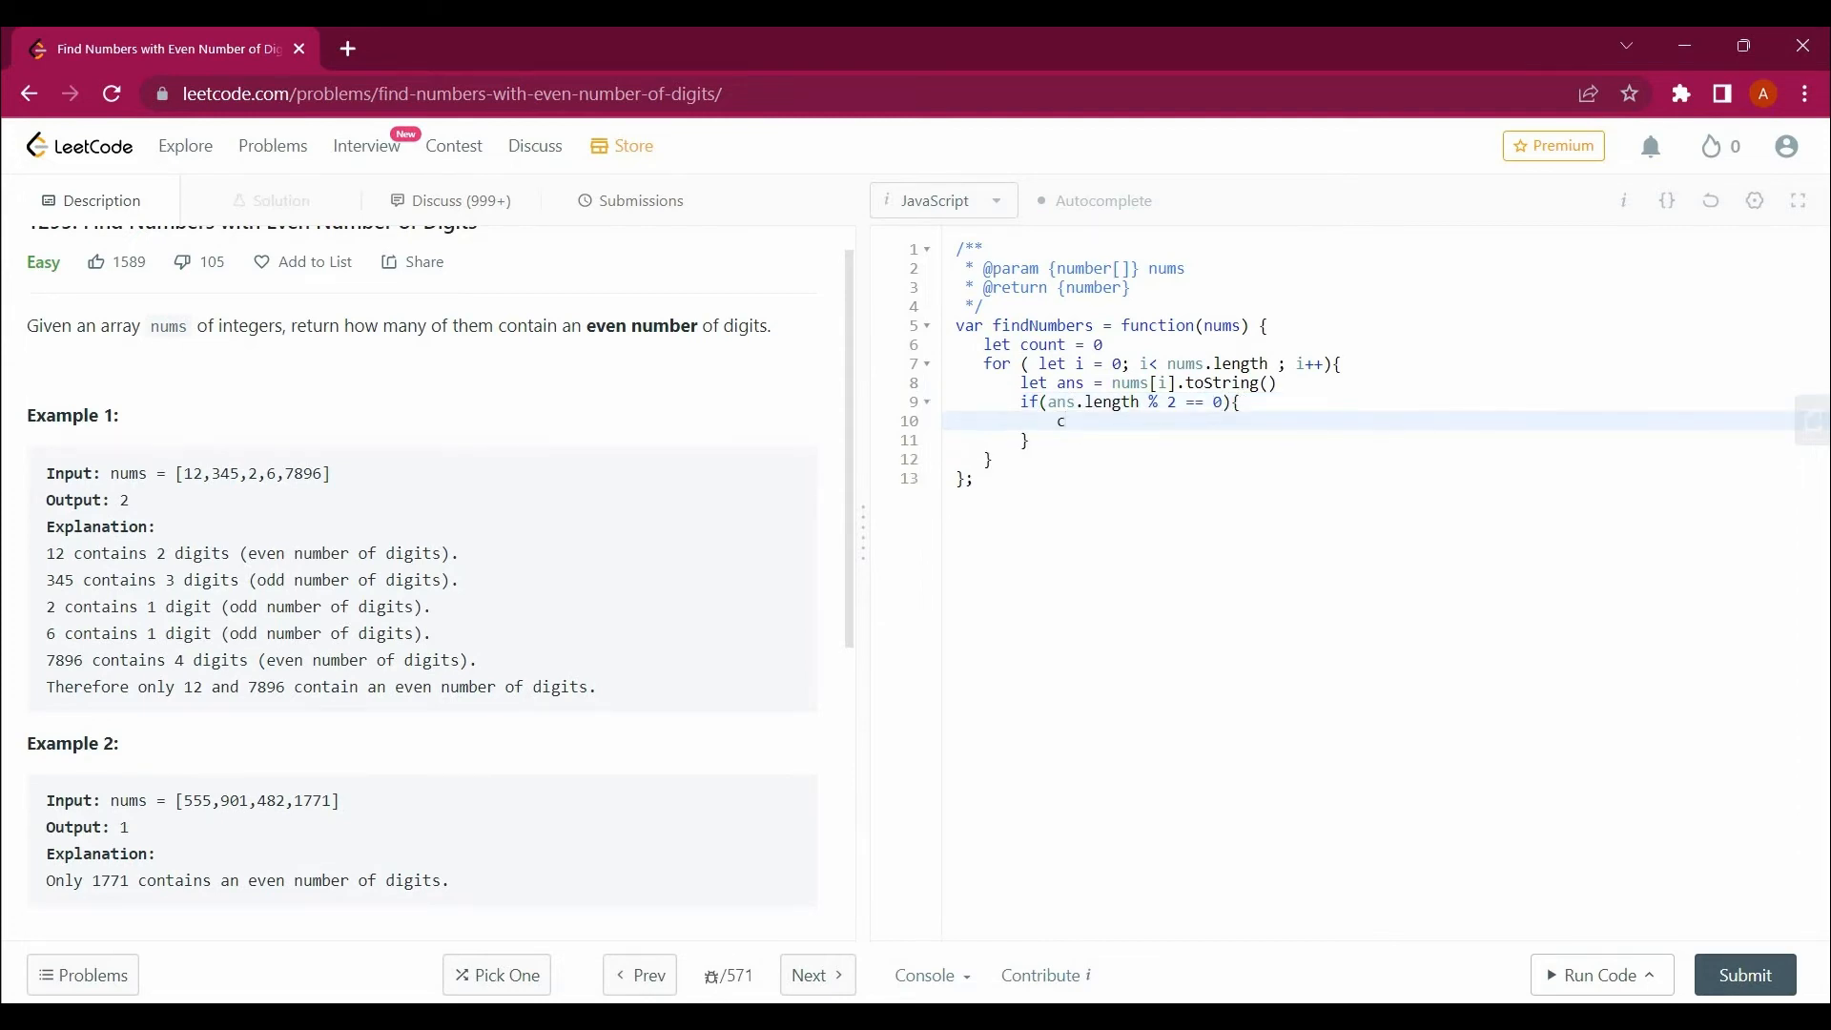
# Increment count in the if block, return count after the loop, and run the code
pyautogui.write('oin')
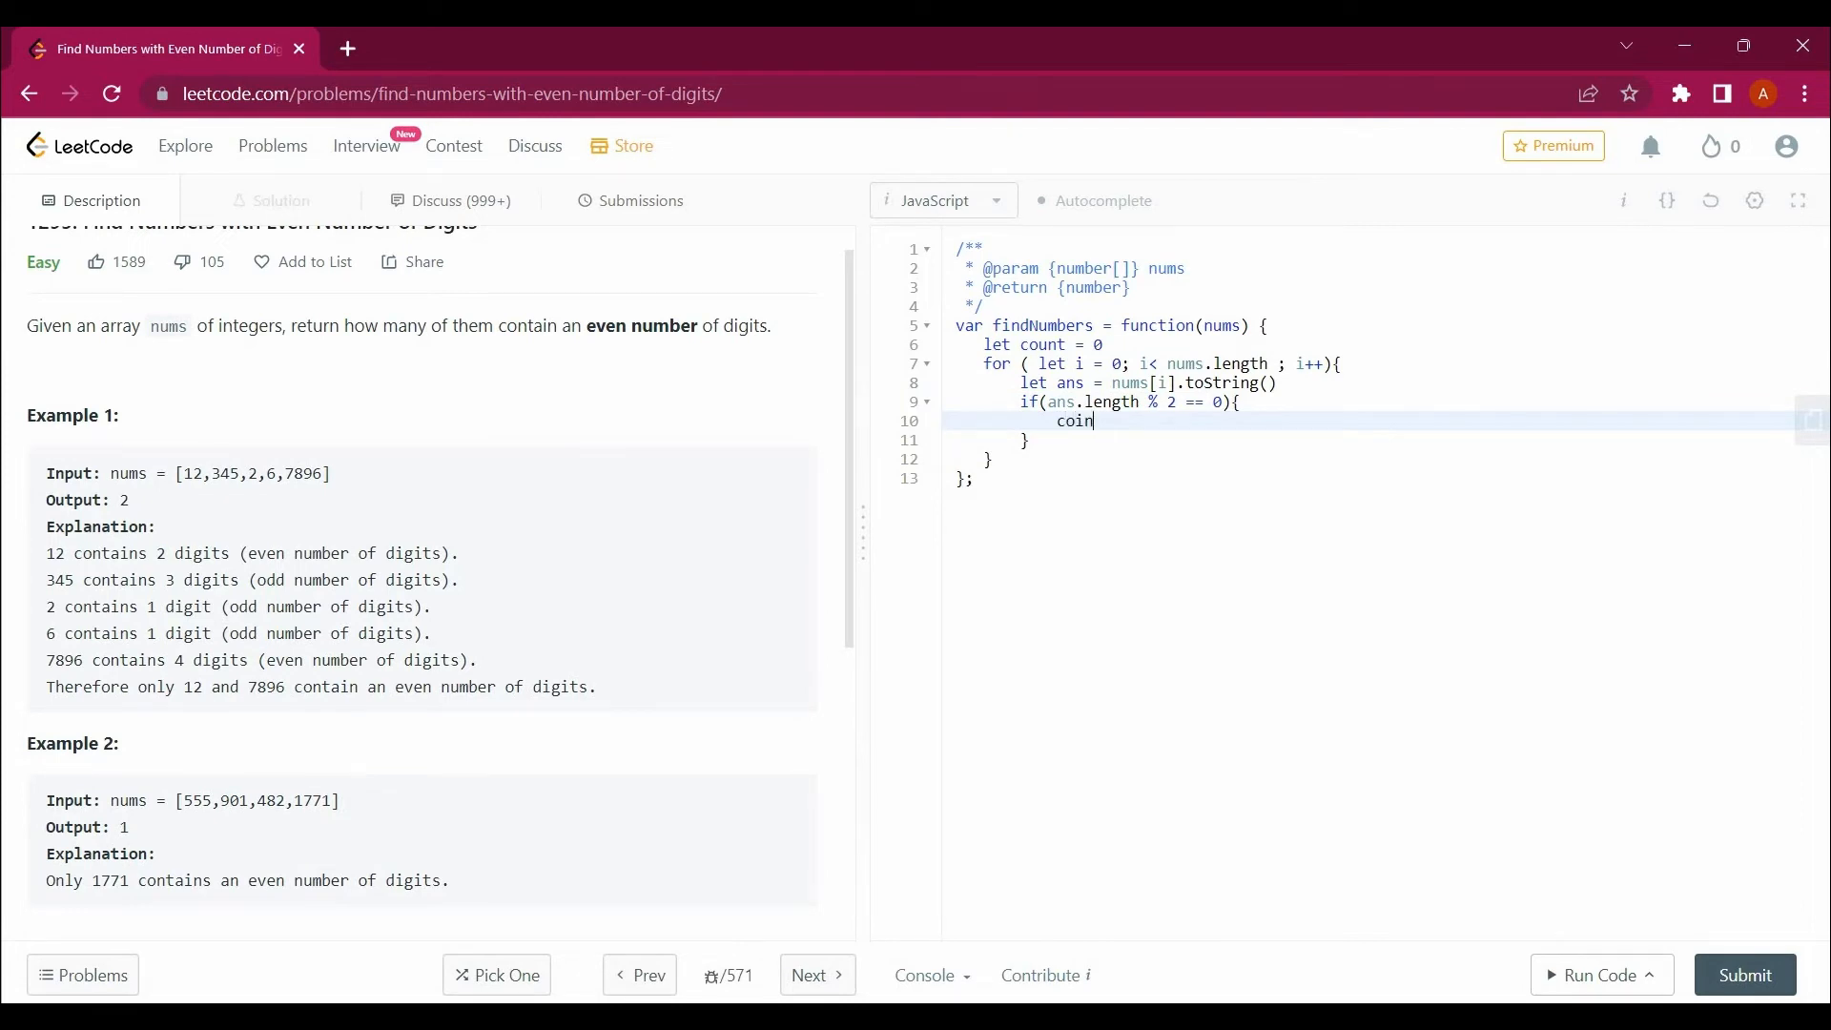
pyautogui.write('count')
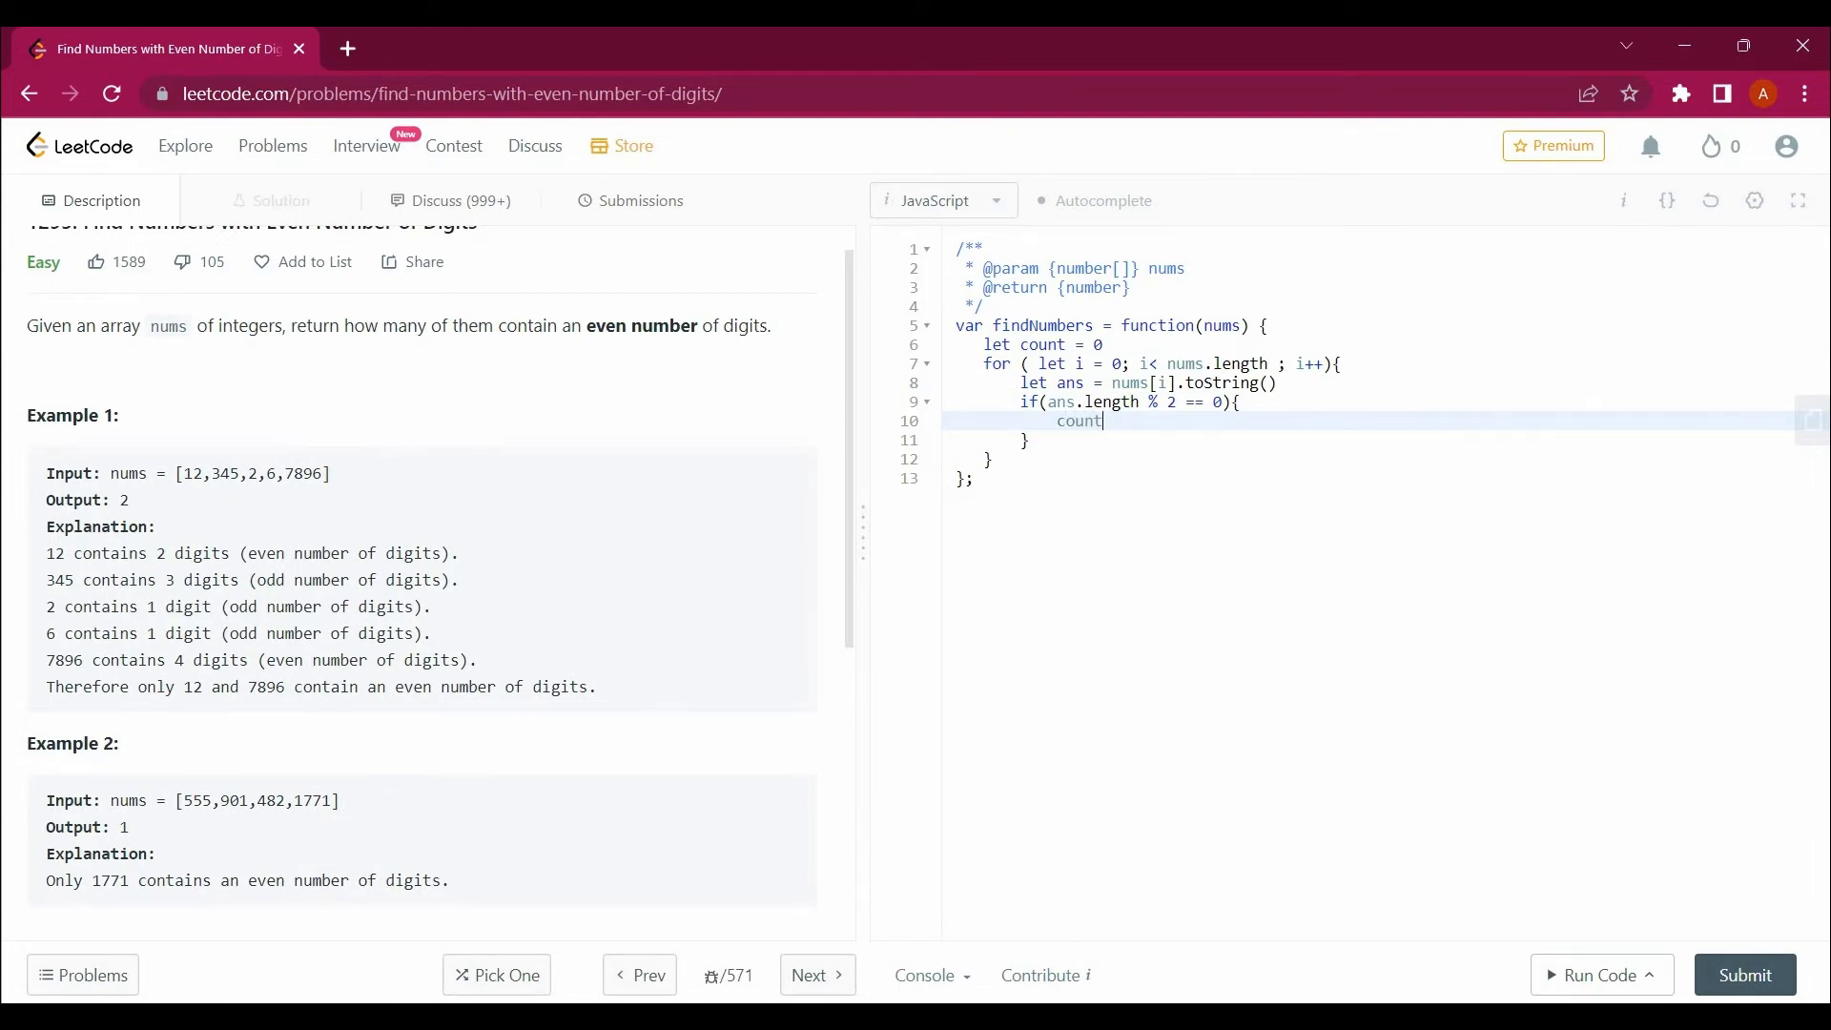
pyautogui.write('++')
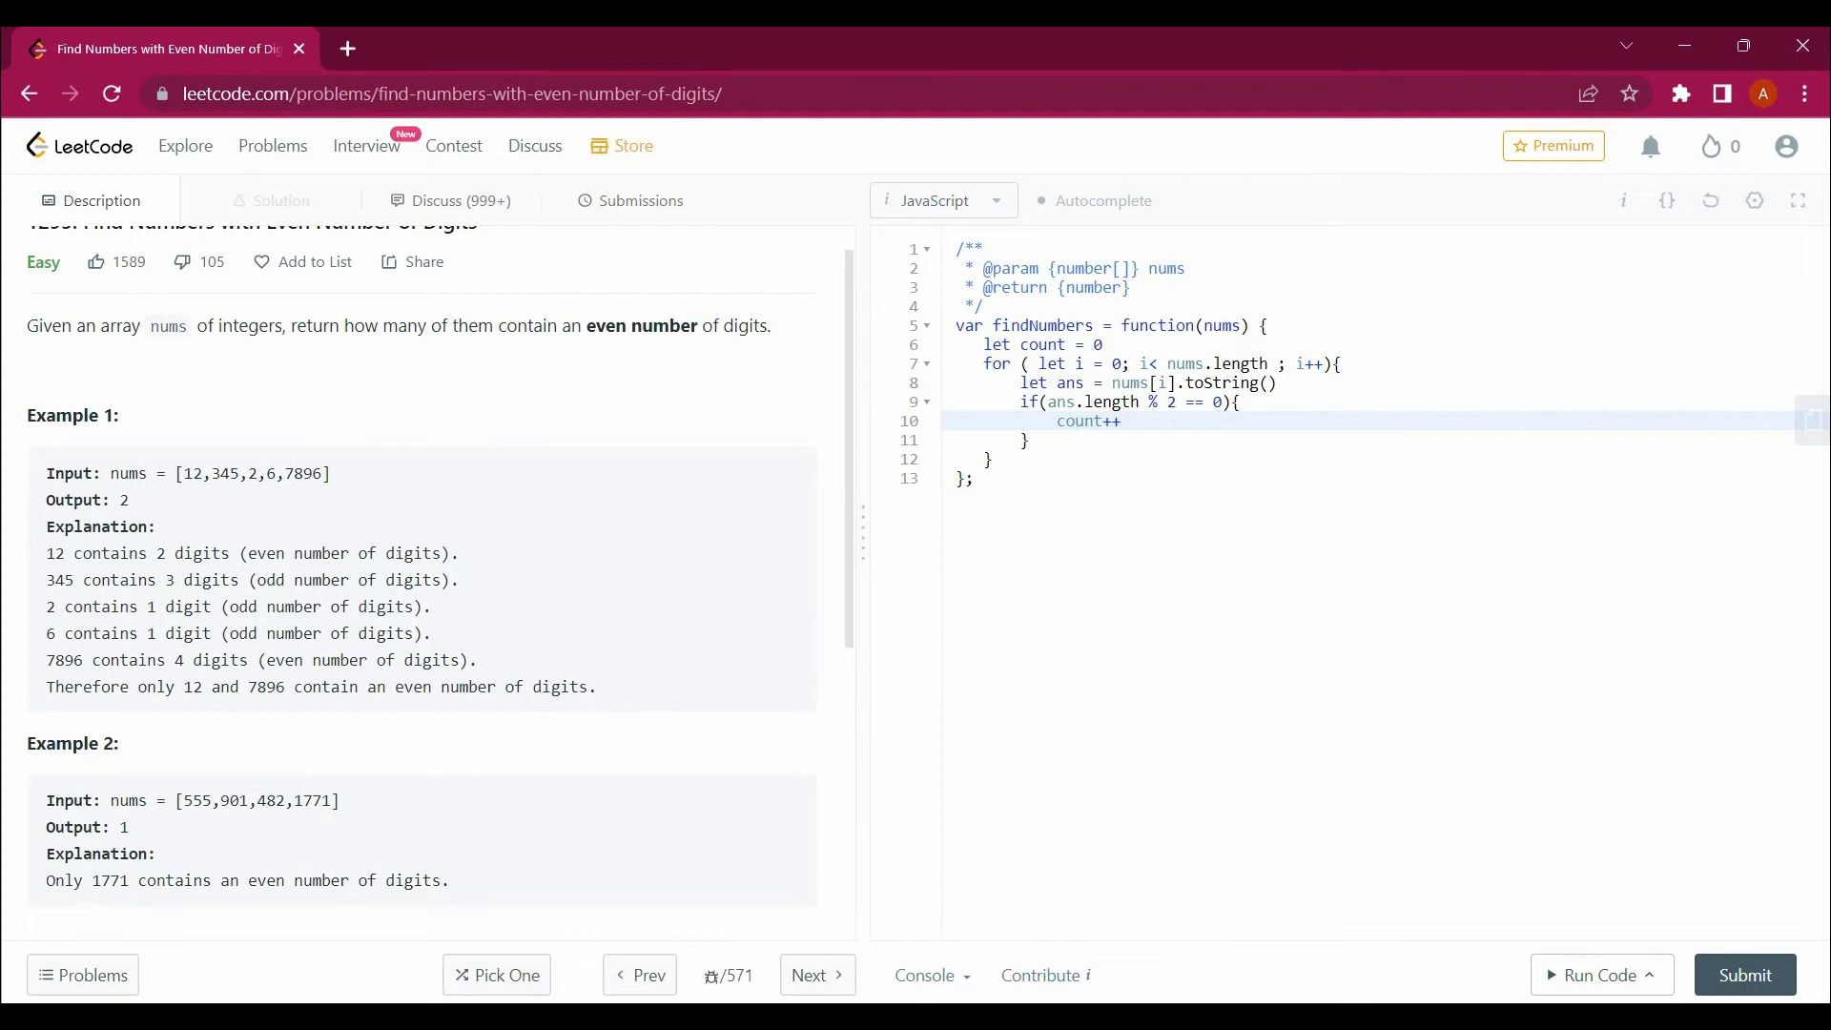
pyautogui.write('return')
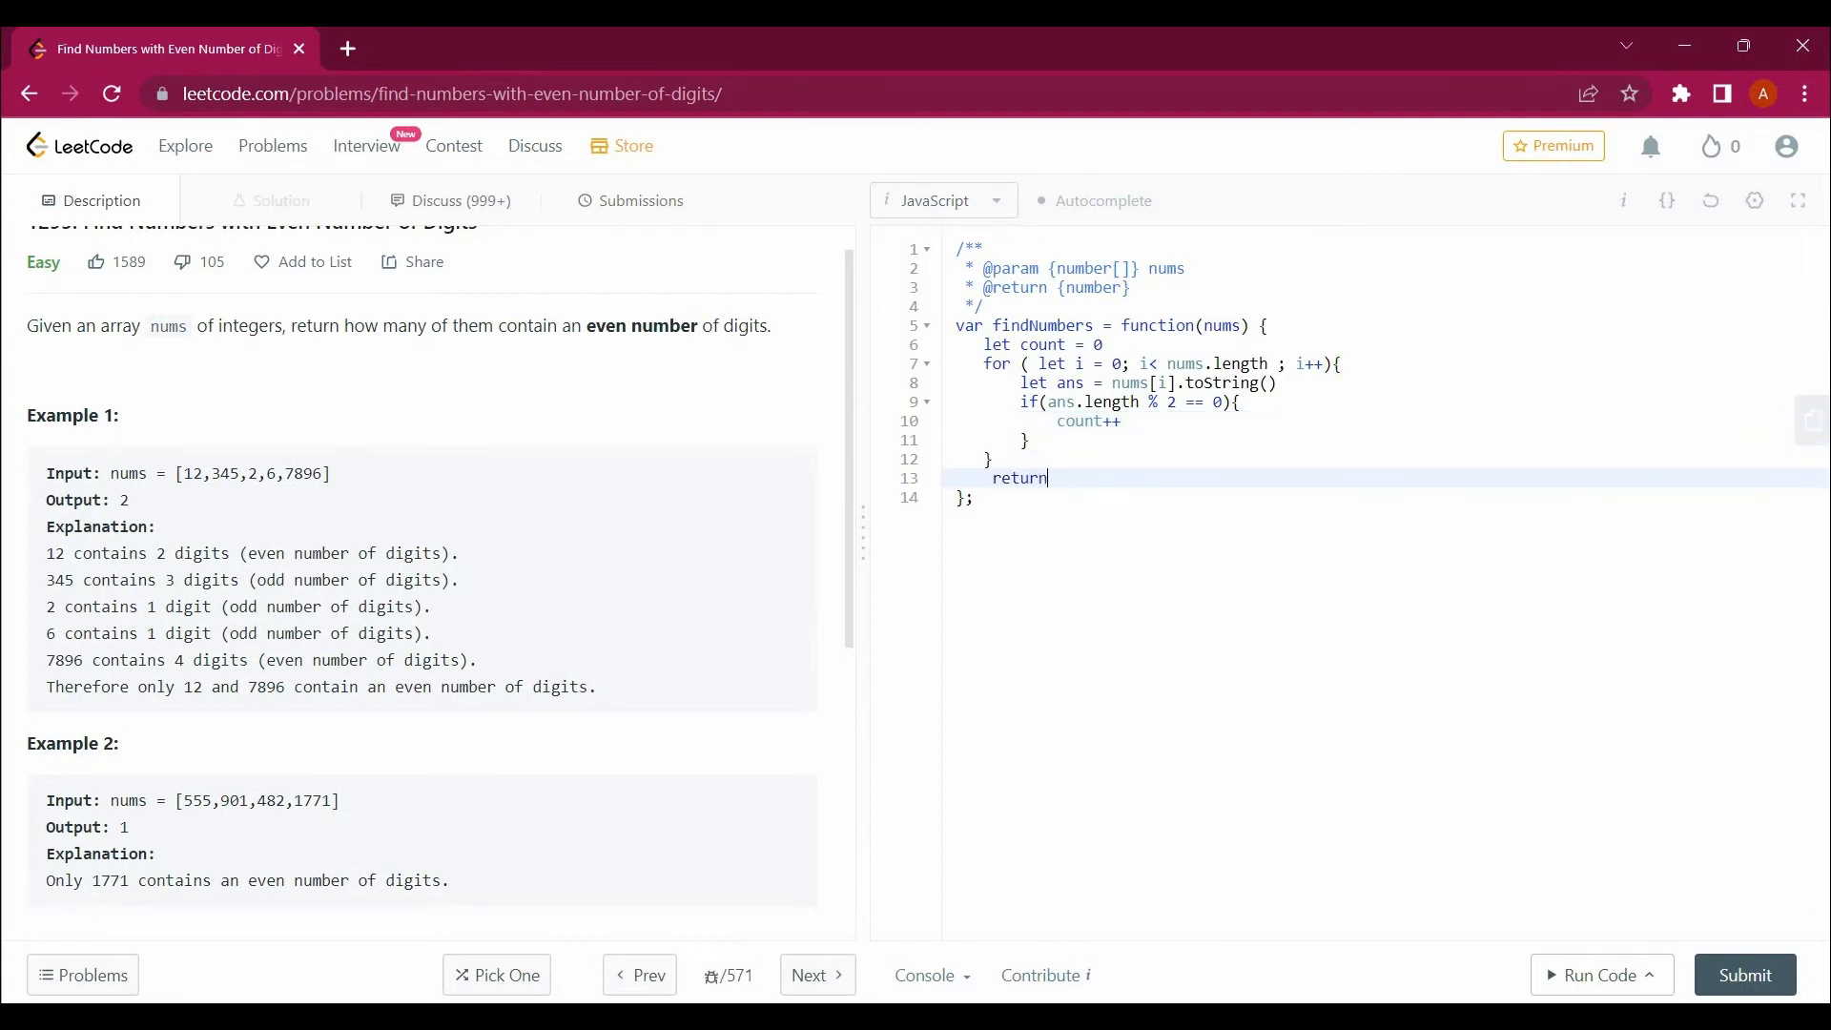
pyautogui.write('count')
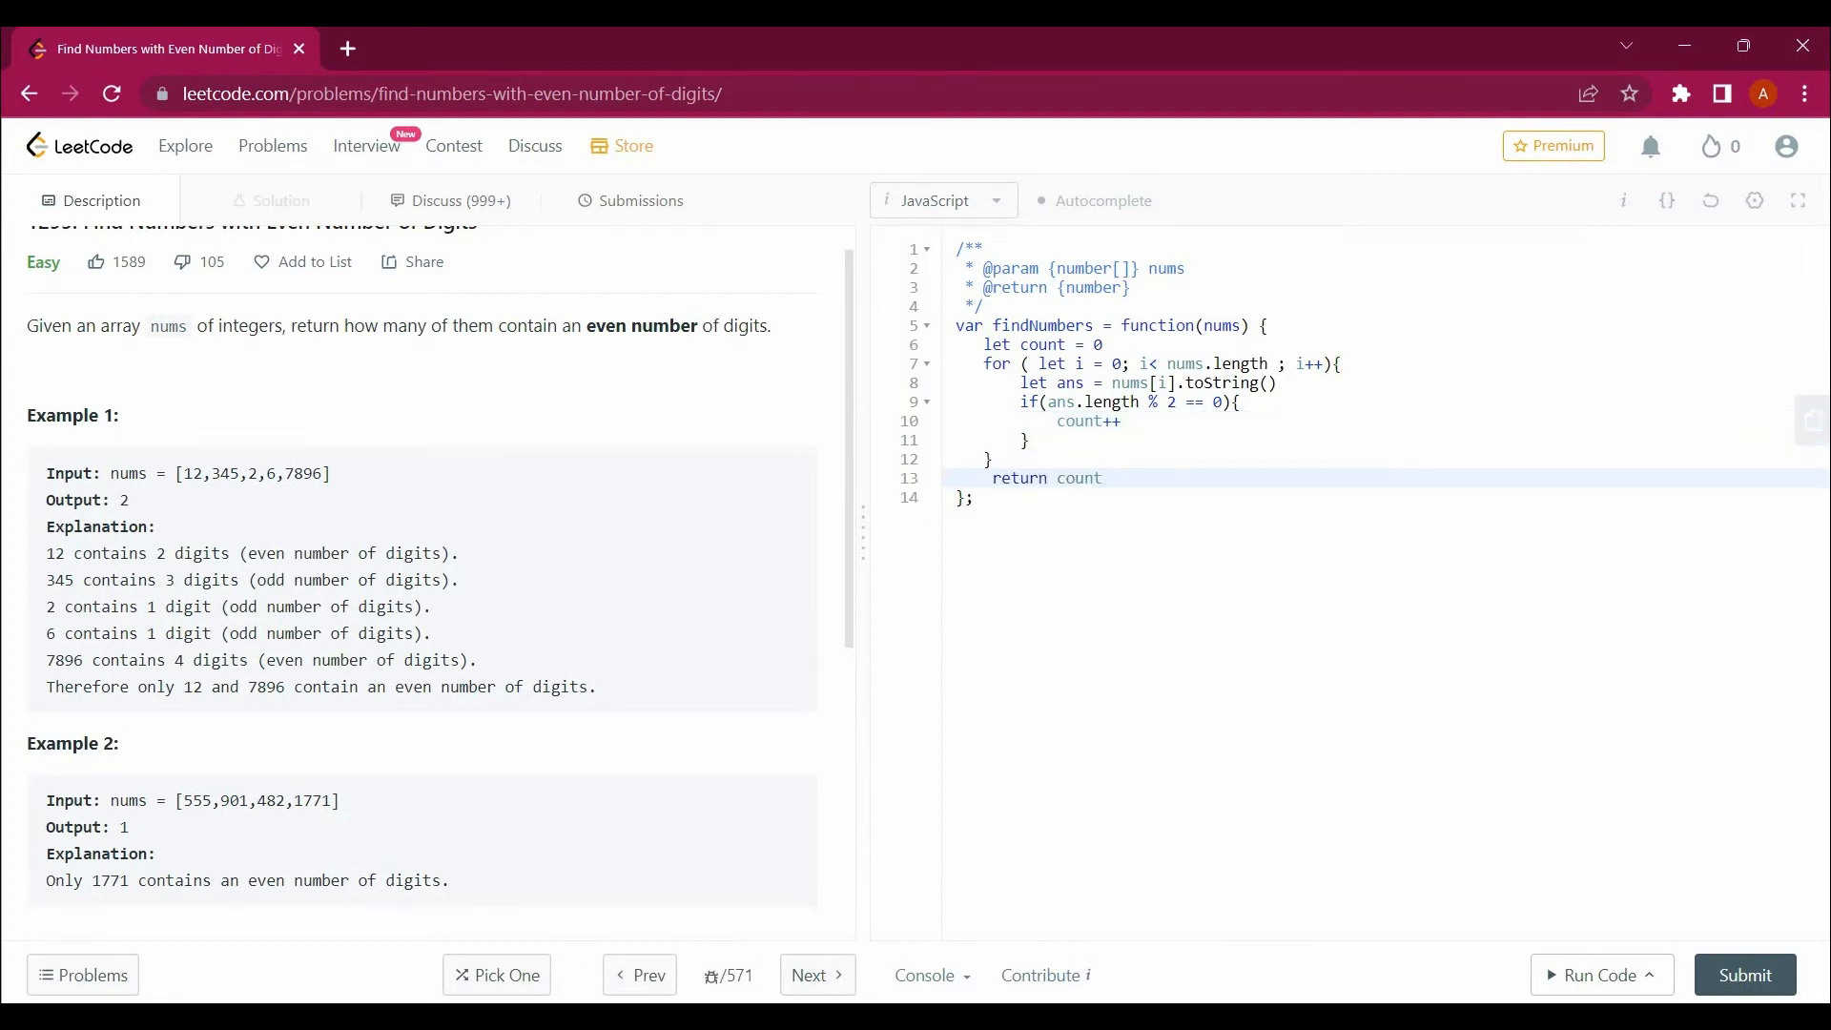
pyautogui.click(1597, 975)
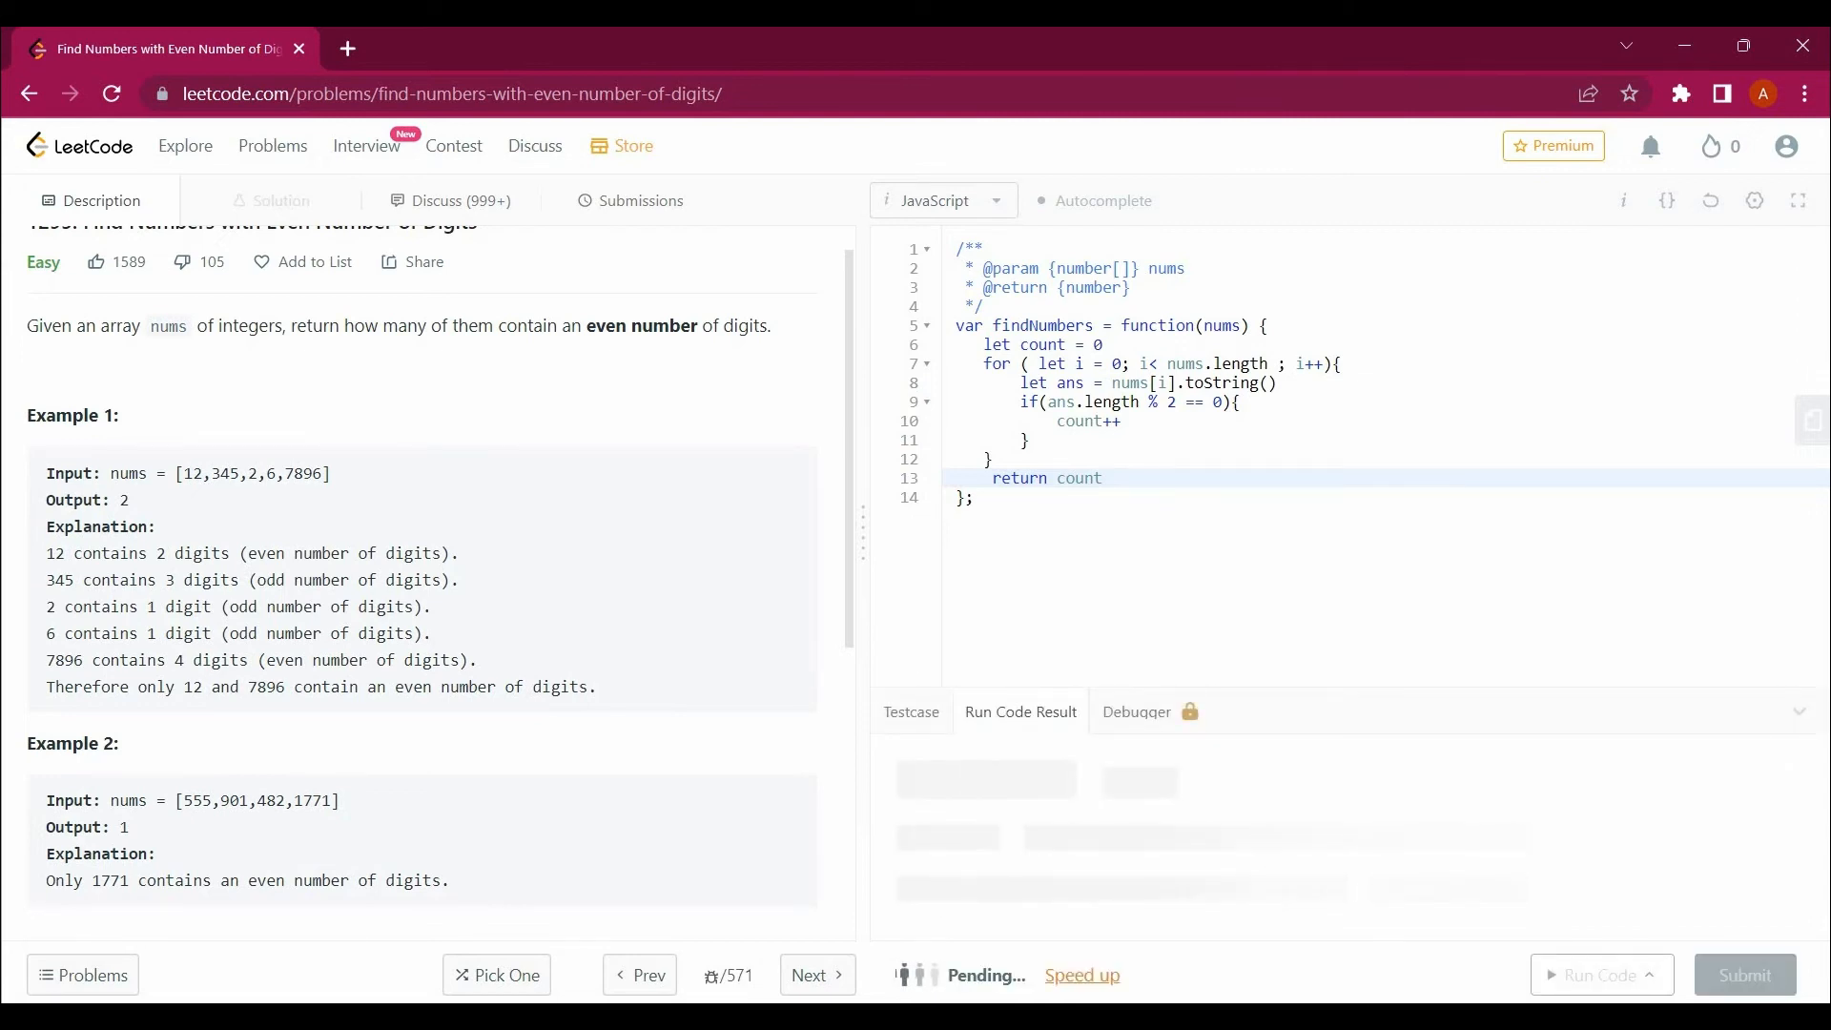
pyautogui.click(1595, 974)
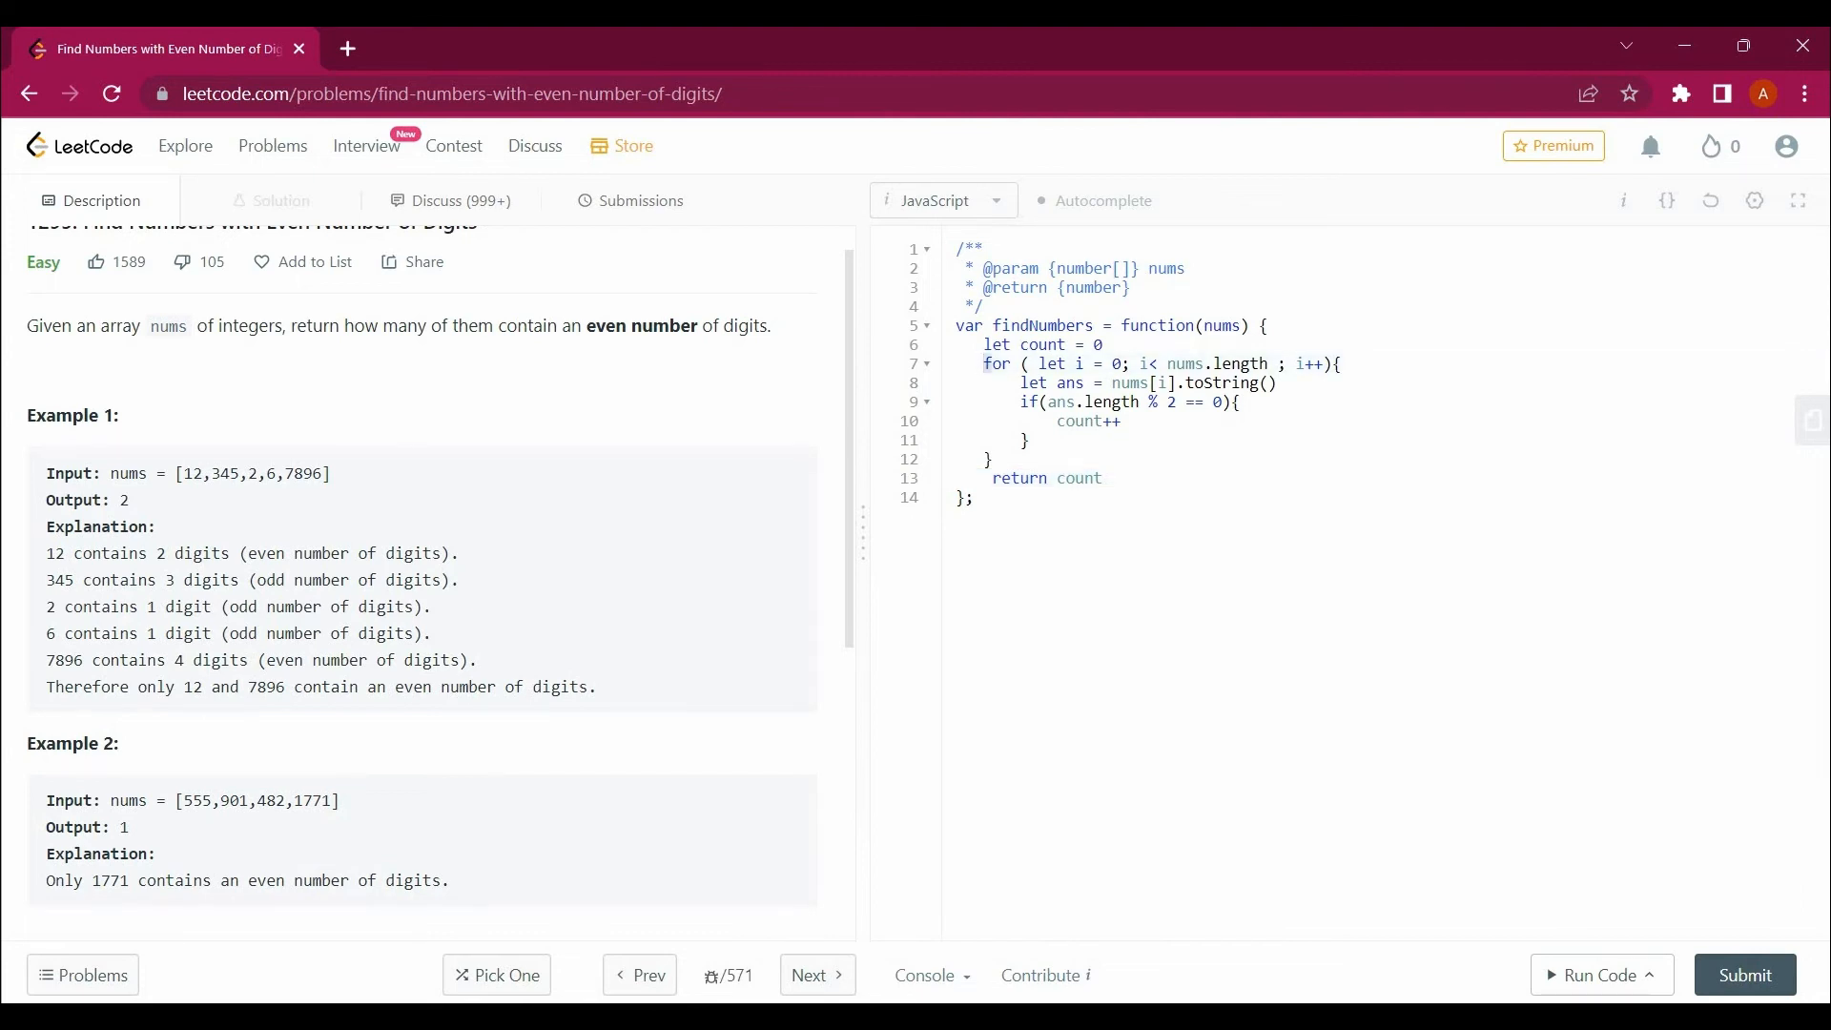
pyautogui.click(1047, 363)
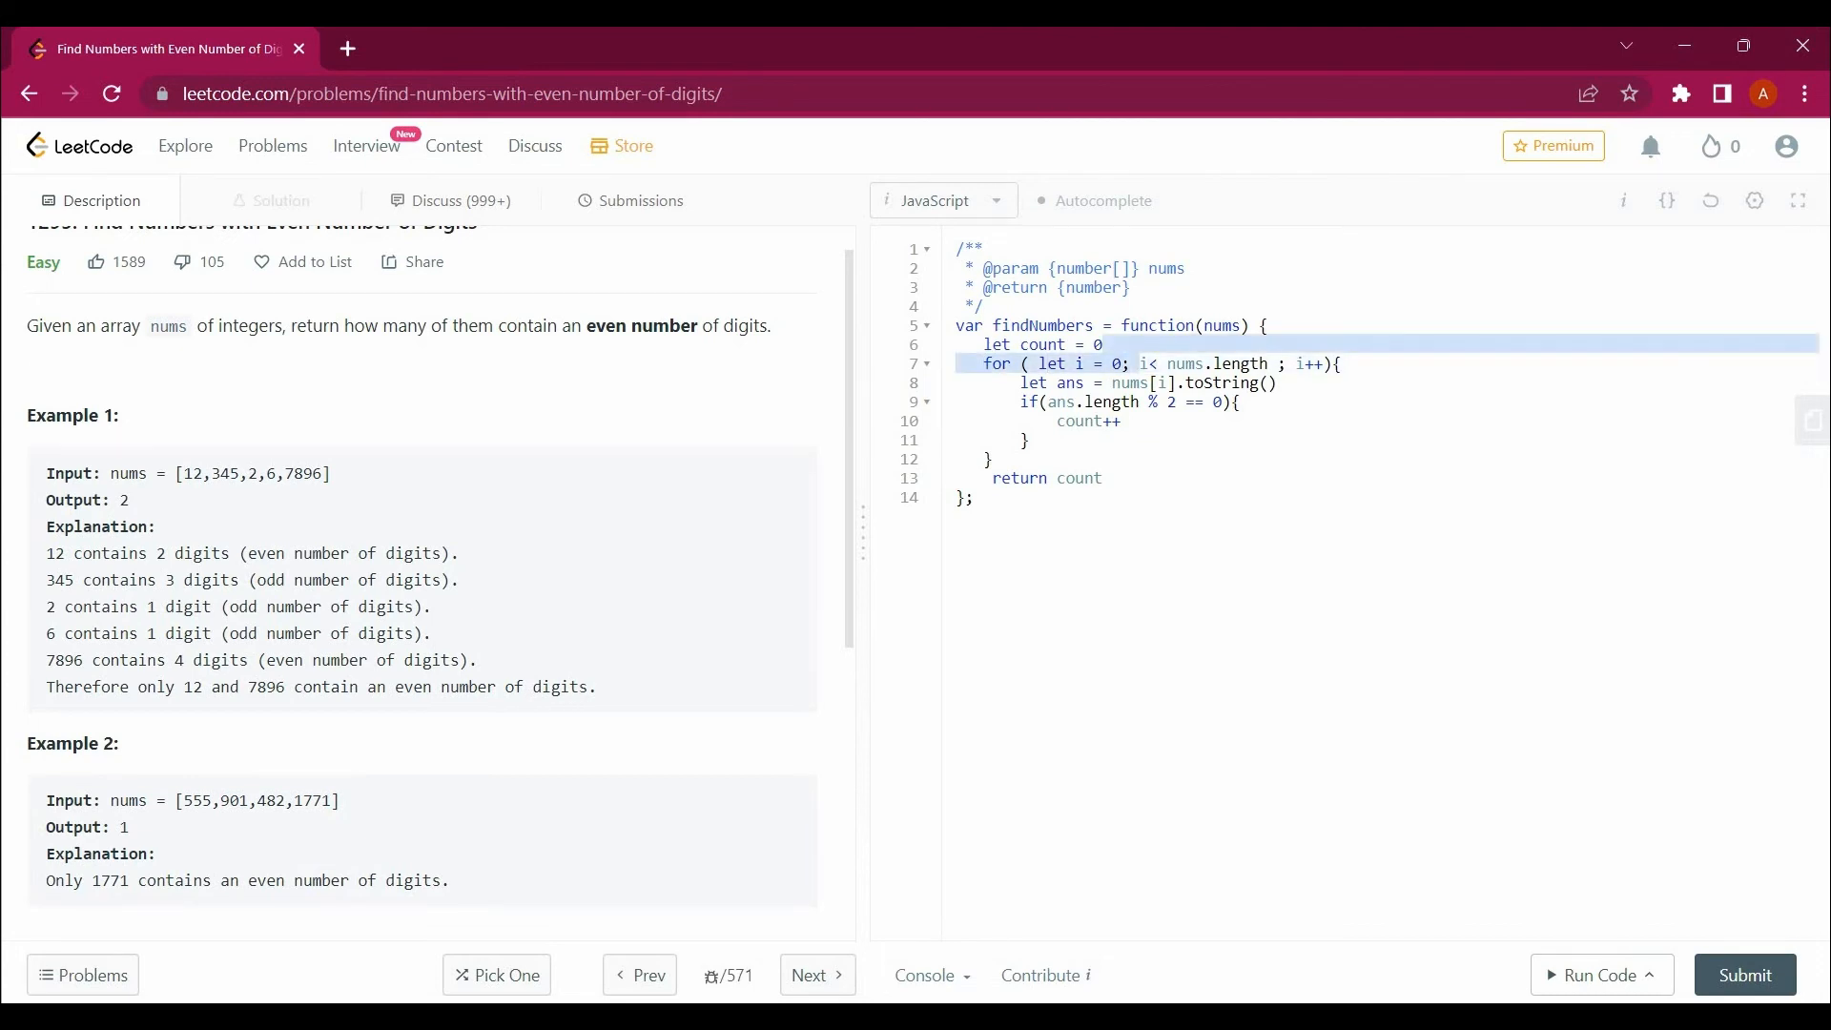
pyautogui.click(1284, 363)
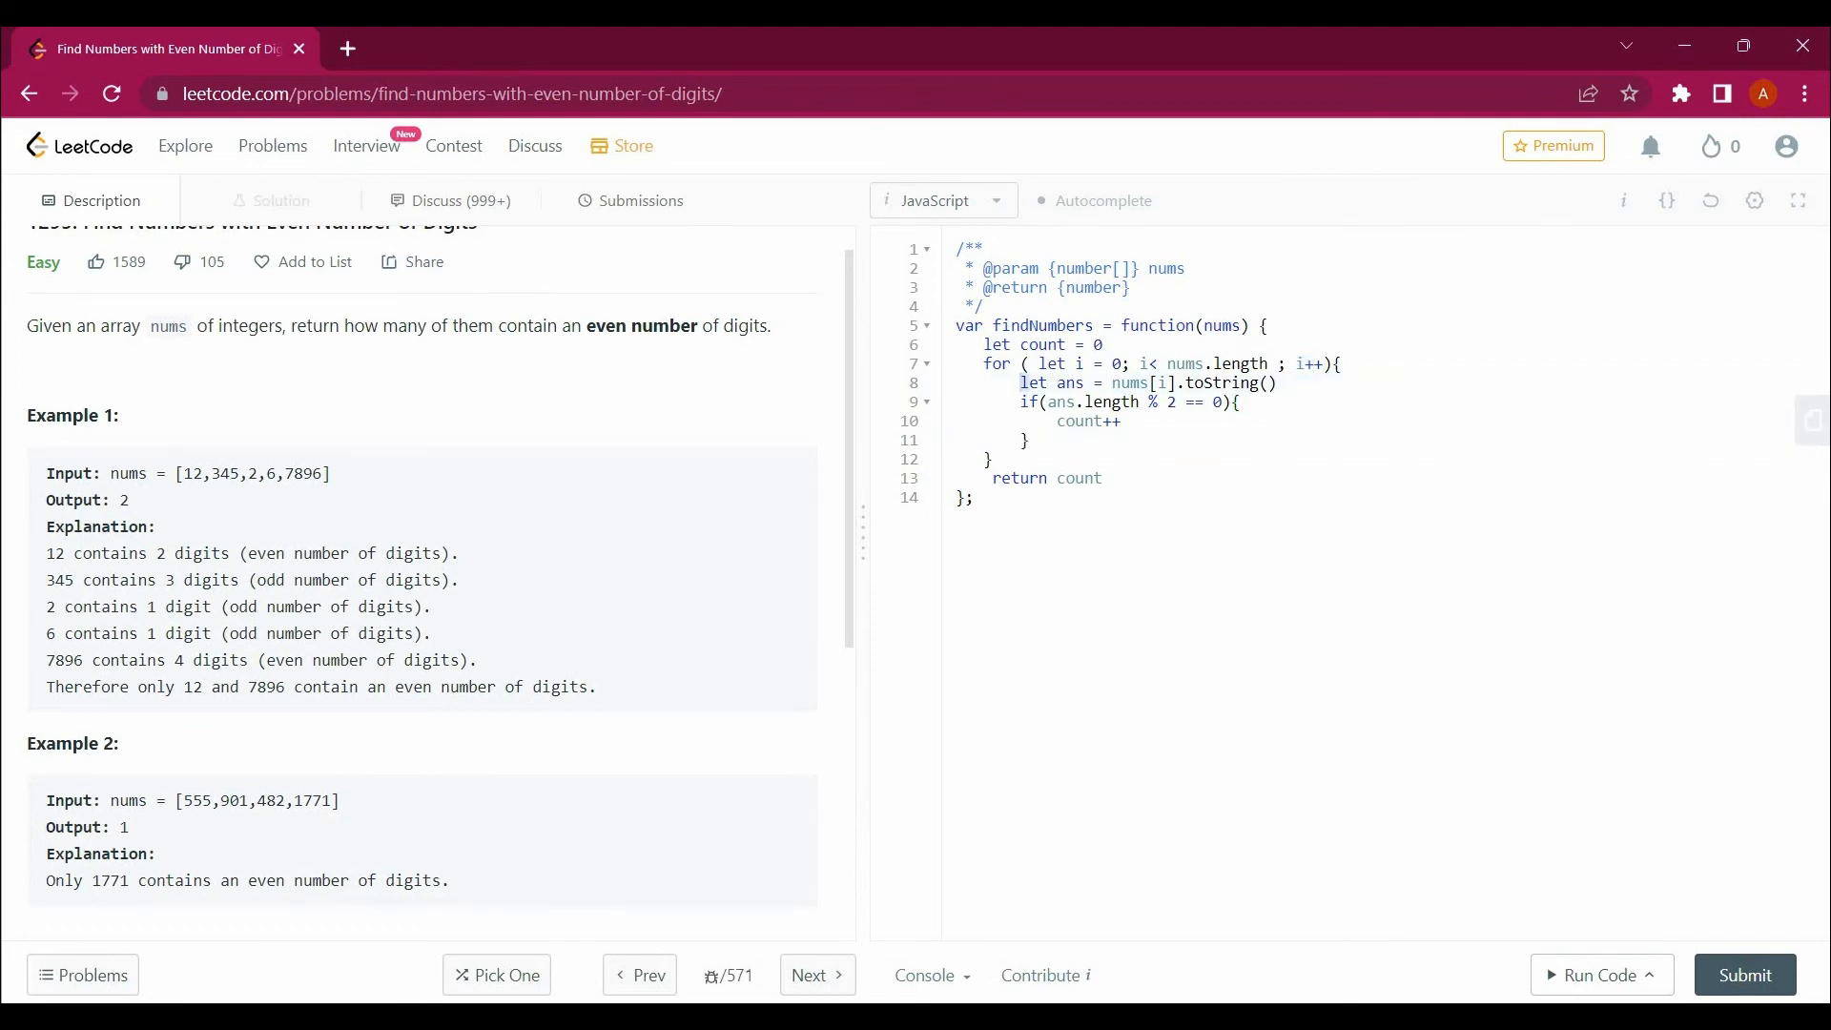
pyautogui.click(1083, 382)
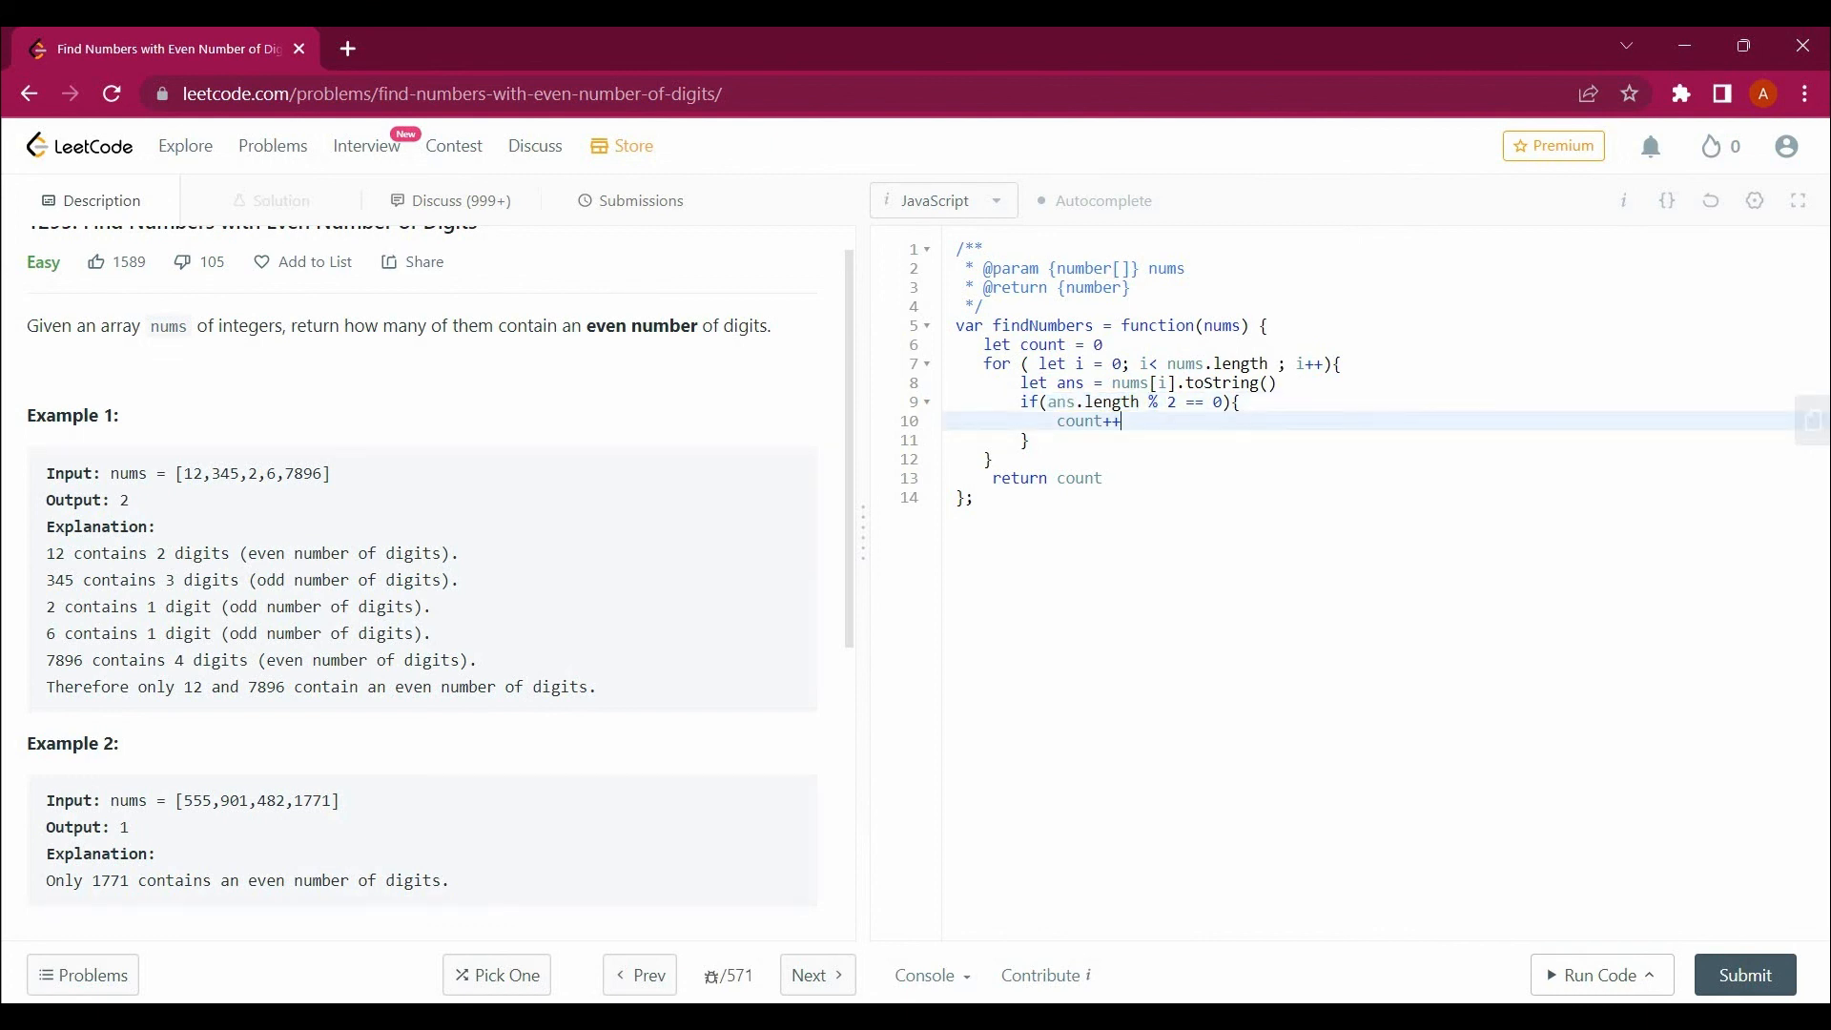
pyautogui.click(992, 460)
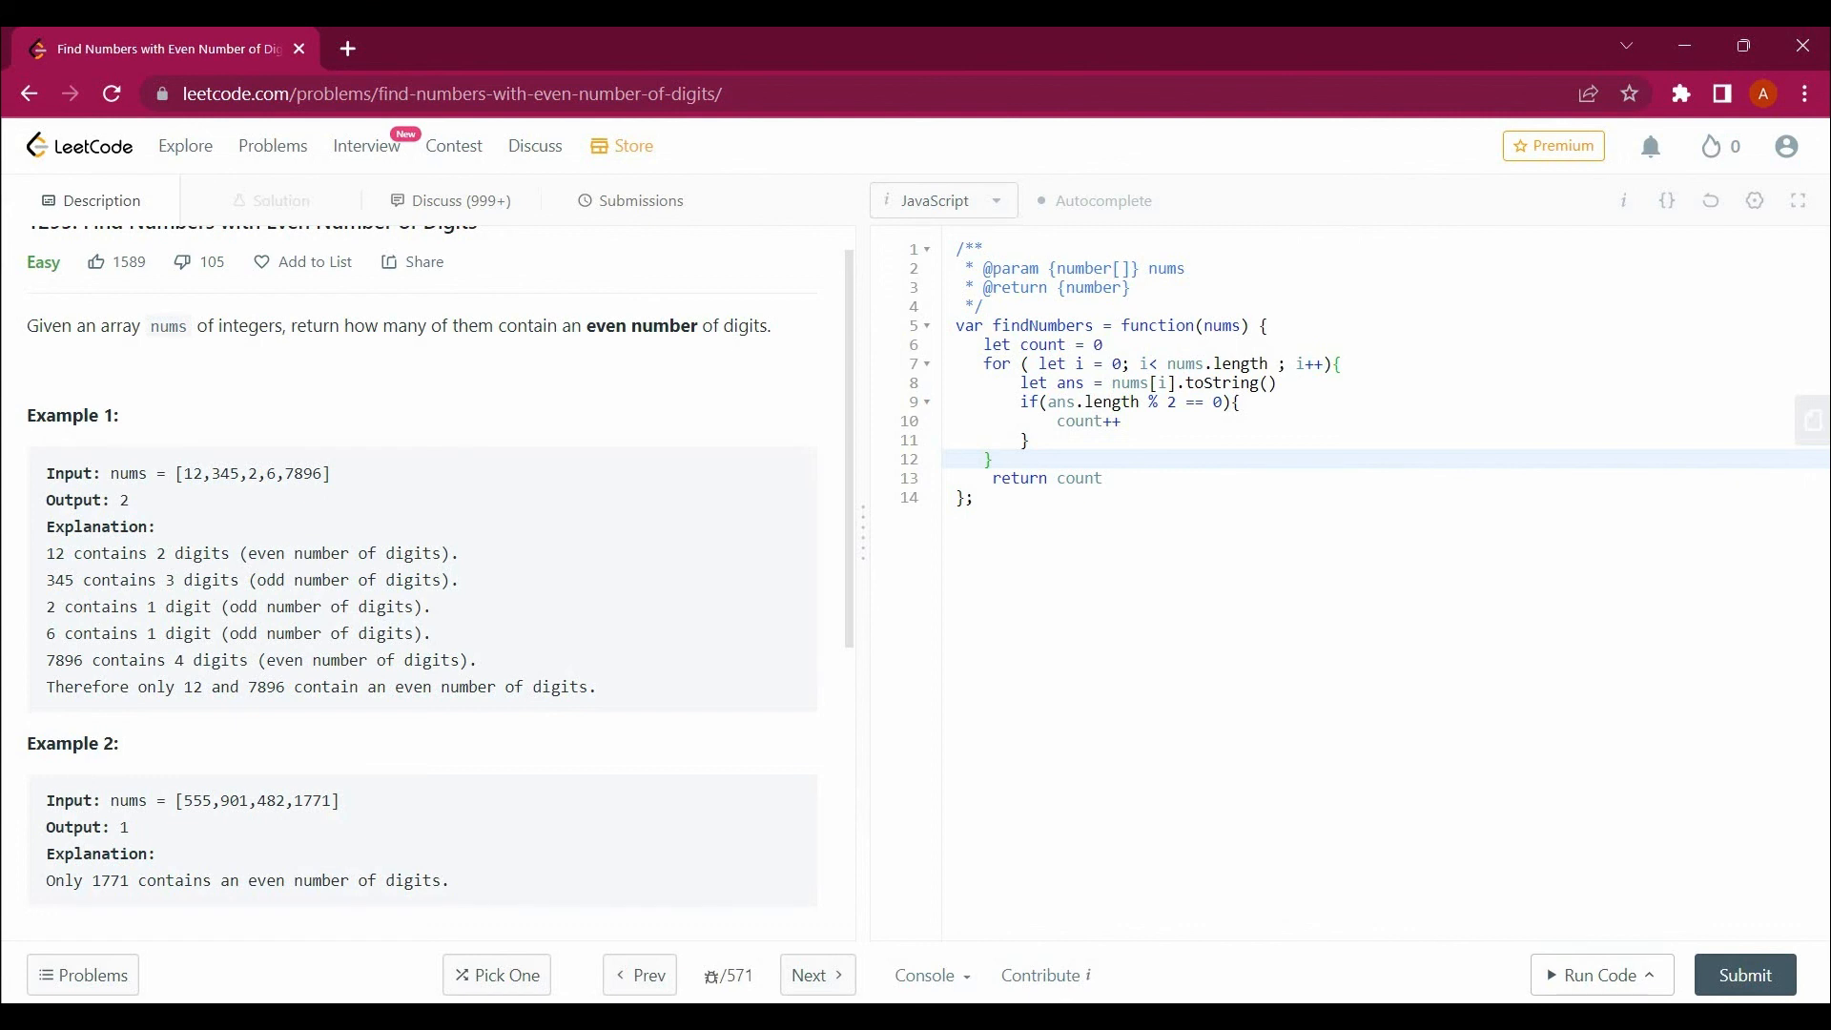
pyautogui.click(992, 458)
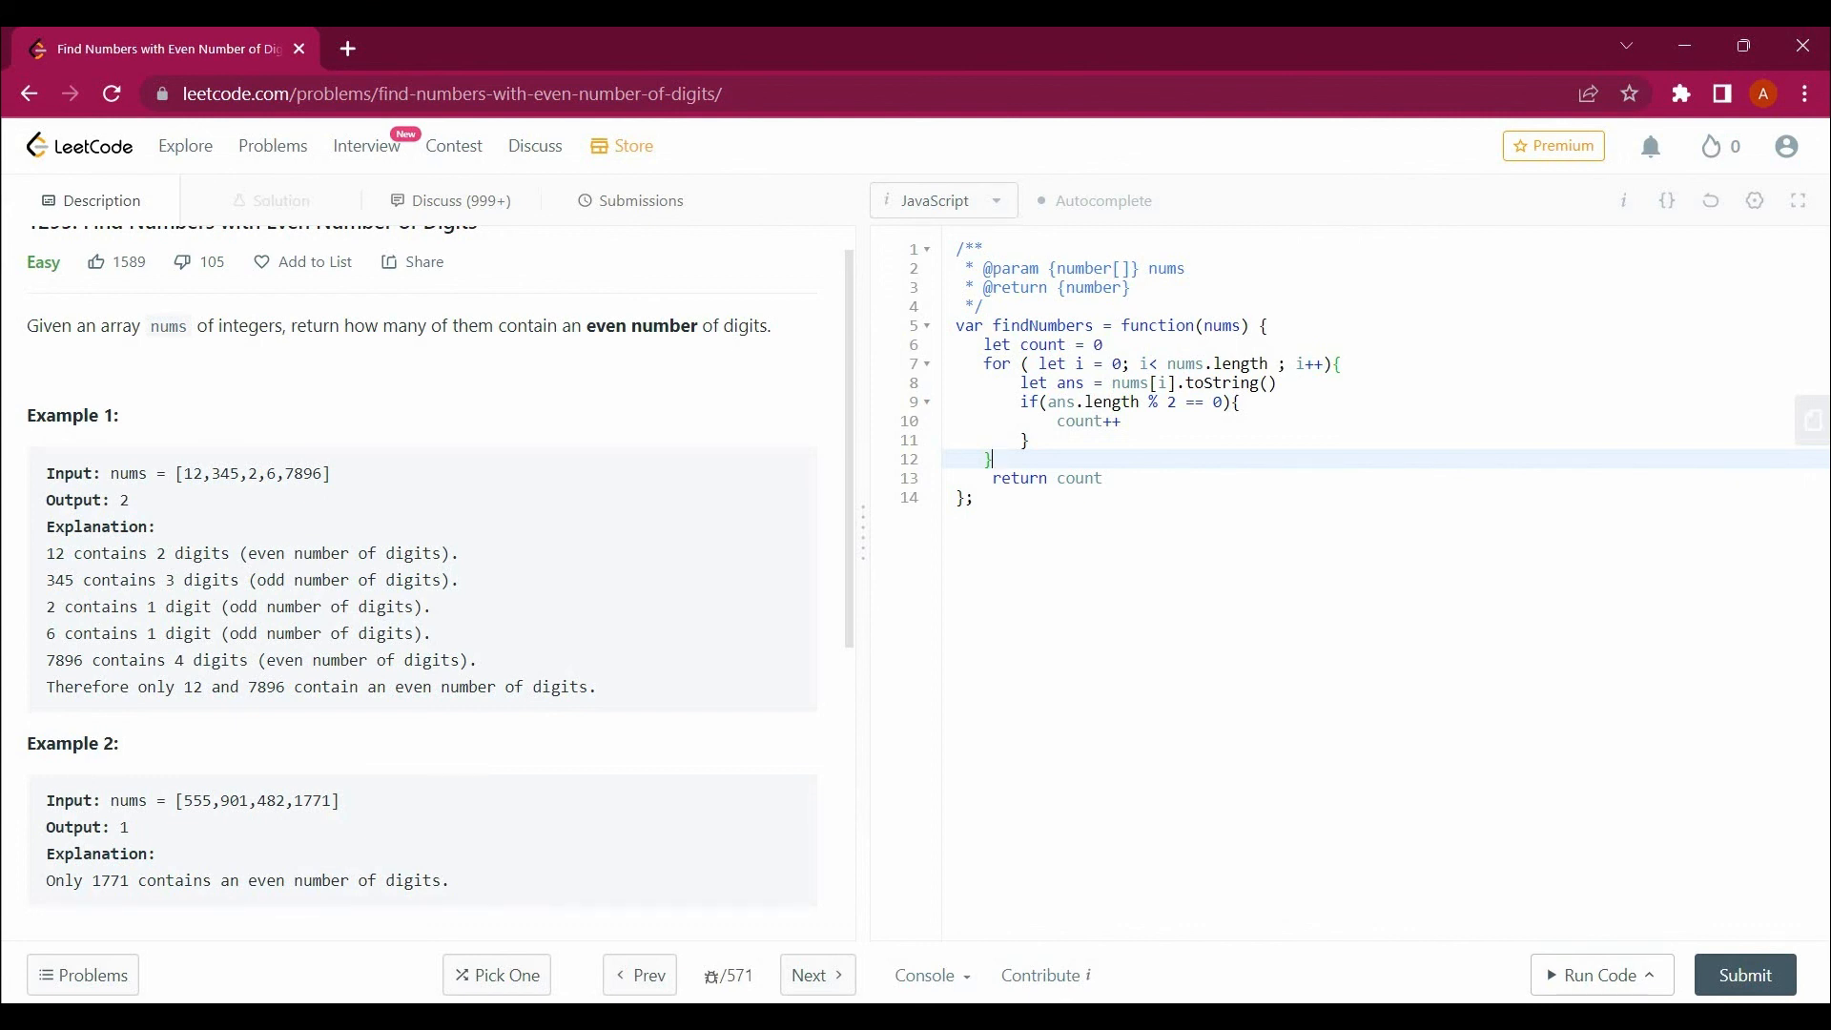